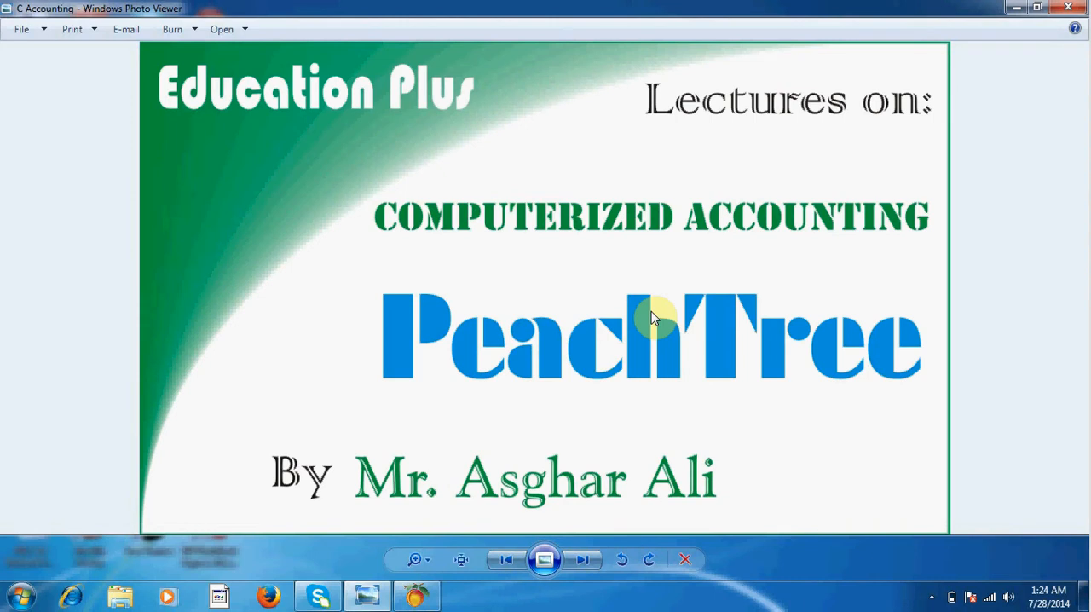
{"action": "mouse_move", "coordinate": [578, 344]}
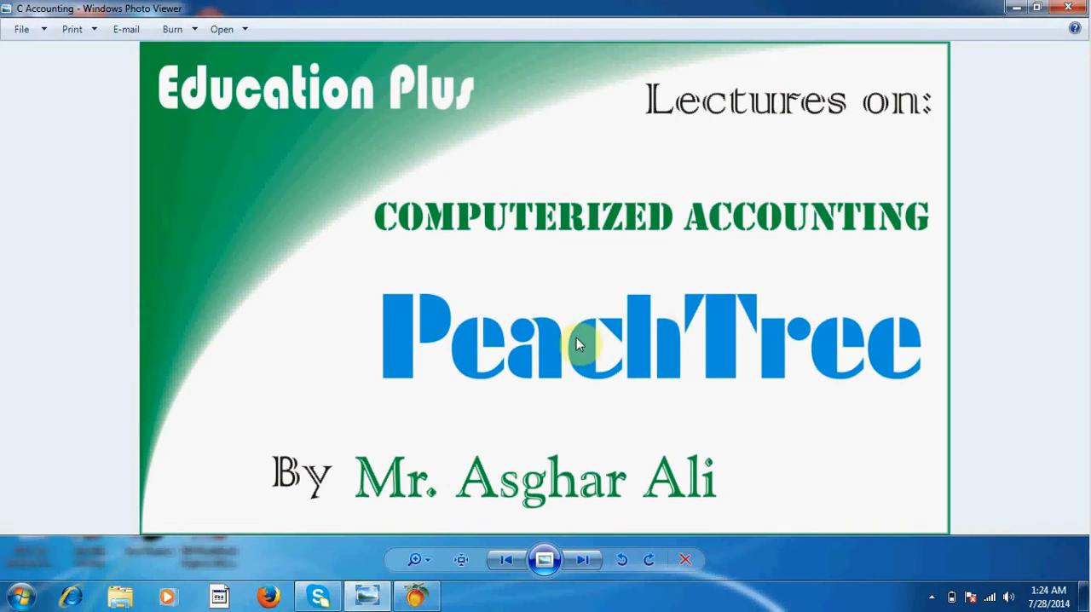
{"action": "mouse_move", "coordinate": [870, 235]}
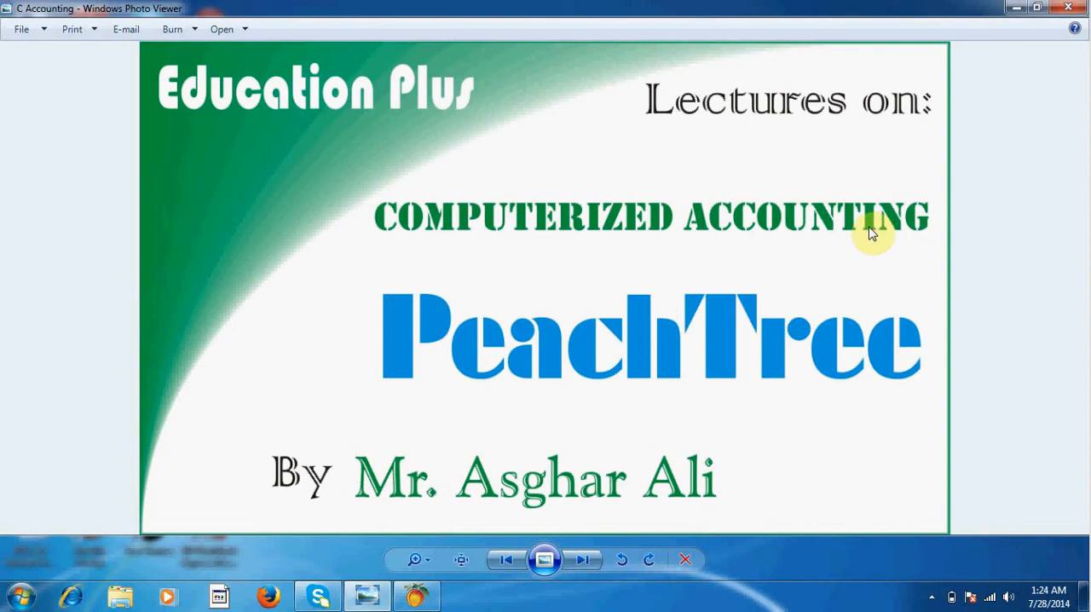
{"action": "mouse_move", "coordinate": [619, 391]}
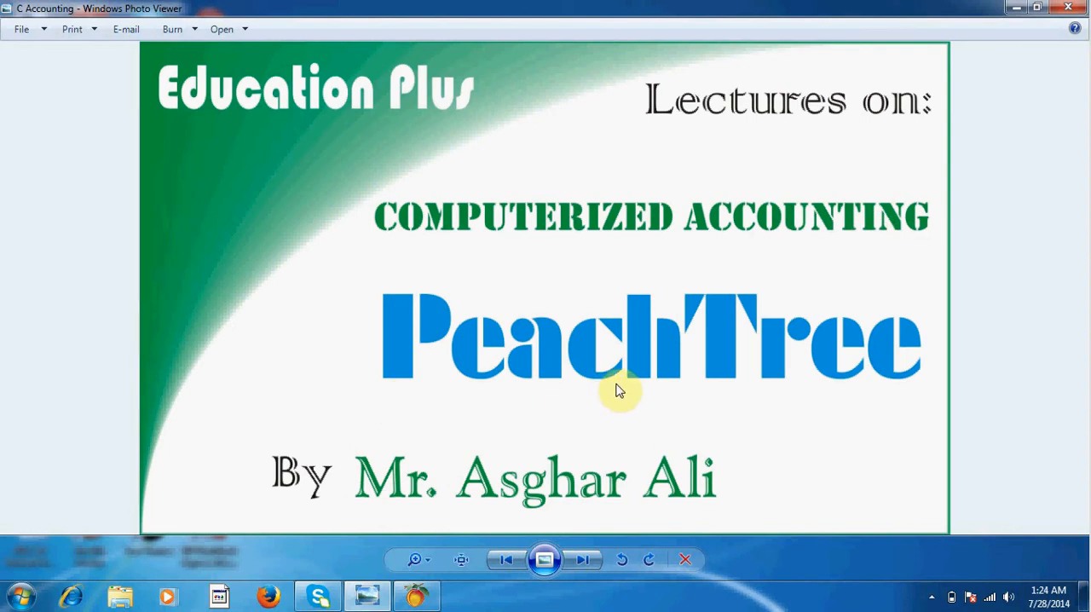
{"action": "mouse_move", "coordinate": [663, 324]}
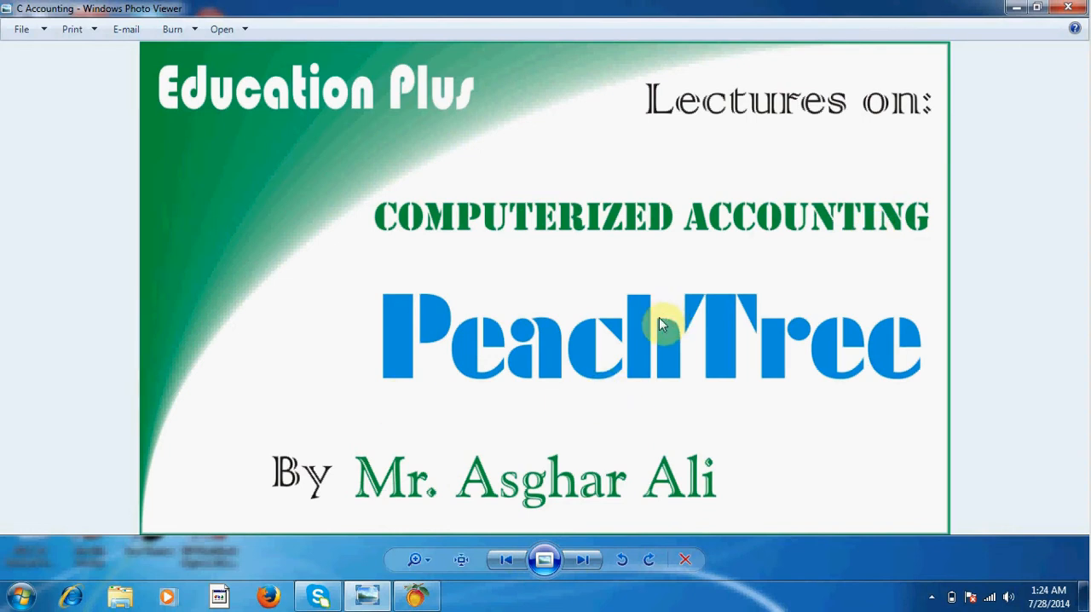
{"action": "mouse_move", "coordinate": [386, 360]}
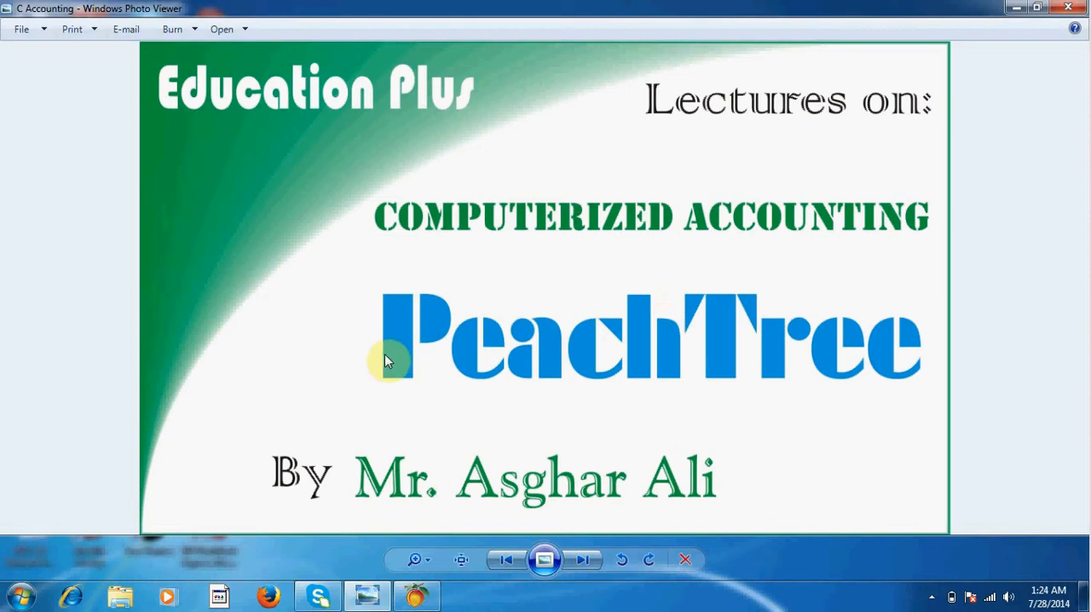
{"action": "mouse_move", "coordinate": [426, 486]}
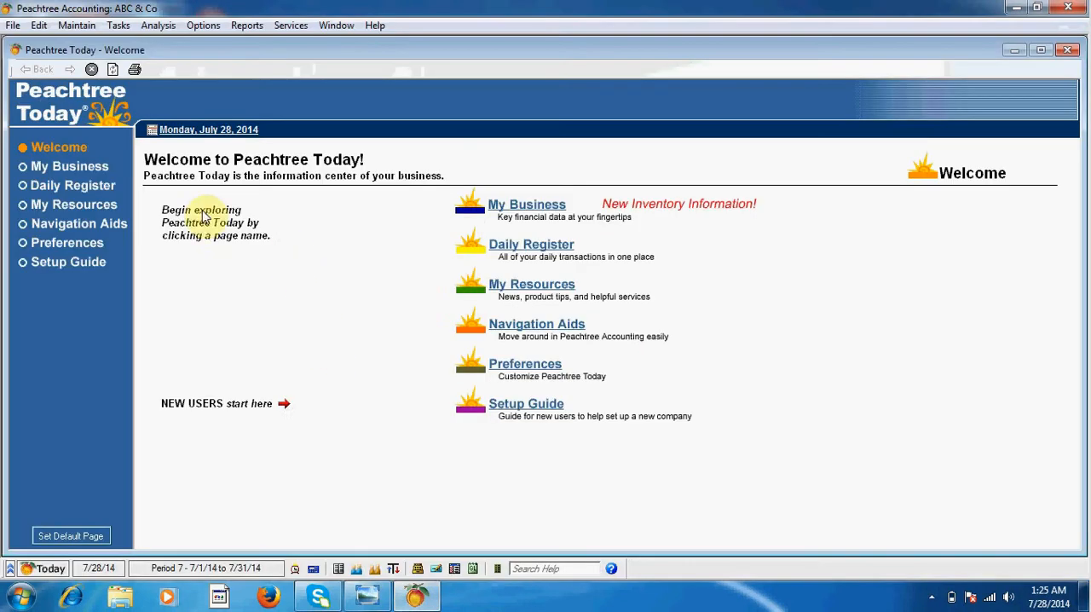
Step: Open the Maintain Memorized Purchase Orders form from the Maintain menu
{"action": "left_click", "coordinate": [76, 25]}
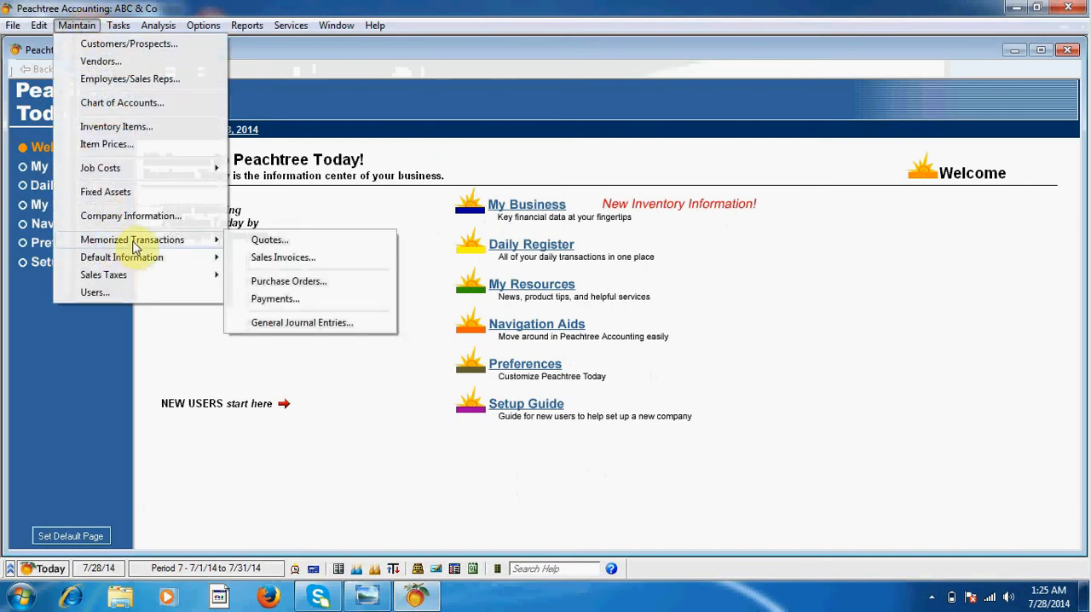
{"action": "mouse_move", "coordinate": [288, 282]}
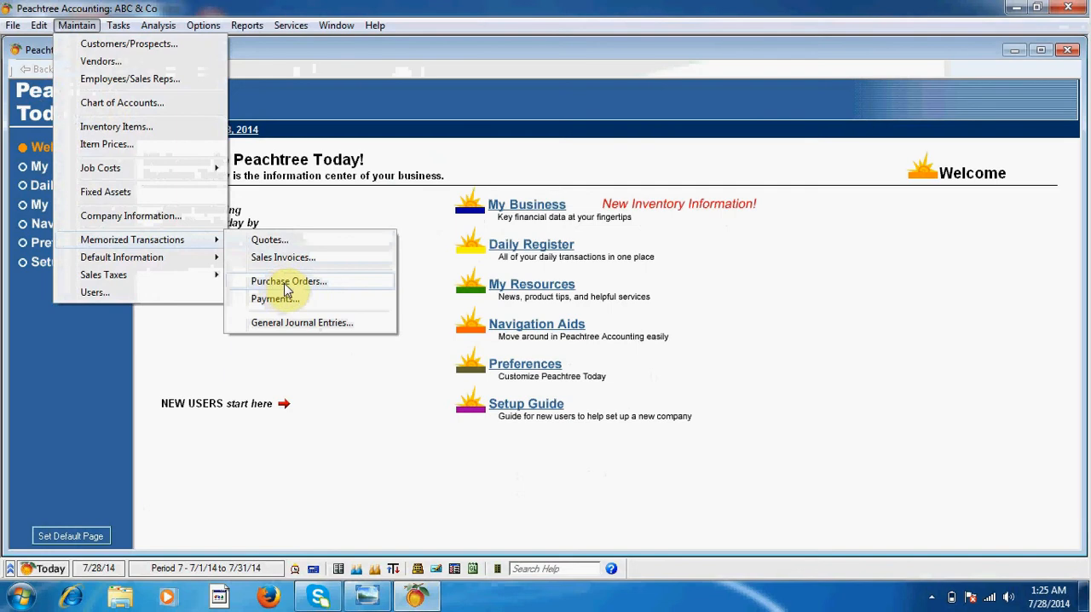
{"action": "mouse_move", "coordinate": [305, 286]}
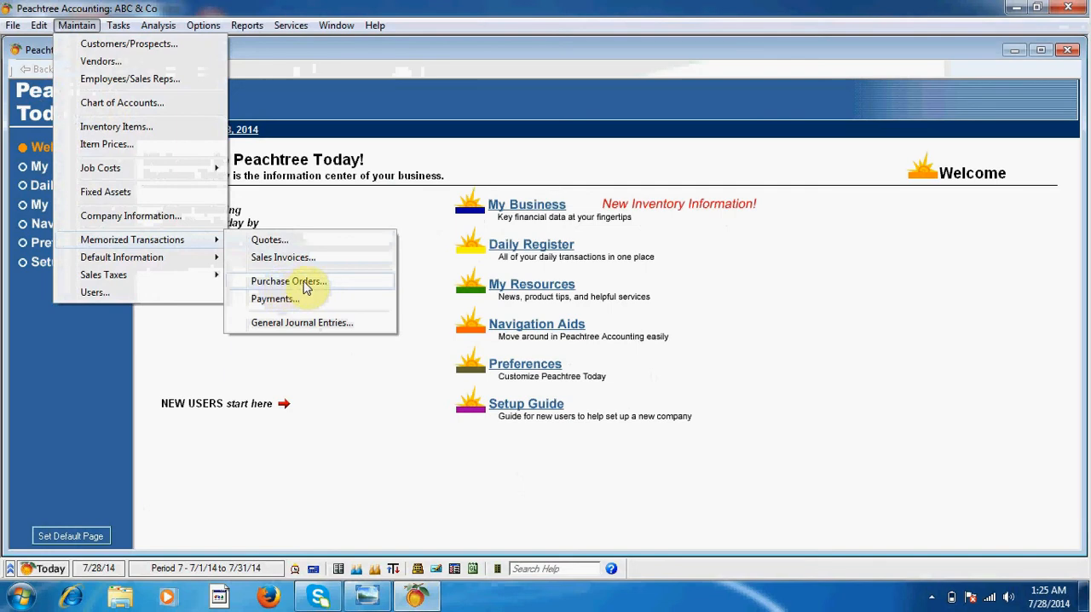
{"action": "left_click", "coordinate": [288, 281]}
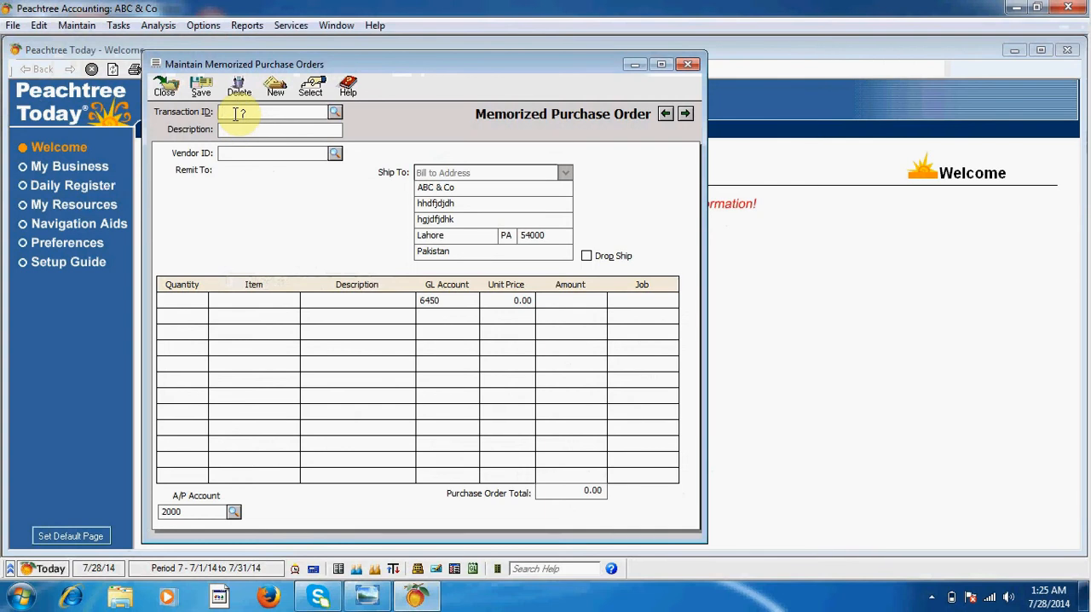
Step: Enter transaction ID 1, description 'Order No 1', and look up vendor V-1
{"action": "type", "text": "1"}
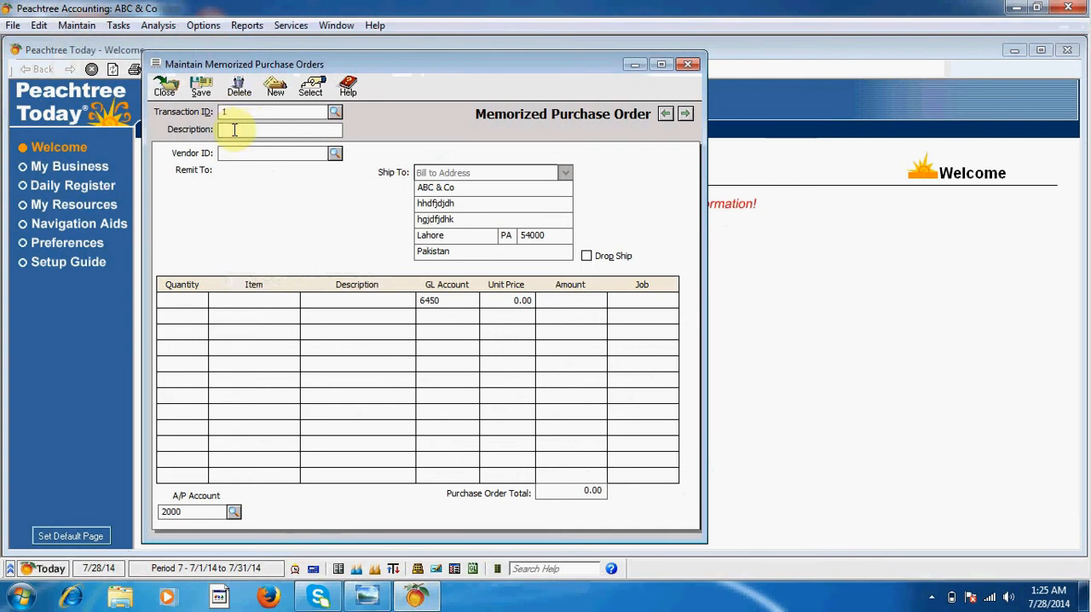
{"action": "type", "text": "O"}
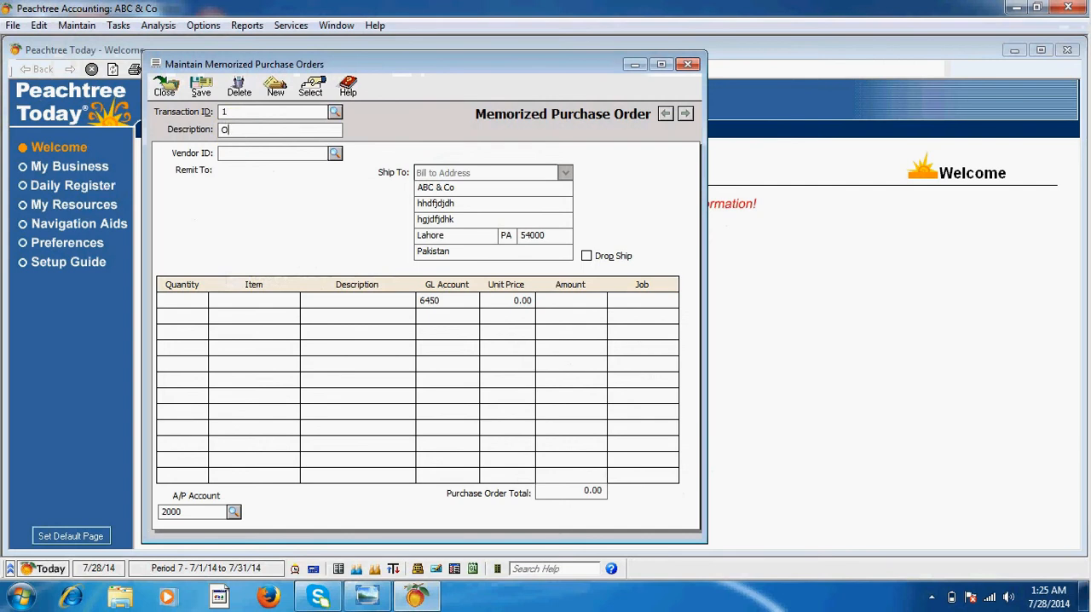
{"action": "type", "text": "rder"}
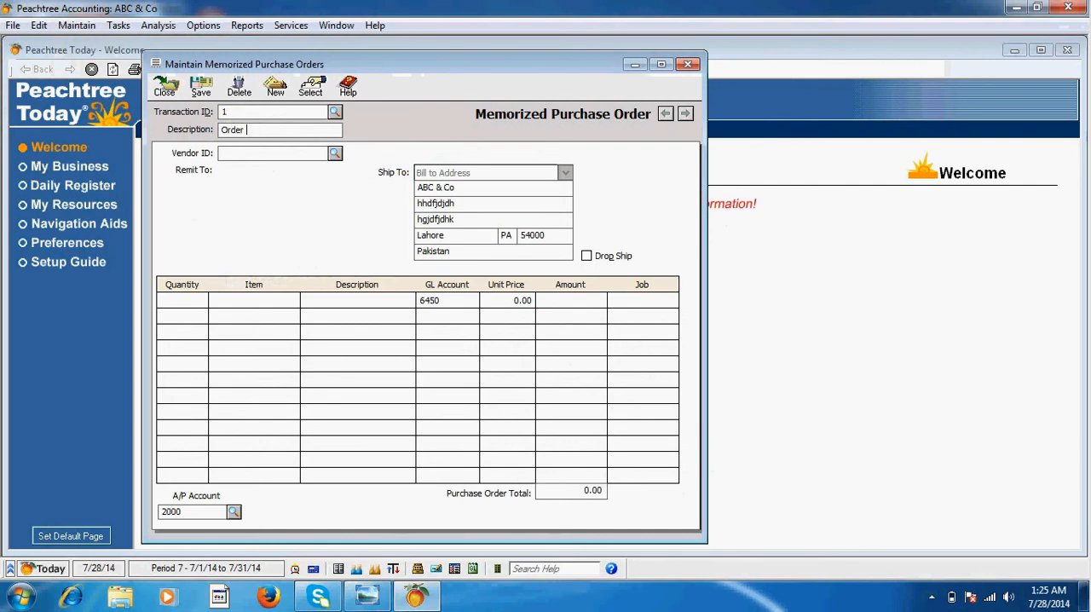
{"action": "type", "text": "No"}
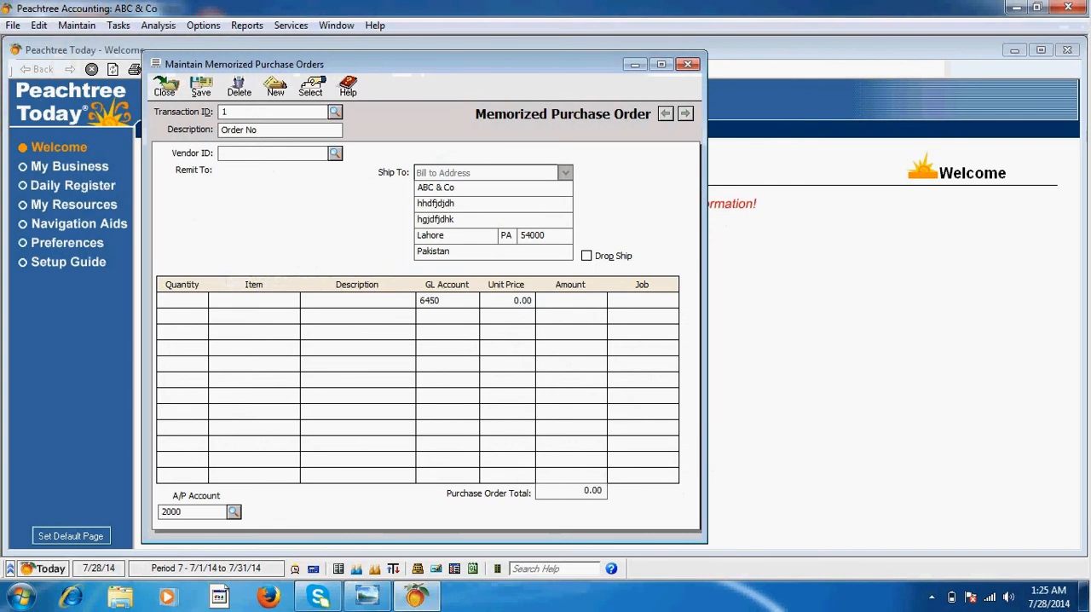
{"action": "type", "text": "1"}
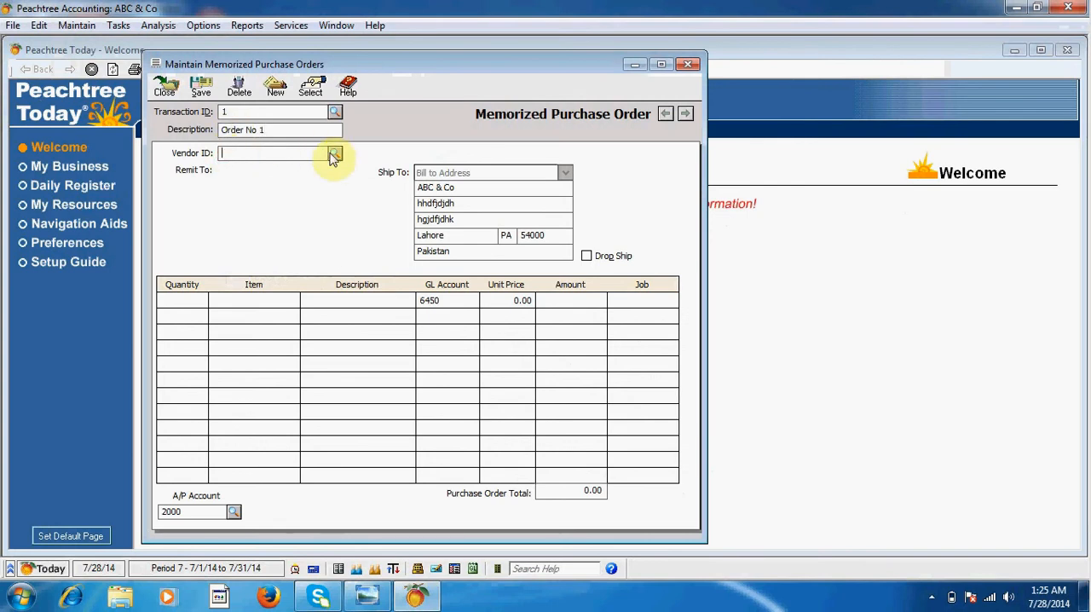
{"action": "left_click", "coordinate": [334, 152]}
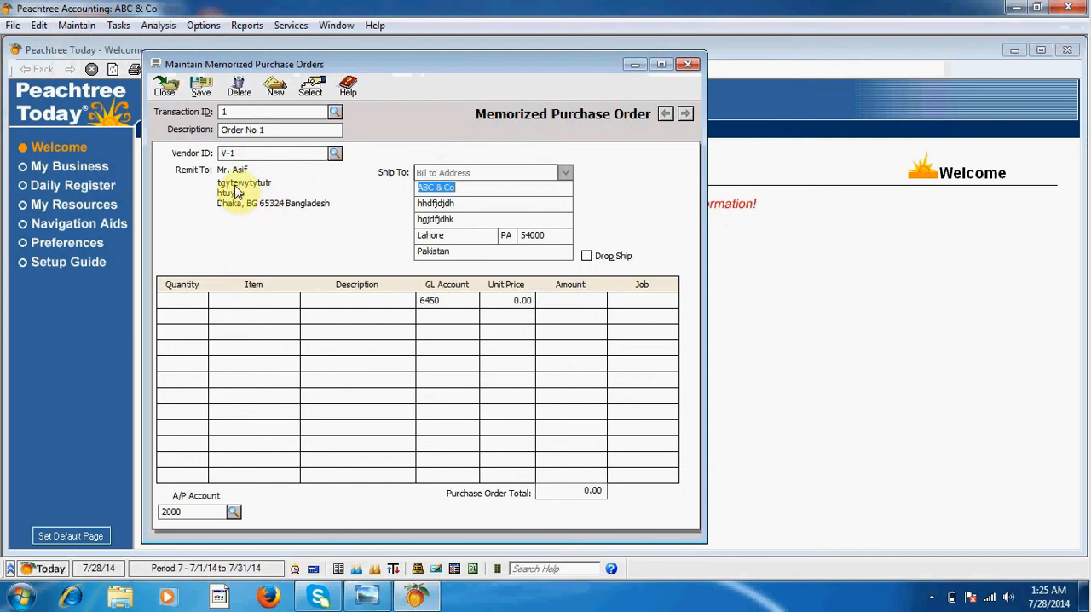
Step: Add an order line for 300 units of item Inv-1 at 220.00, totalling 66,000.00
{"action": "left_click", "coordinate": [181, 300]}
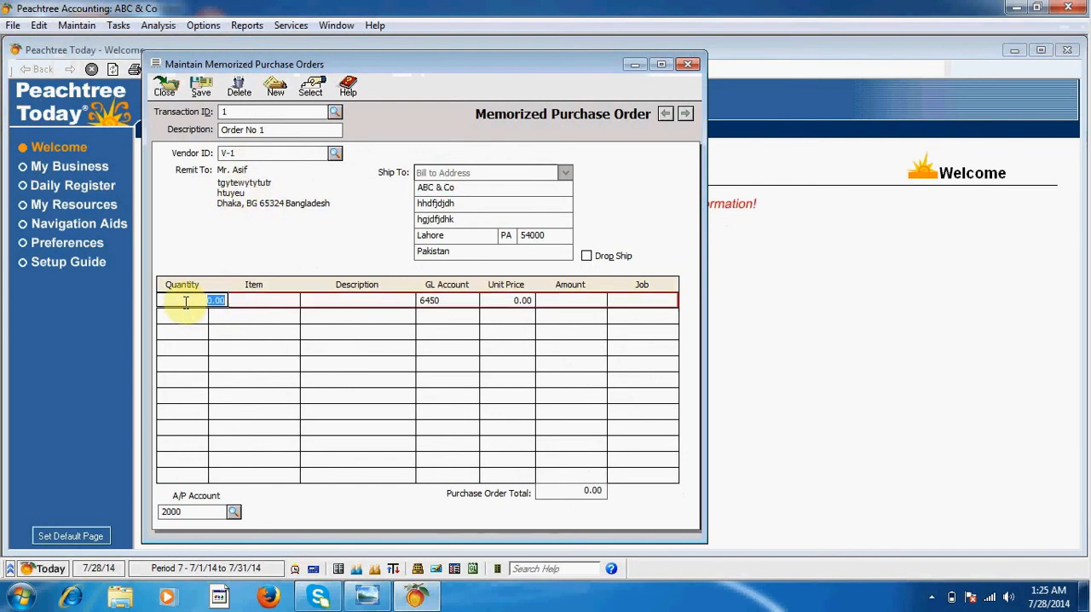
{"action": "type", "text": "3"}
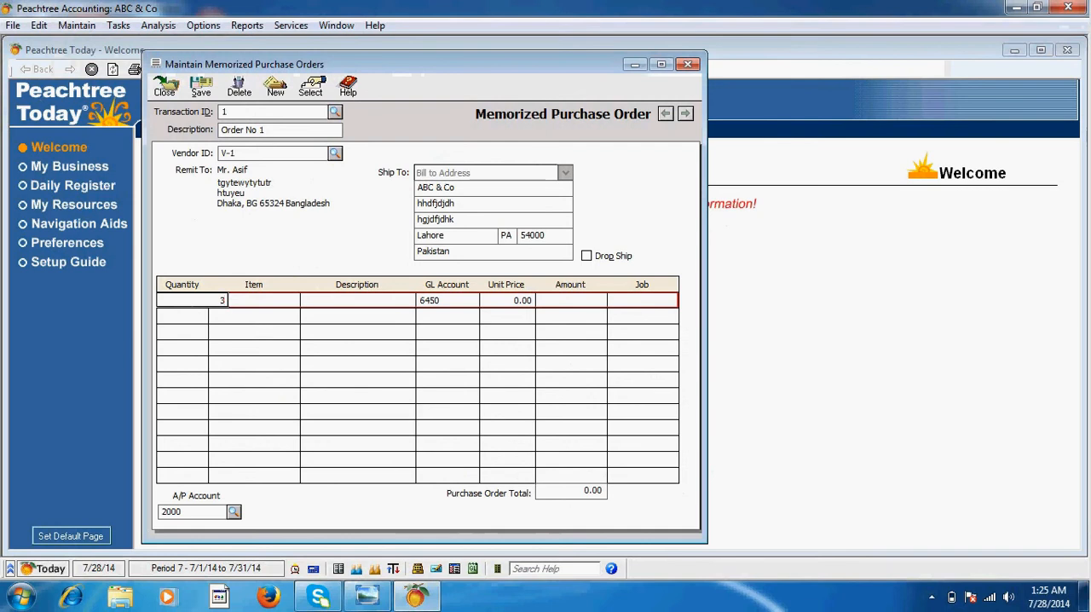
{"action": "type", "text": "00.00"}
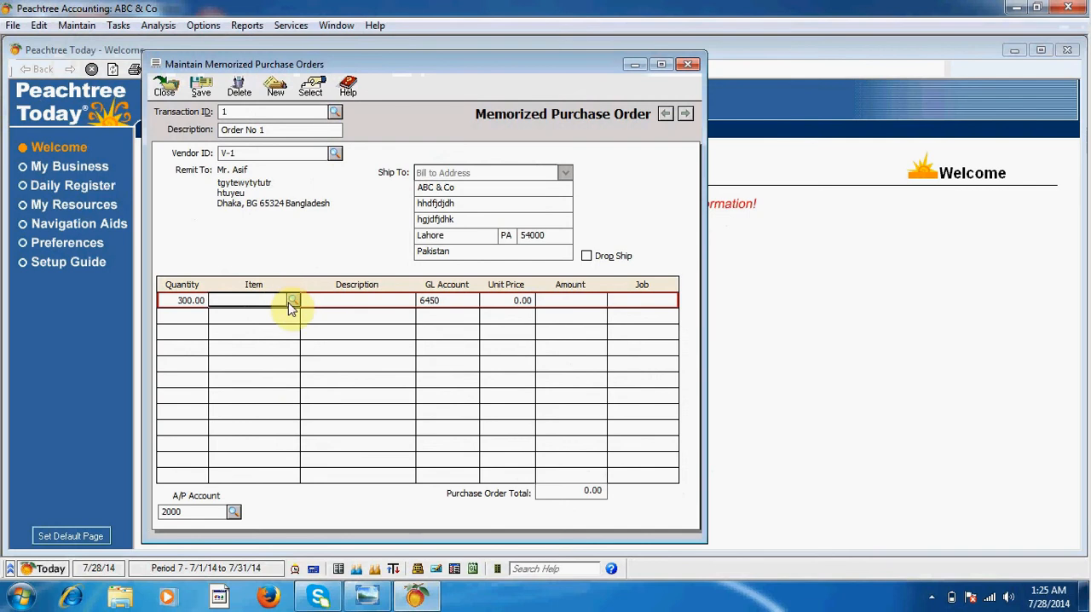
{"action": "left_click", "coordinate": [293, 300]}
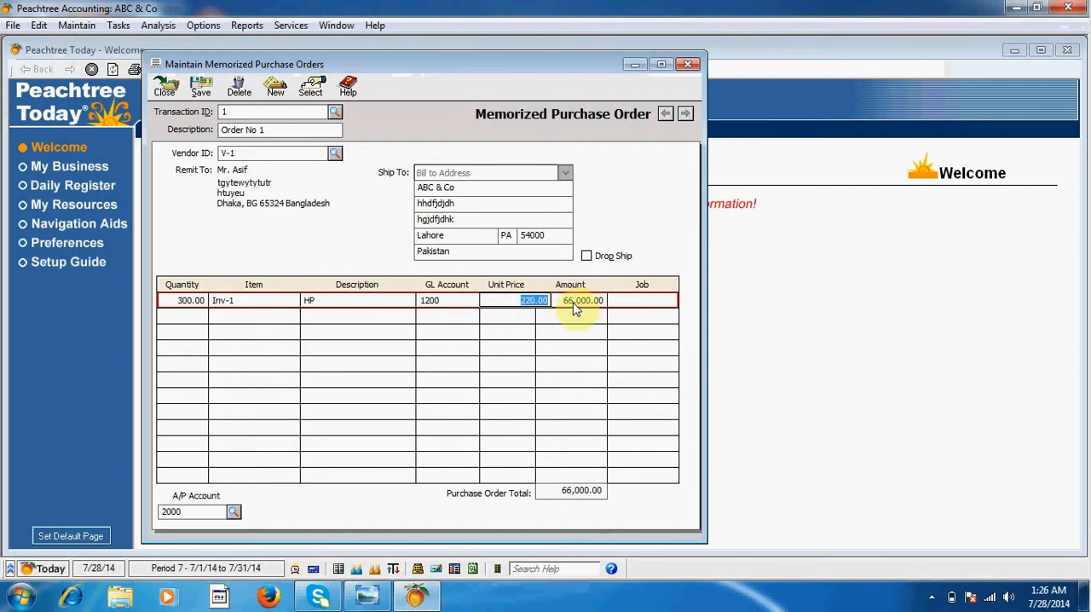
{"action": "mouse_move", "coordinate": [581, 497]}
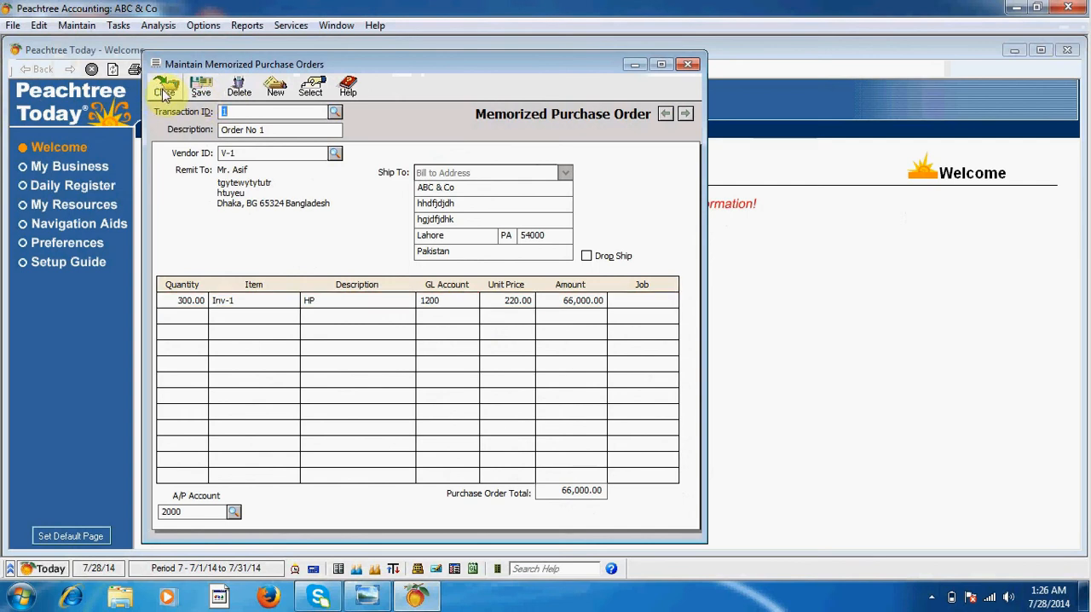
Step: Close the memorized purchase order form and show the report categories
{"action": "left_click", "coordinate": [165, 85]}
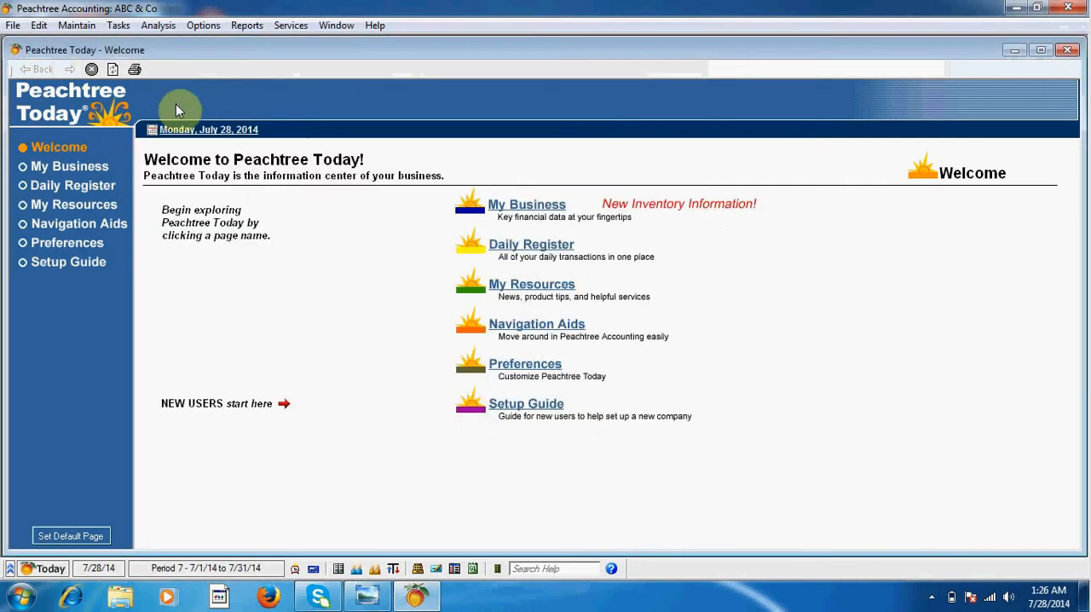
{"action": "mouse_move", "coordinate": [247, 124]}
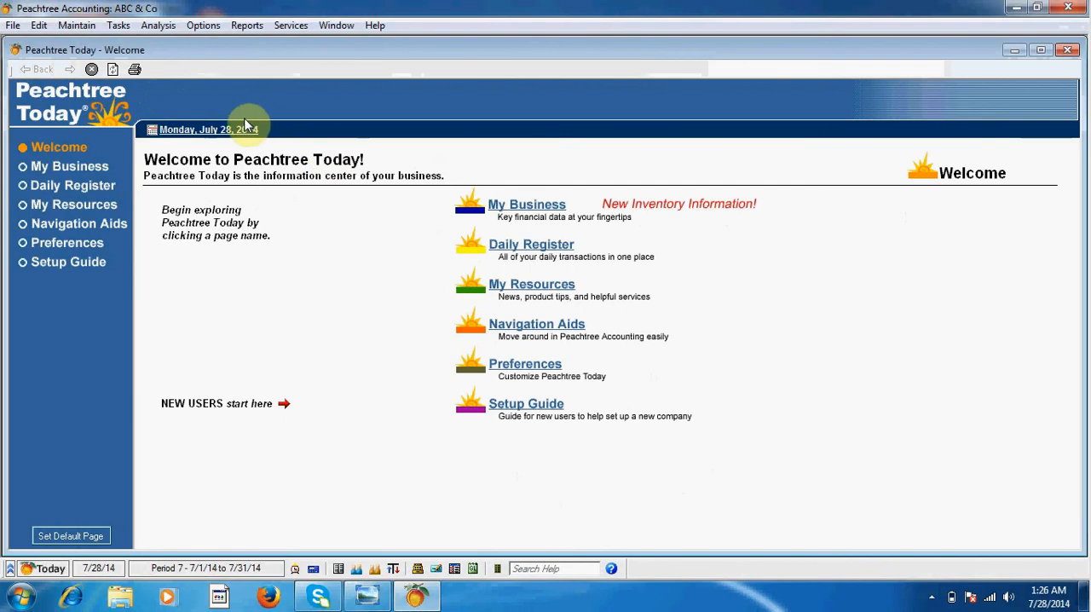
{"action": "mouse_move", "coordinate": [199, 83]}
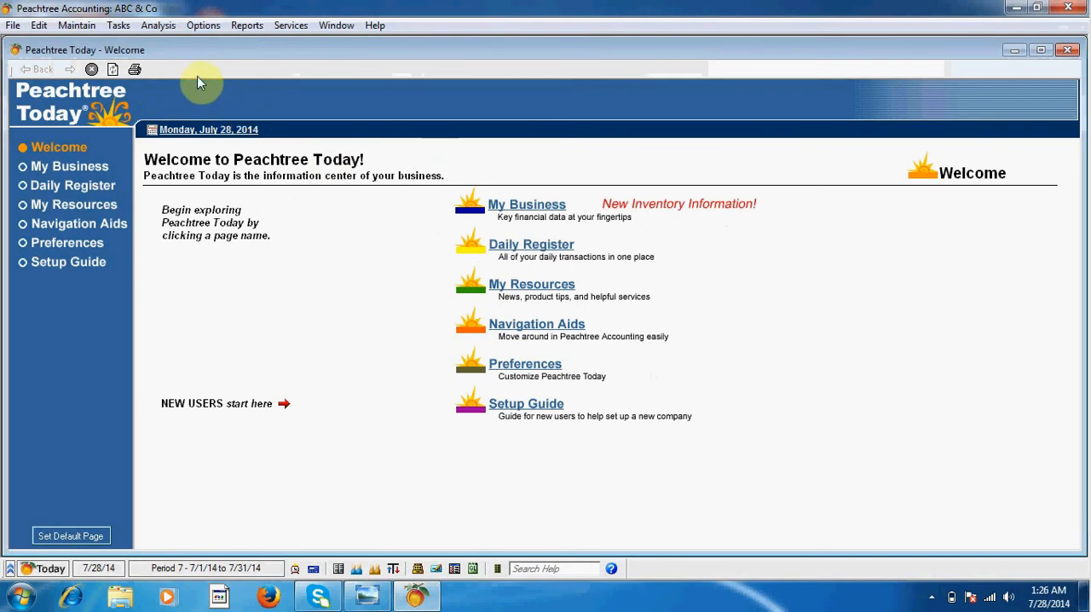
{"action": "mouse_move", "coordinate": [251, 57]}
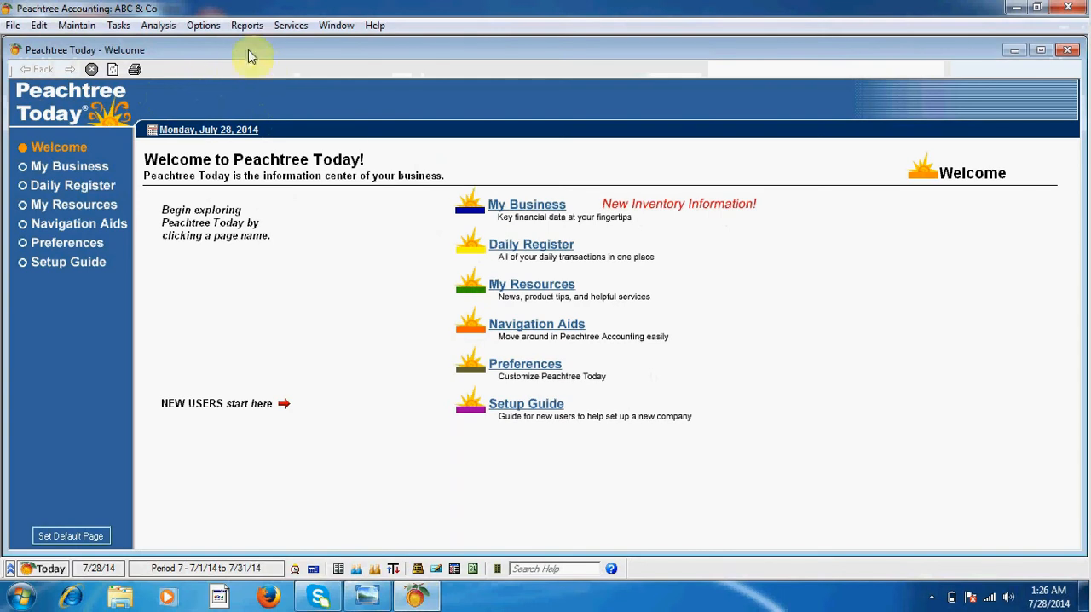
{"action": "mouse_move", "coordinate": [247, 24]}
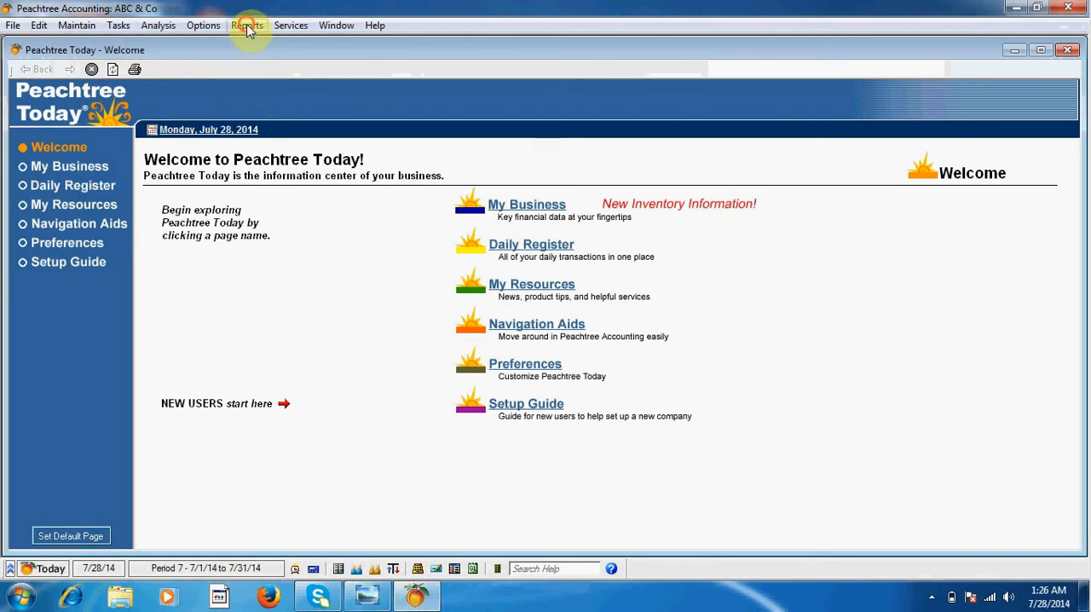
{"action": "left_click", "coordinate": [246, 25]}
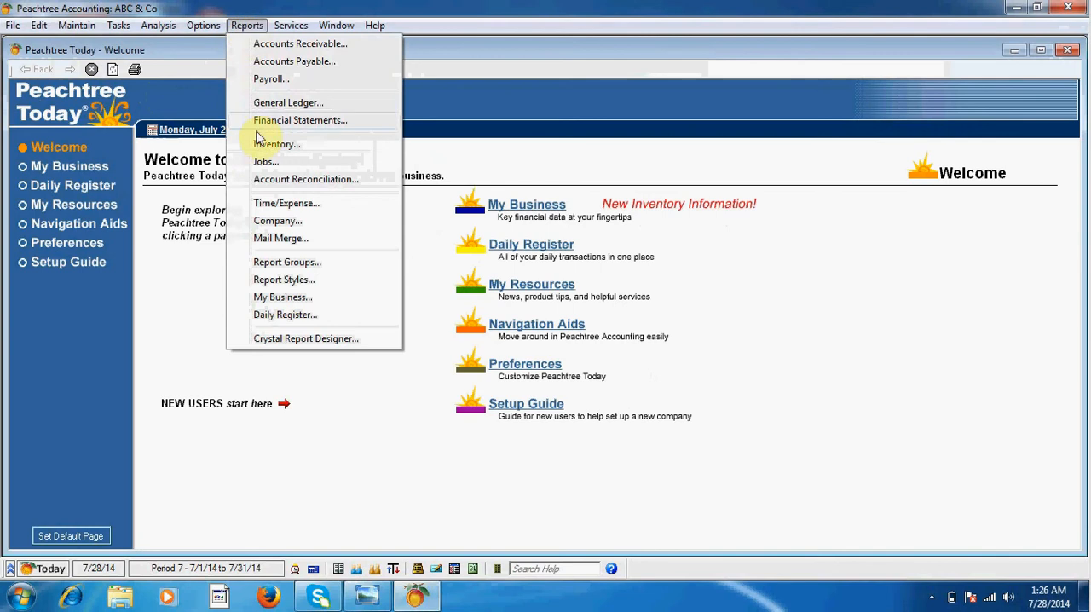
{"action": "mouse_move", "coordinate": [314, 238]}
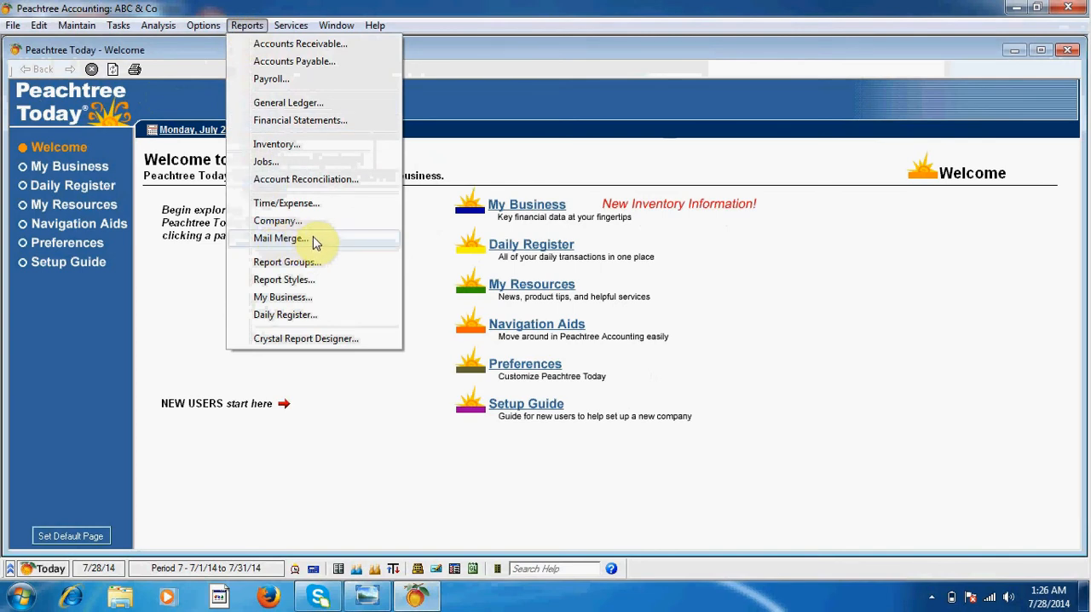
{"action": "left_click", "coordinate": [276, 143]}
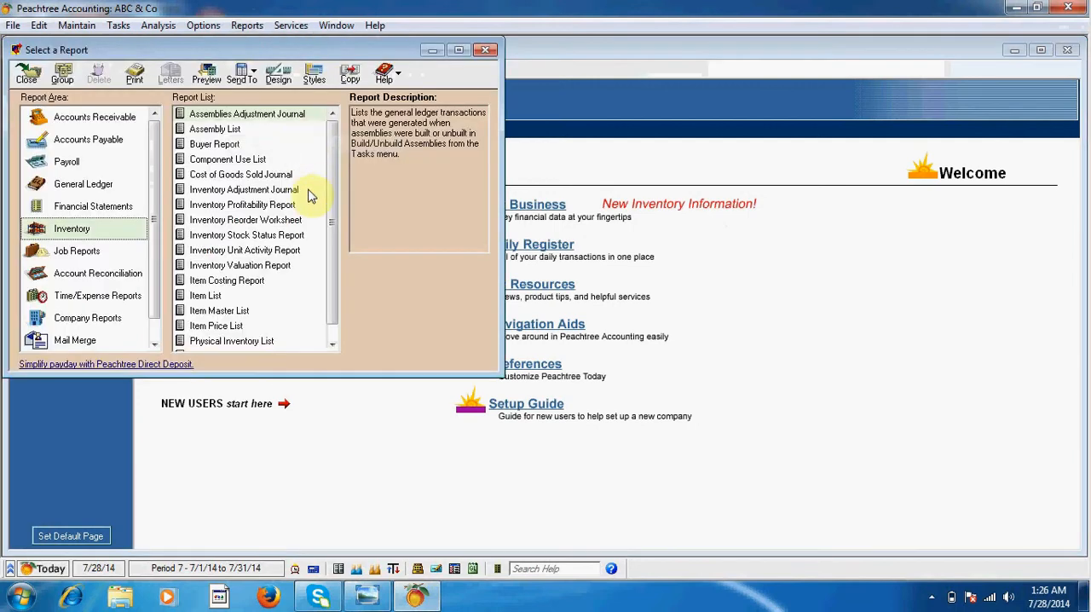
{"action": "mouse_move", "coordinate": [206, 295]}
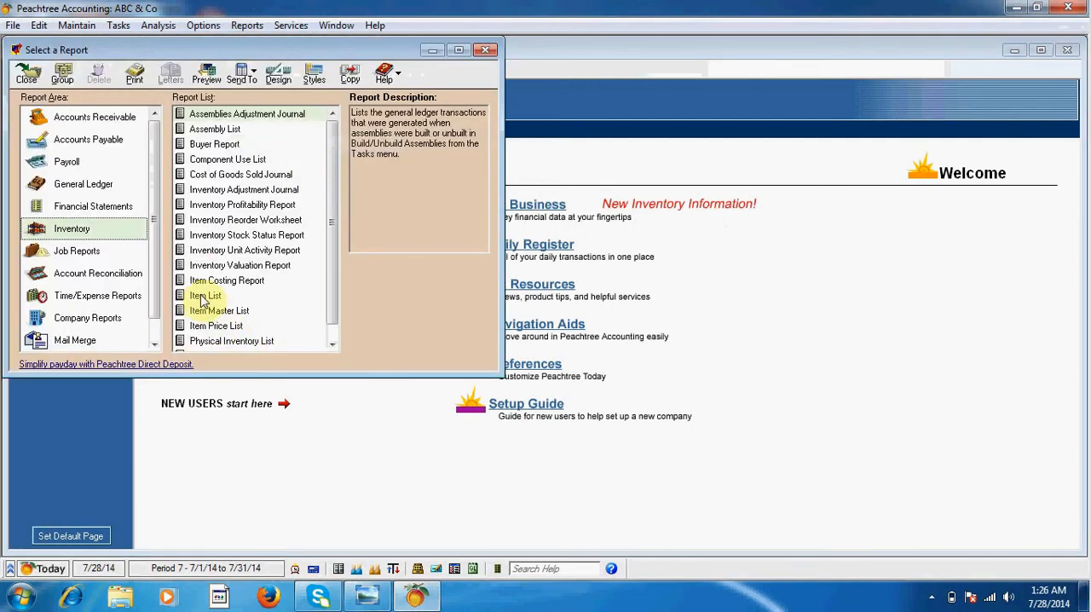
{"action": "left_click", "coordinate": [205, 294]}
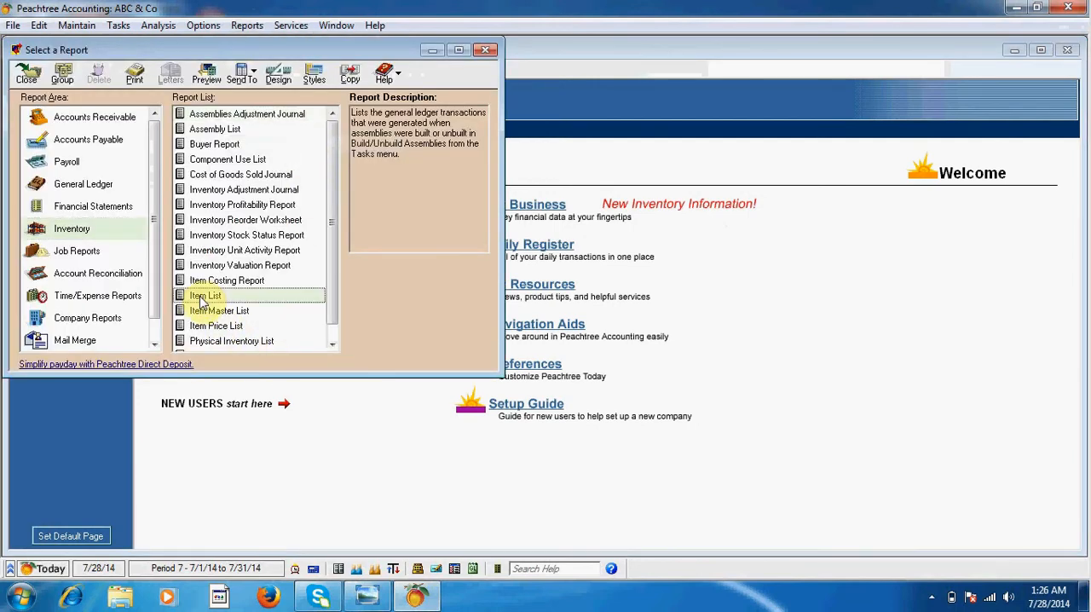
{"action": "double_click", "coordinate": [205, 295]}
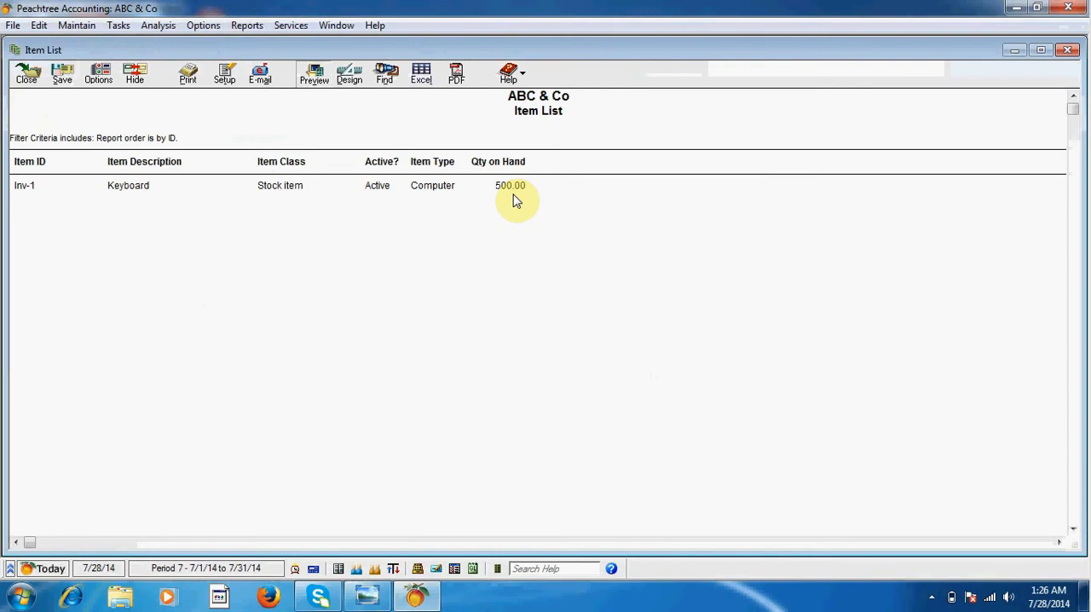
{"action": "mouse_move", "coordinate": [91, 167]}
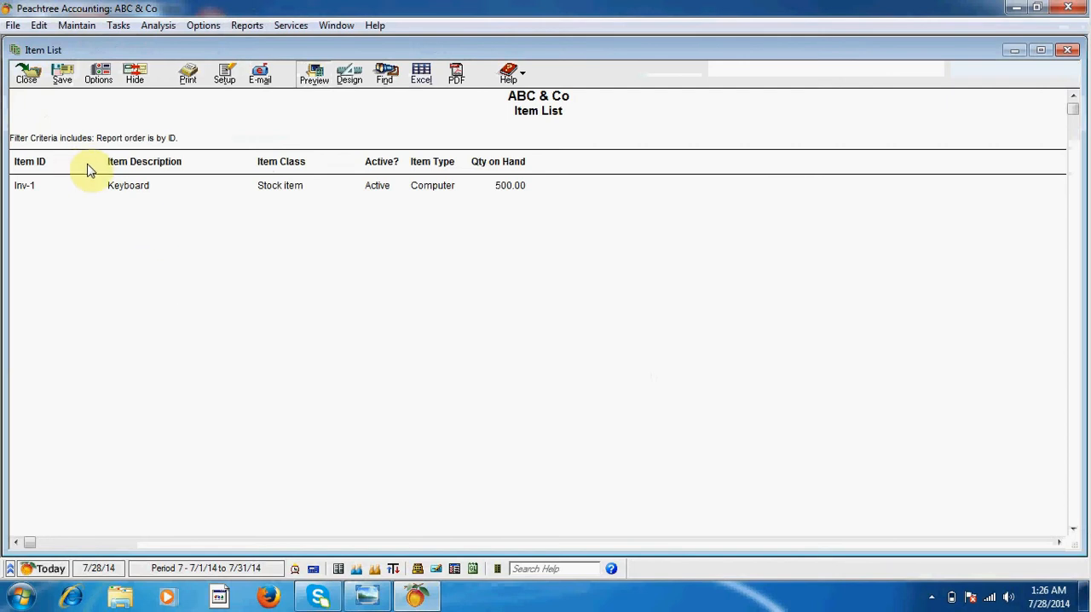
{"action": "mouse_move", "coordinate": [27, 74]}
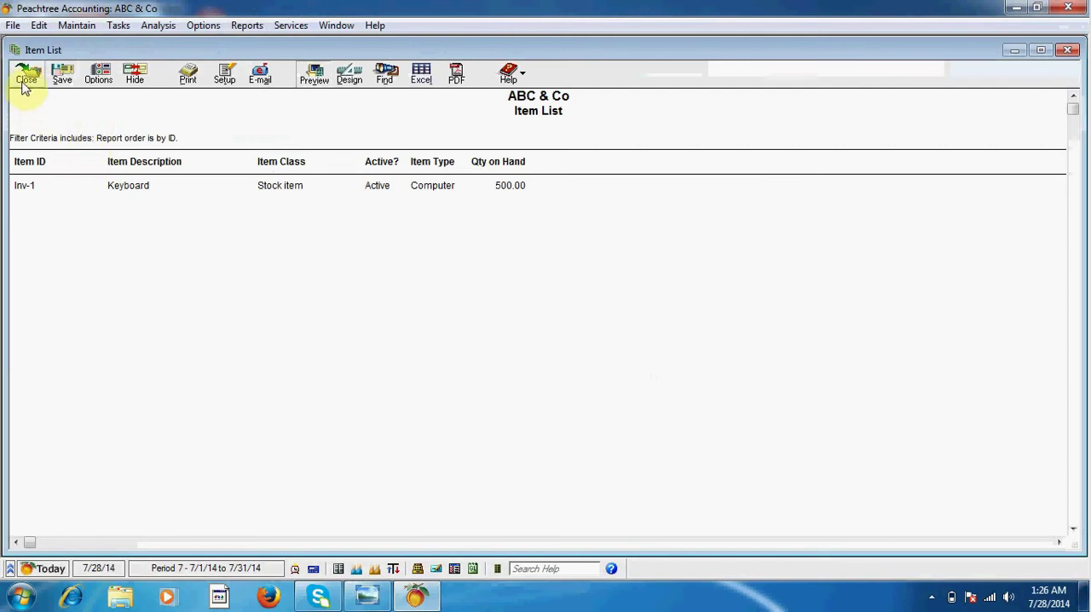
{"action": "left_click", "coordinate": [26, 75]}
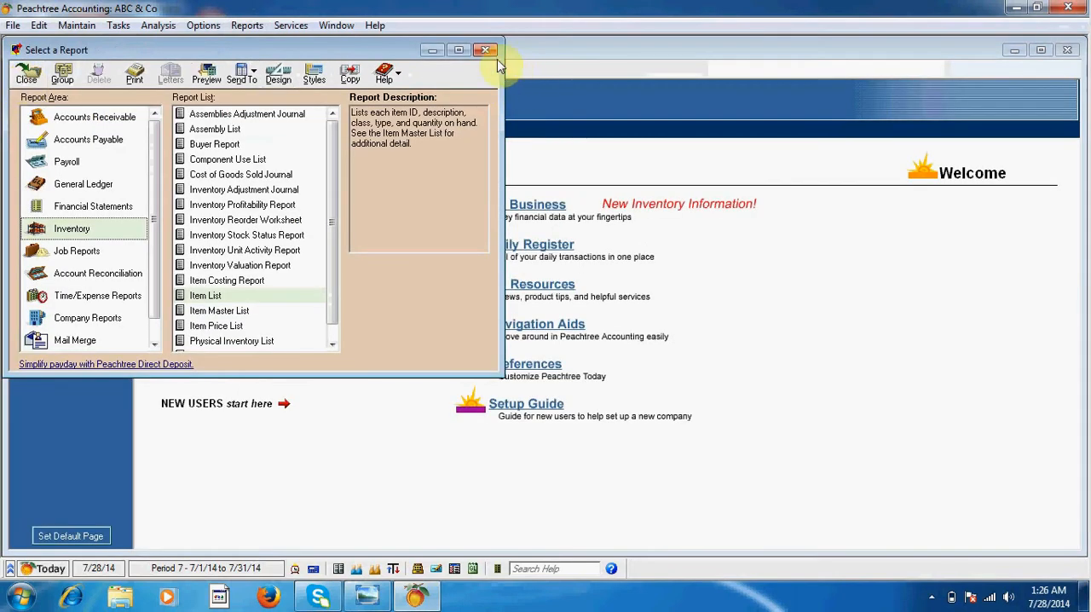
Step: Close the Select a Report window to return to Peachtree Today
{"action": "left_click", "coordinate": [486, 49]}
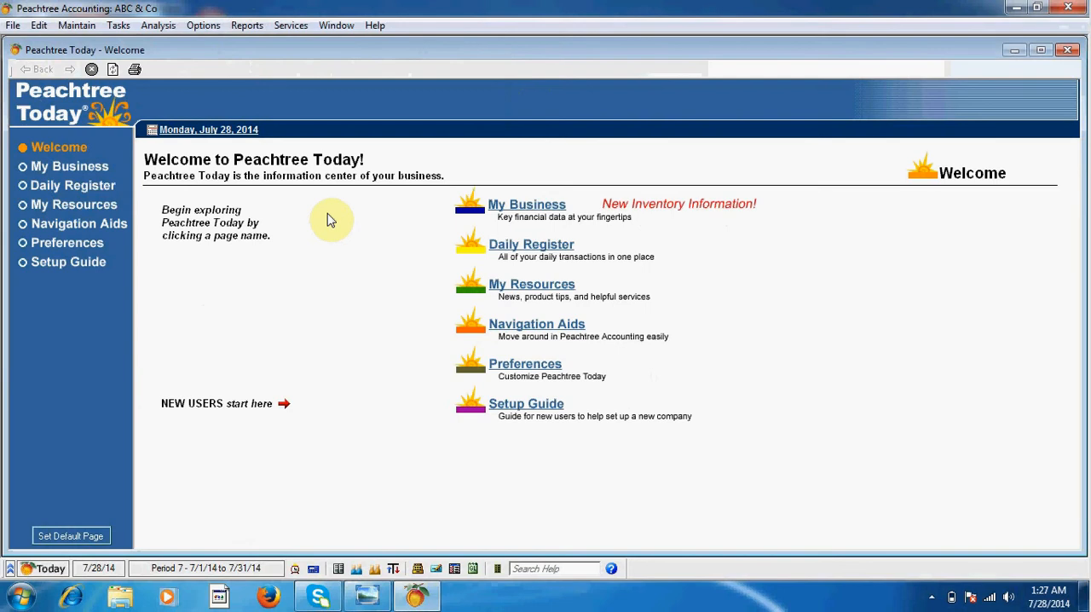
{"action": "mouse_move", "coordinate": [366, 162]}
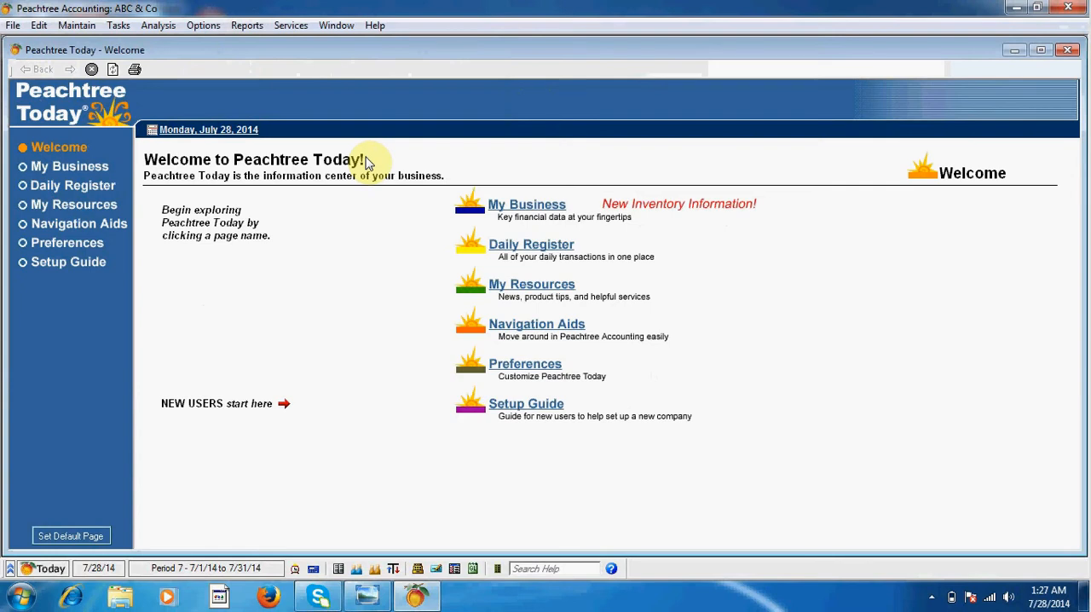
{"action": "mouse_move", "coordinate": [277, 173]}
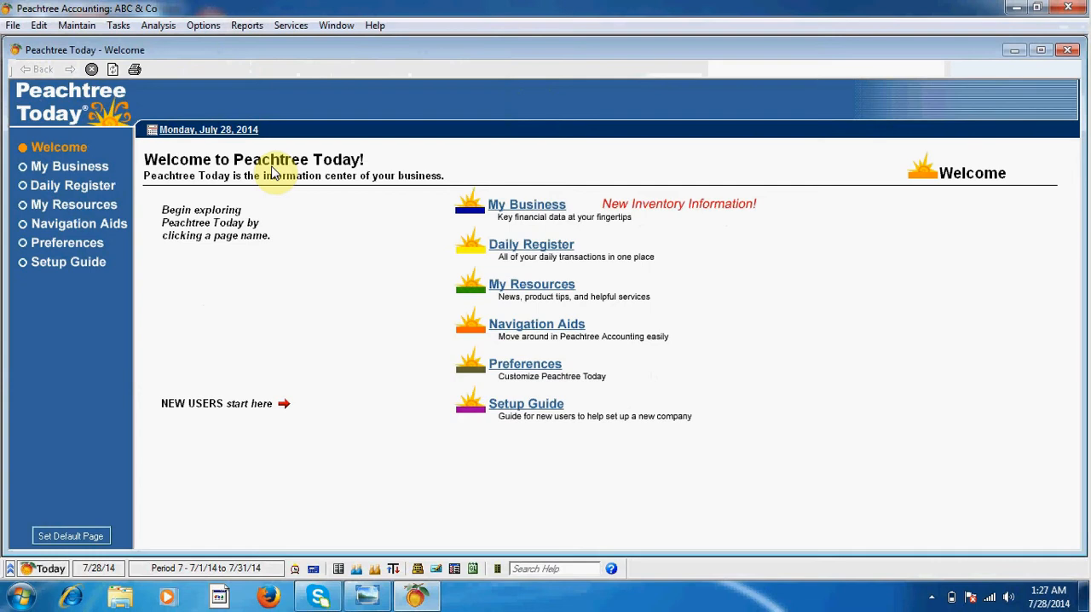
{"action": "mouse_move", "coordinate": [299, 136]}
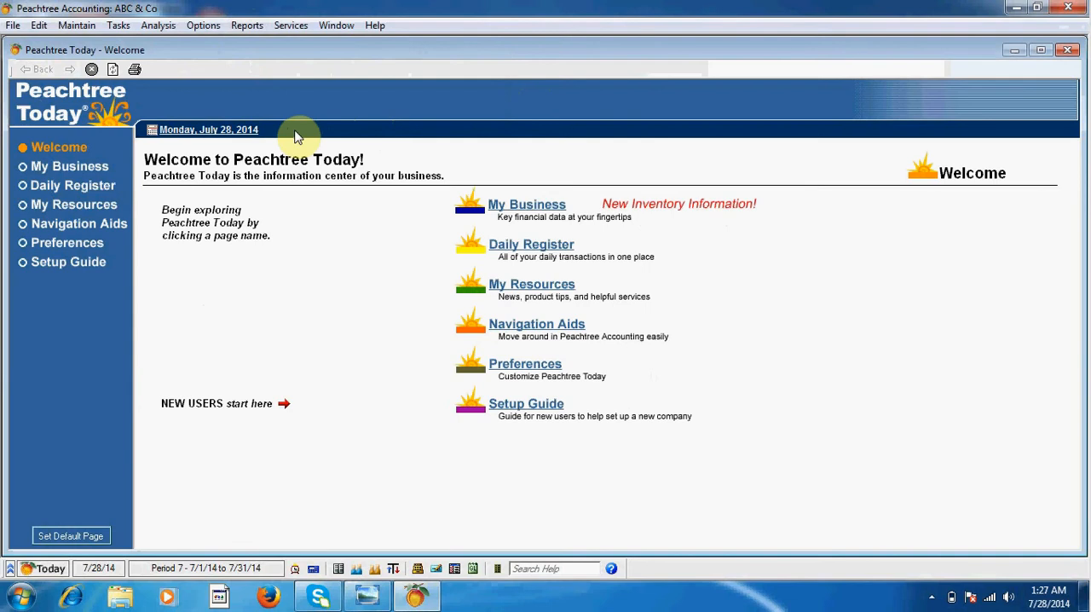
{"action": "mouse_move", "coordinate": [260, 119]}
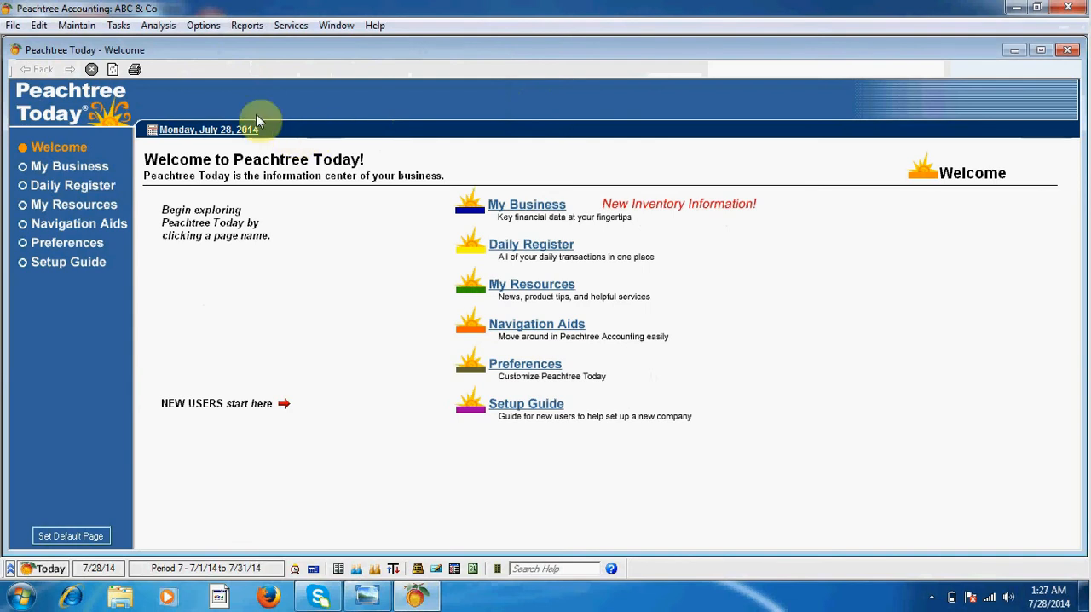
{"action": "mouse_move", "coordinate": [269, 135]}
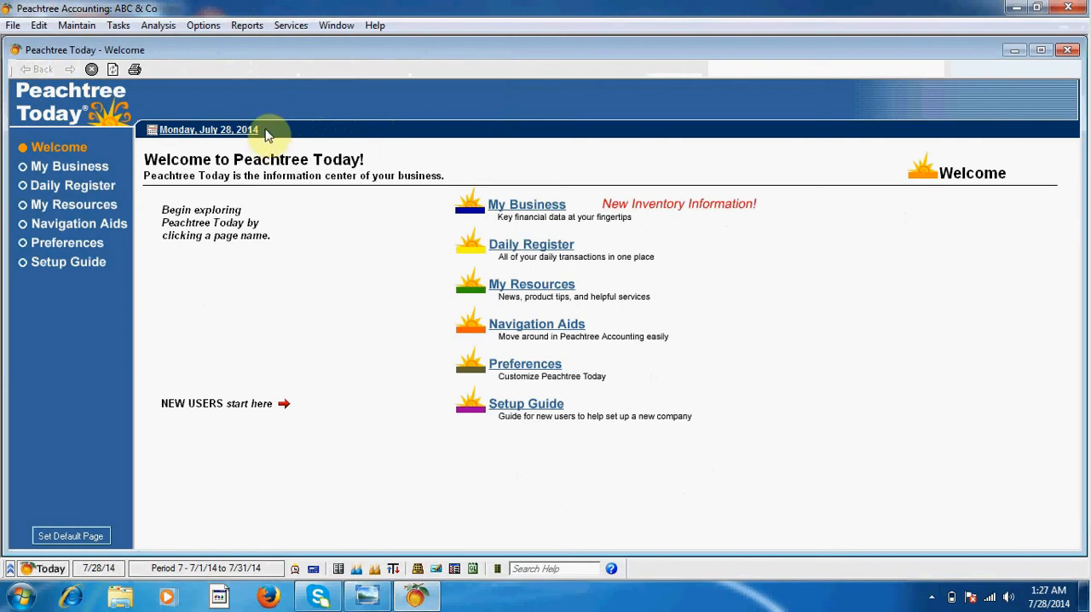
{"action": "mouse_move", "coordinate": [118, 24]}
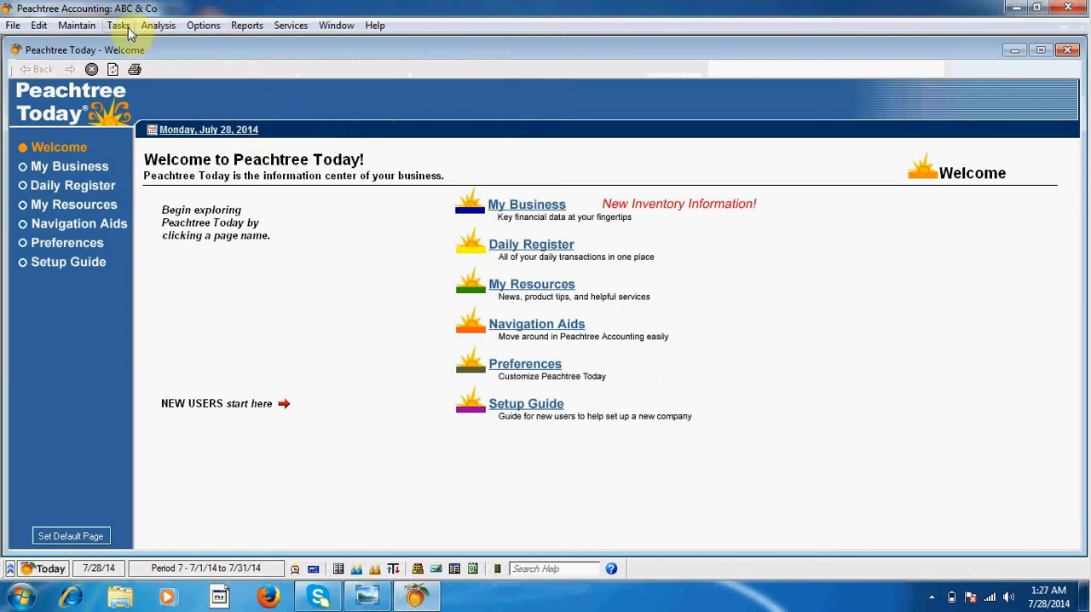
Step: Show the Tasks menu listing payments, purchases and other entry forms
{"action": "left_click", "coordinate": [117, 24]}
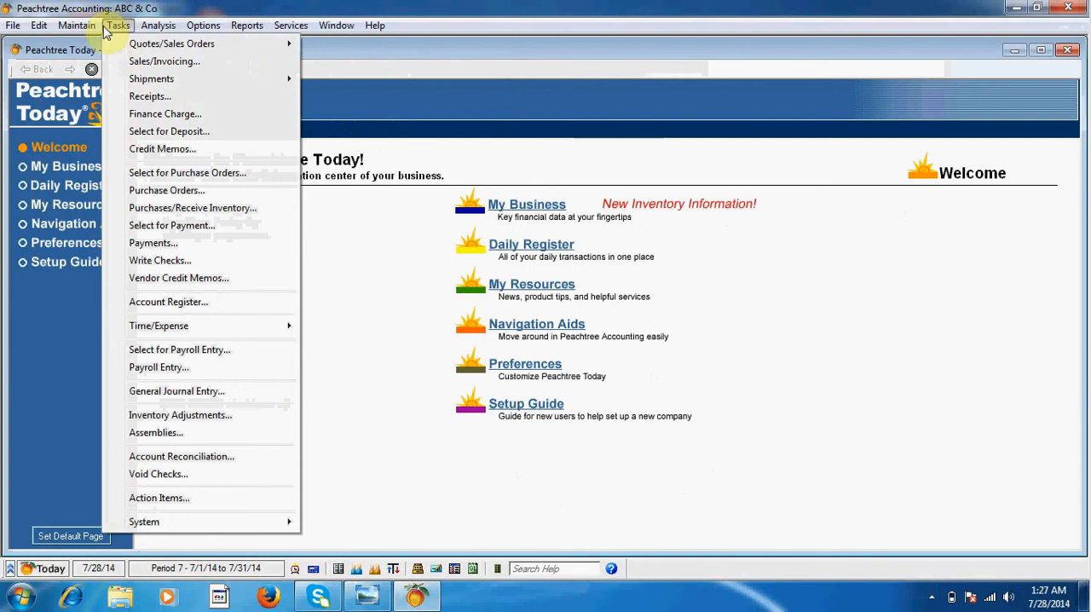
{"action": "mouse_move", "coordinate": [151, 78]}
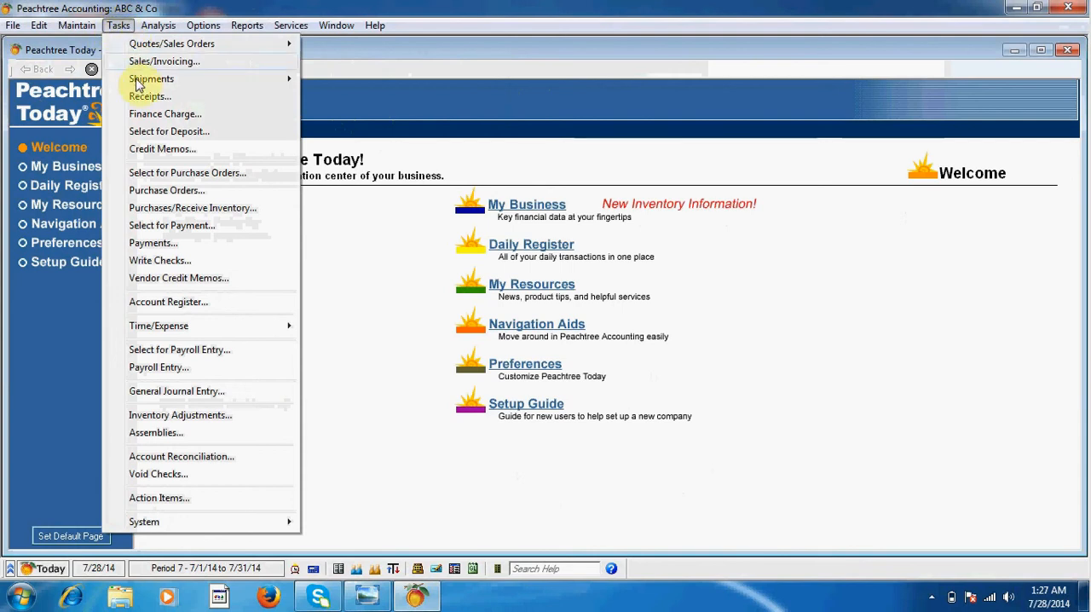
{"action": "mouse_move", "coordinate": [166, 243]}
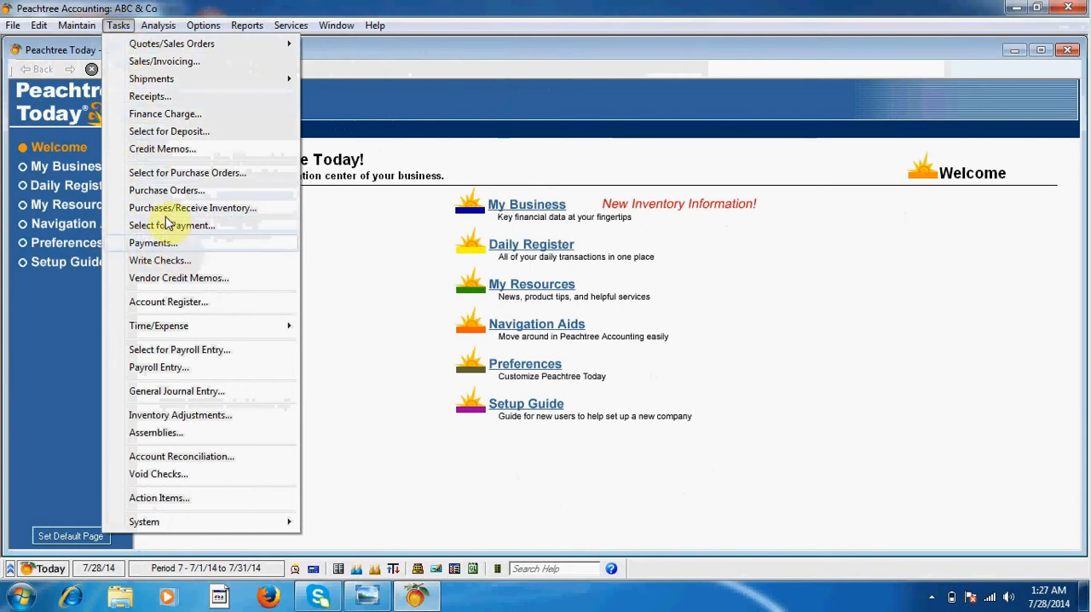
{"action": "mouse_move", "coordinate": [119, 25]}
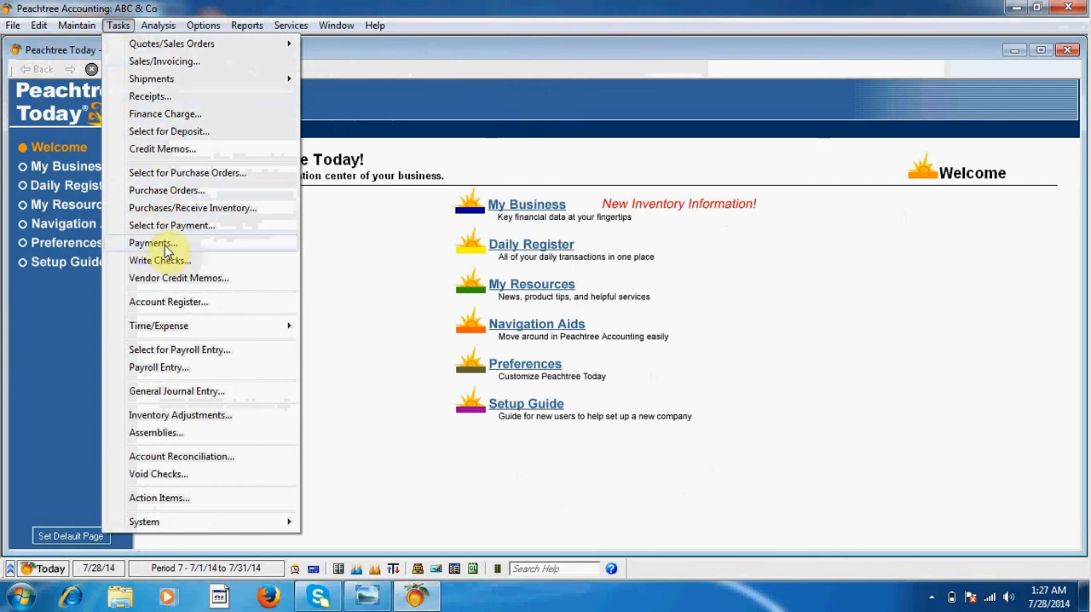
Step: Start a payment to vendor V-1 paying invoice 1 in full for 50,000.00
{"action": "left_click", "coordinate": [152, 243]}
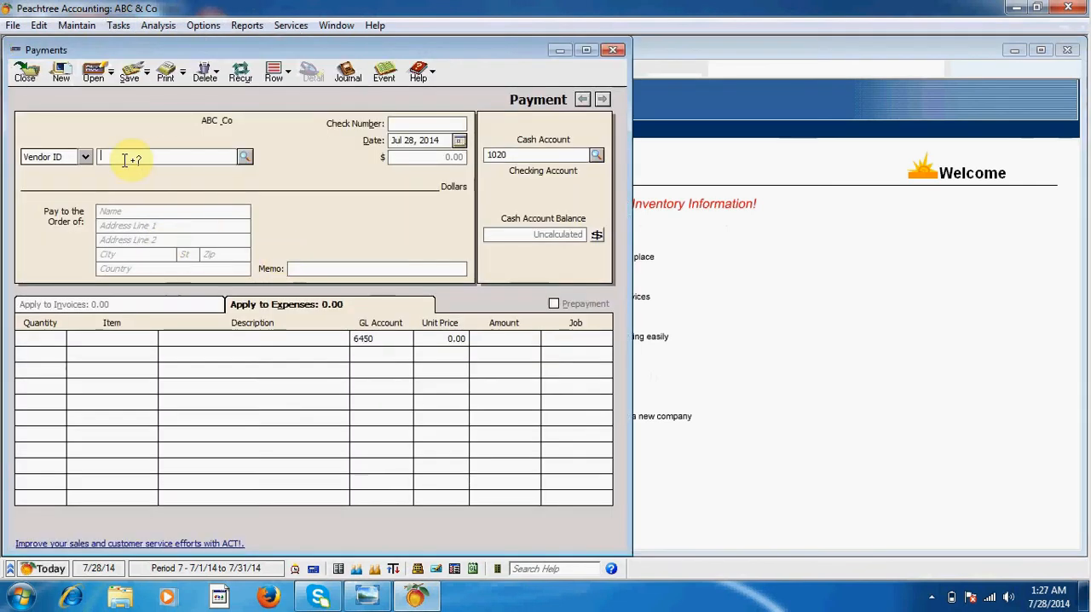
{"action": "left_click", "coordinate": [244, 157]}
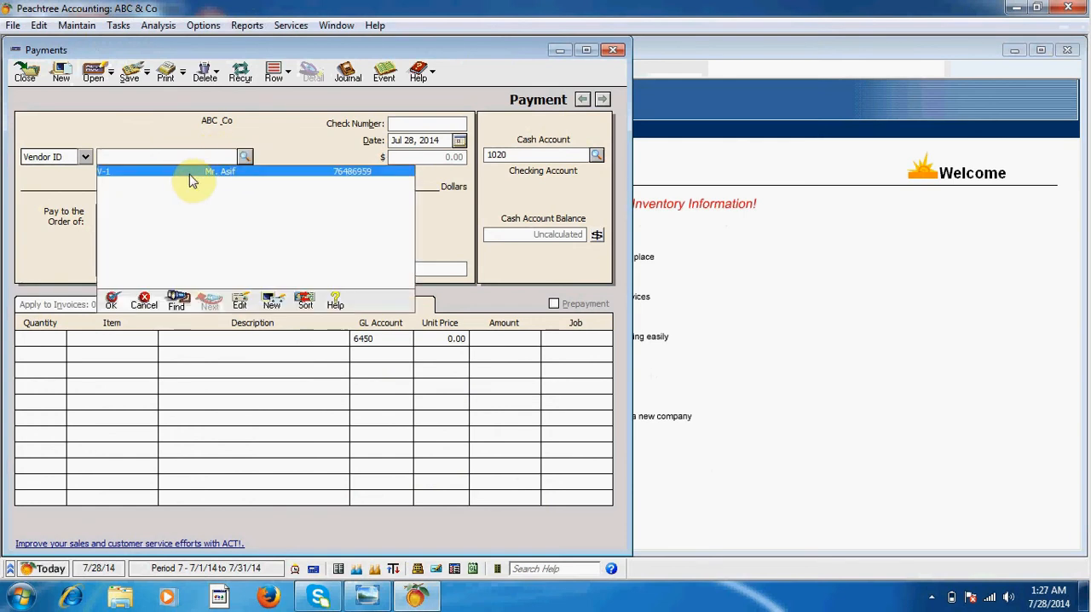
{"action": "left_click", "coordinate": [191, 171]}
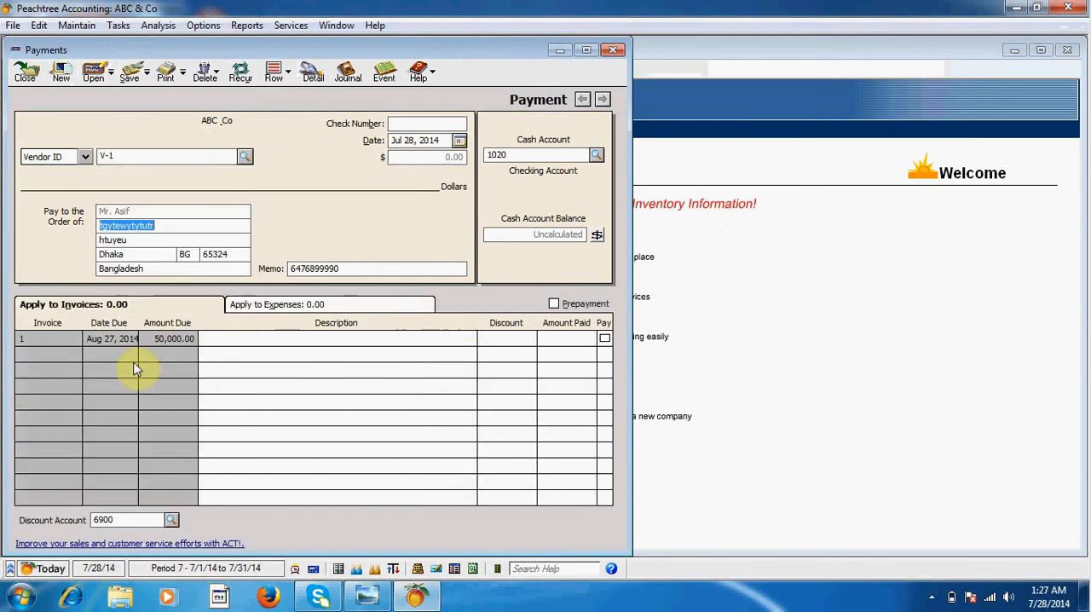
{"action": "mouse_move", "coordinate": [117, 354]}
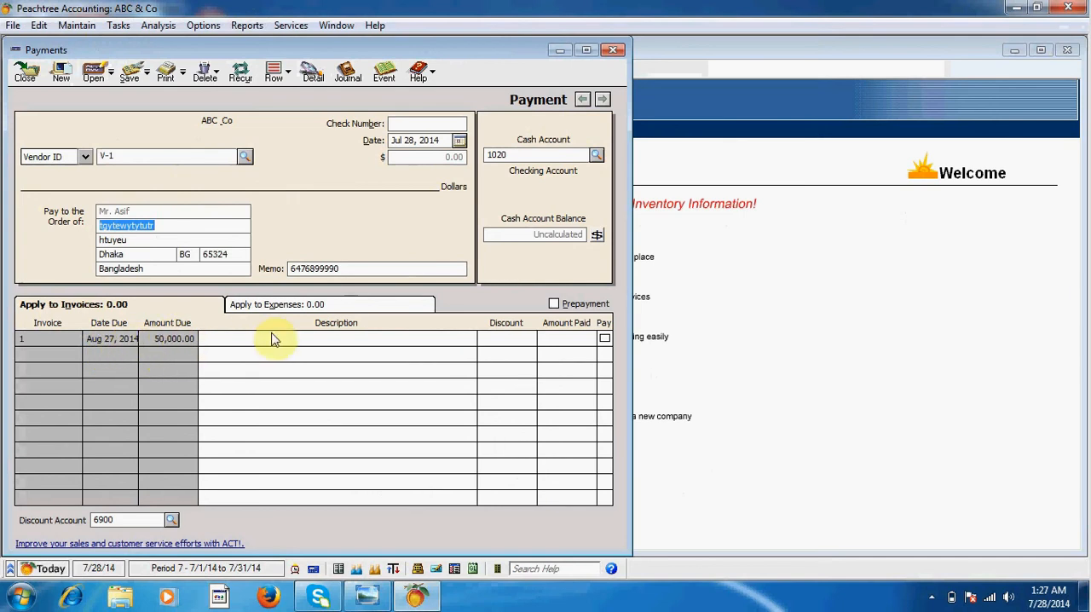
{"action": "mouse_move", "coordinate": [290, 340]}
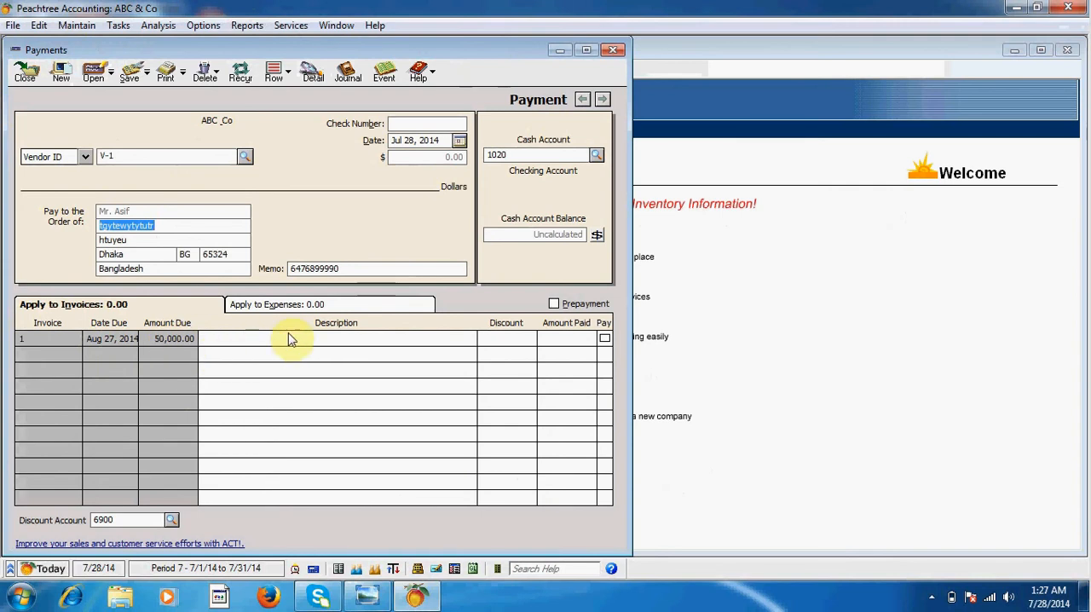
{"action": "mouse_move", "coordinate": [284, 343]}
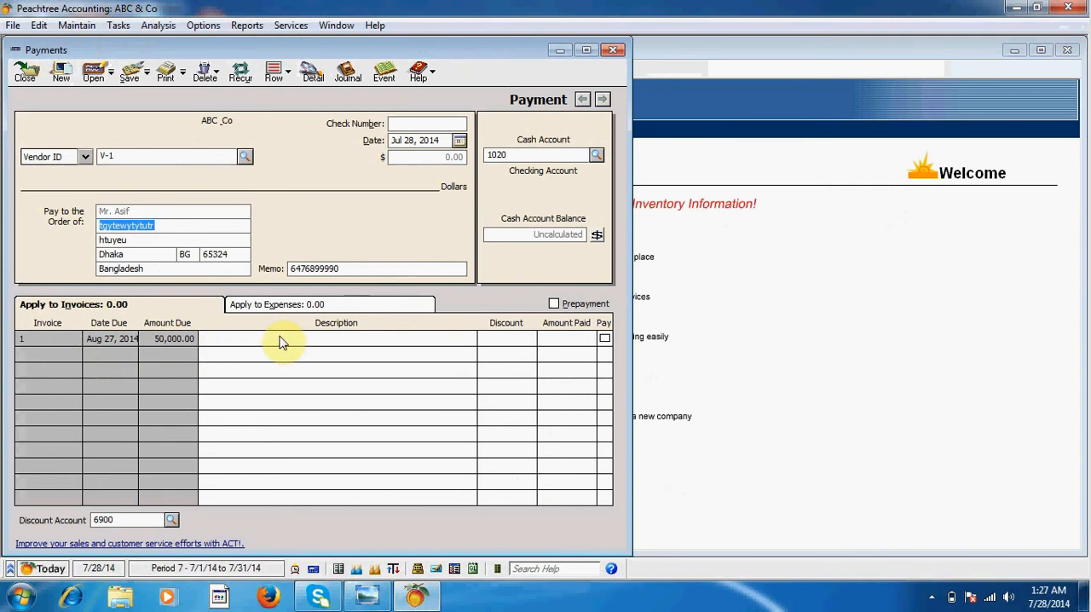
{"action": "mouse_move", "coordinate": [417, 378]}
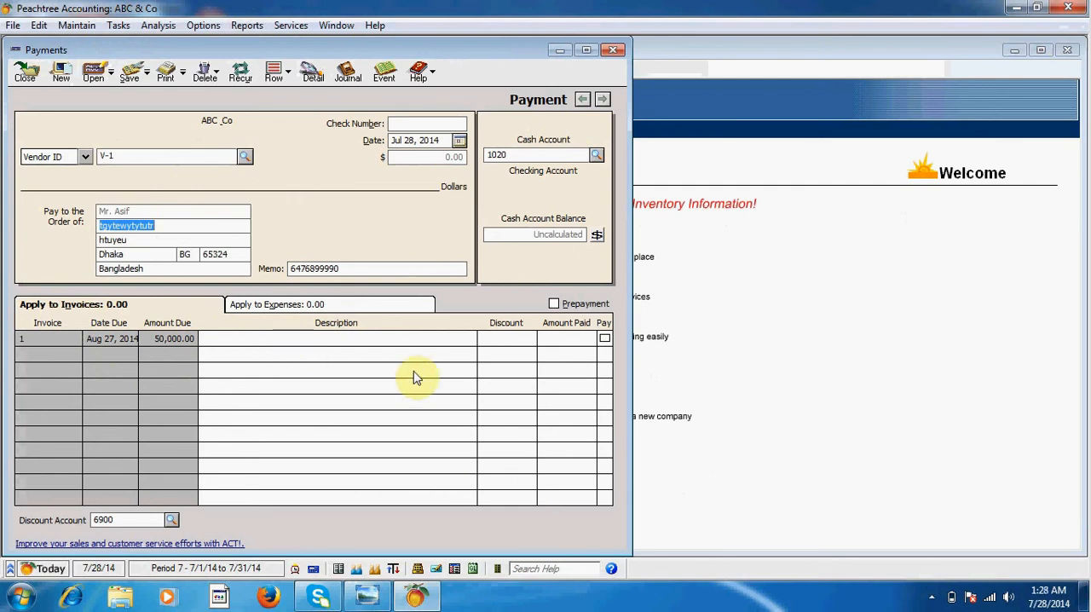
{"action": "mouse_move", "coordinate": [465, 345]}
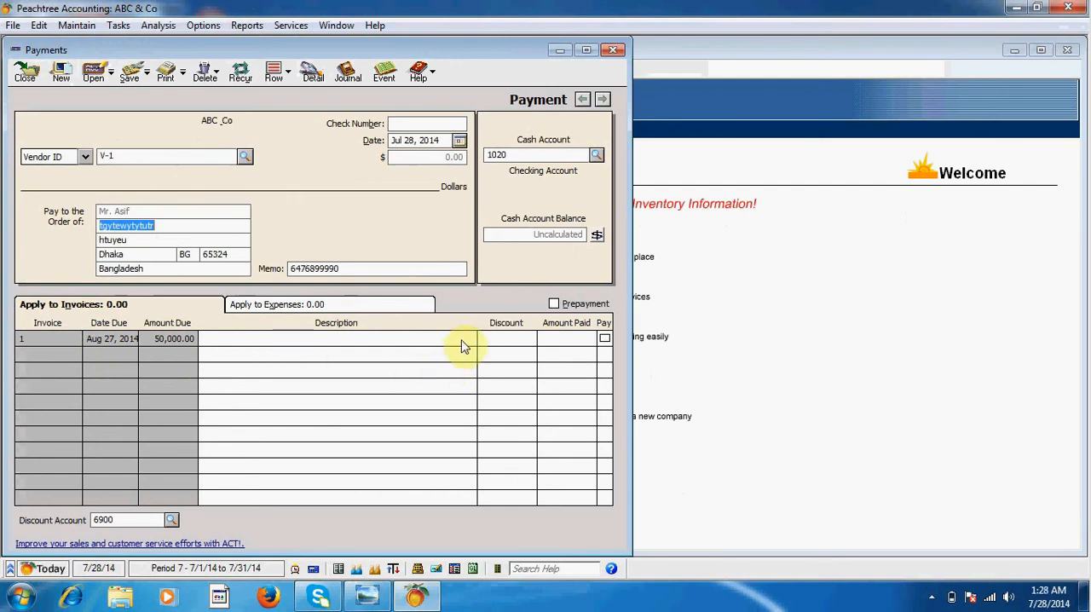
{"action": "left_click", "coordinate": [605, 339]}
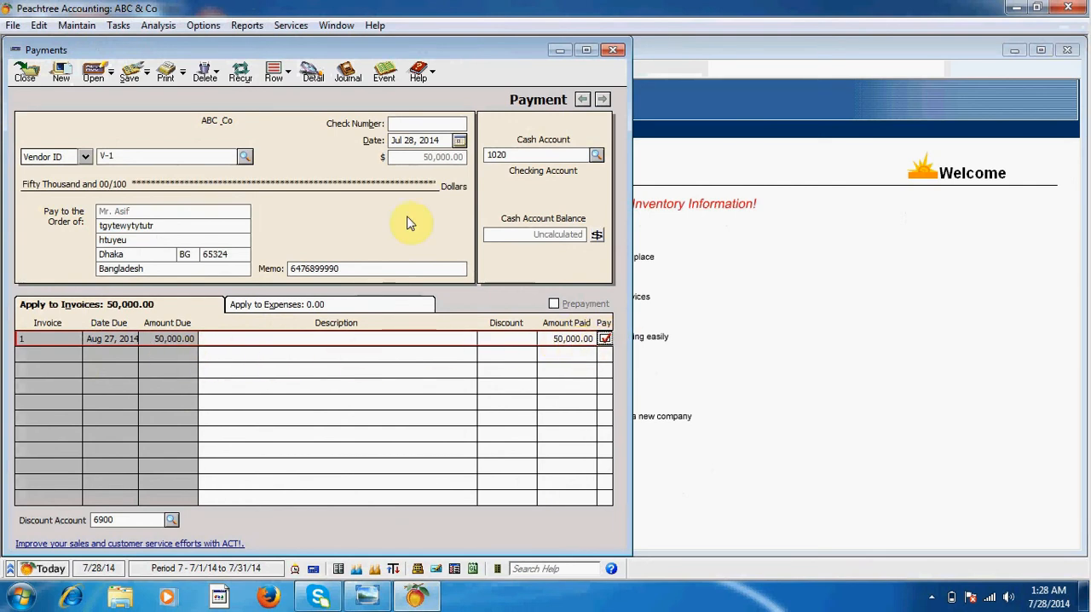
{"action": "mouse_move", "coordinate": [38, 197]}
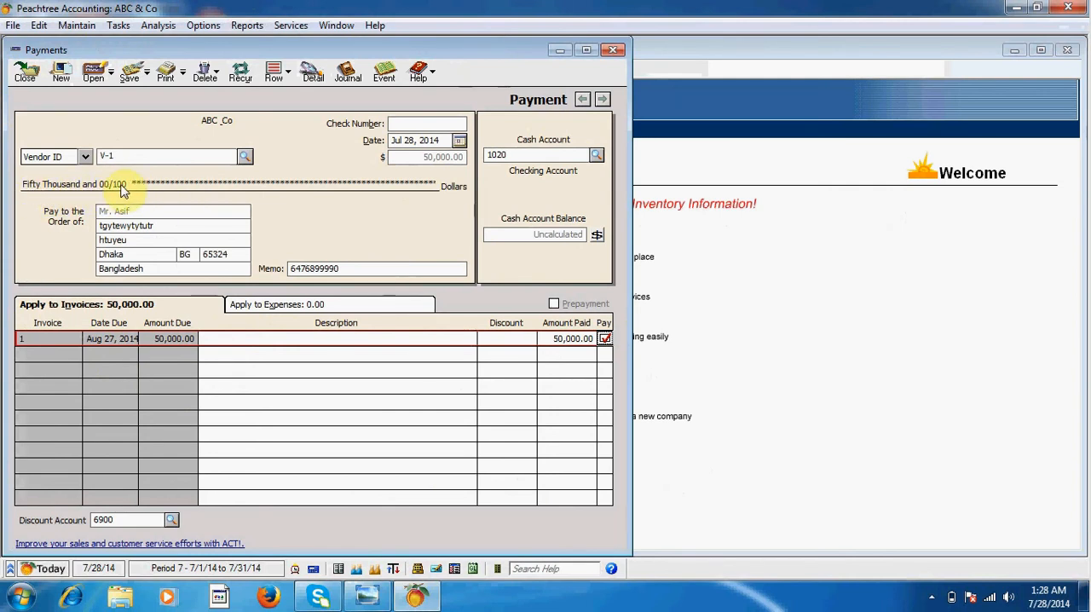
{"action": "mouse_move", "coordinate": [85, 186]}
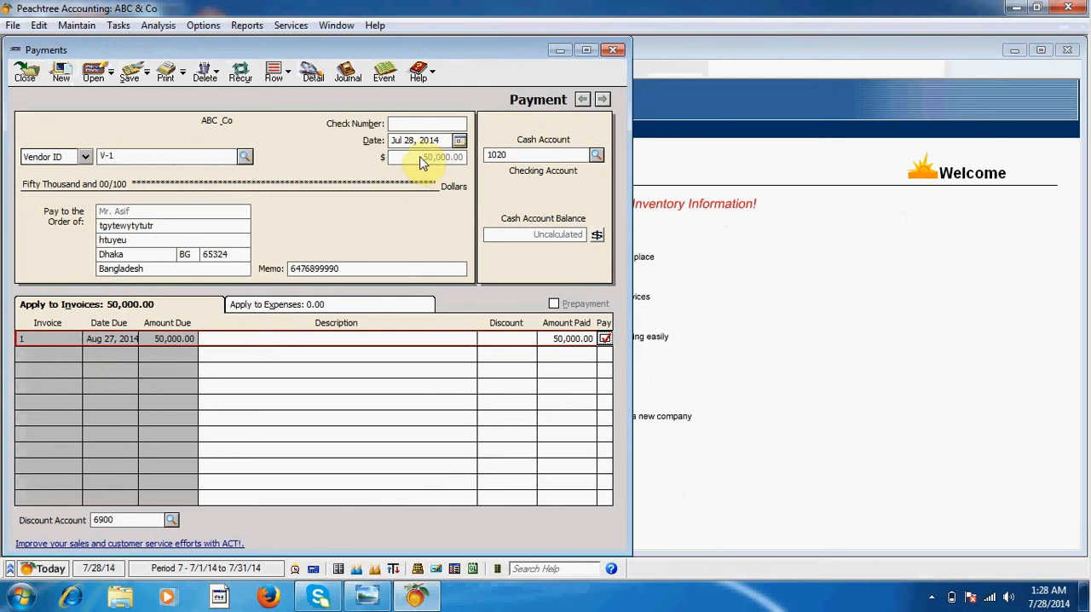
Step: Give the payment check number 11223344 and draw it from account 1010 Cash on Hand
{"action": "left_click", "coordinate": [426, 124]}
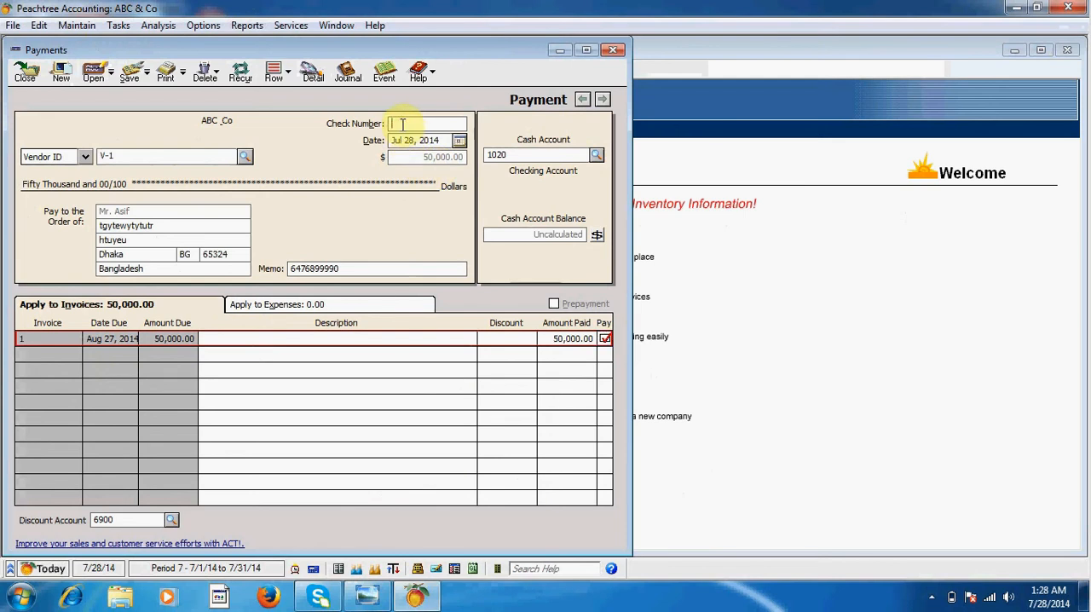
{"action": "type", "text": "1122"}
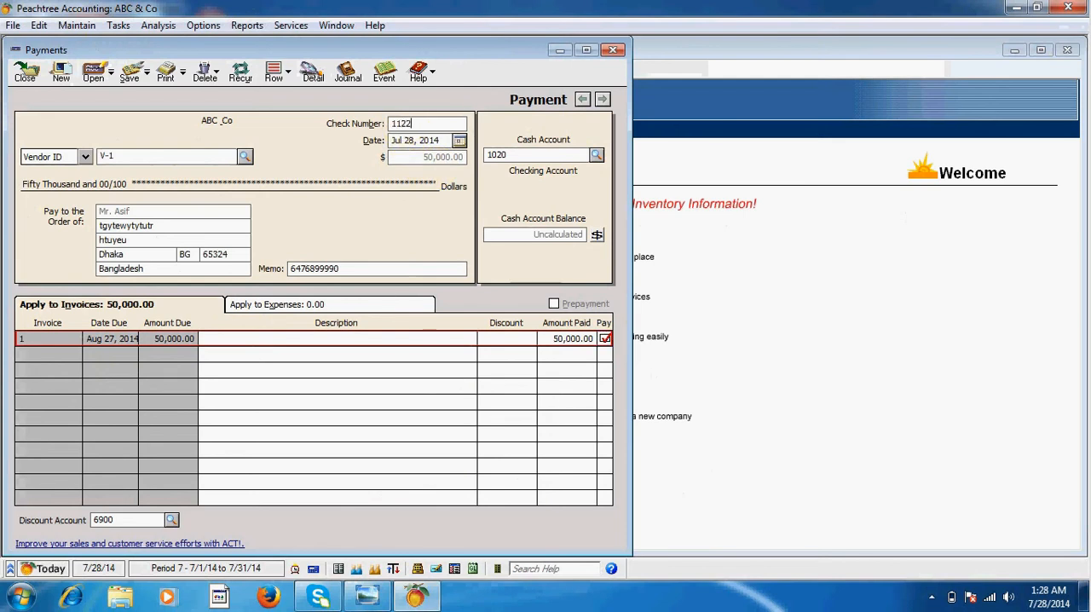
{"action": "type", "text": "3344"}
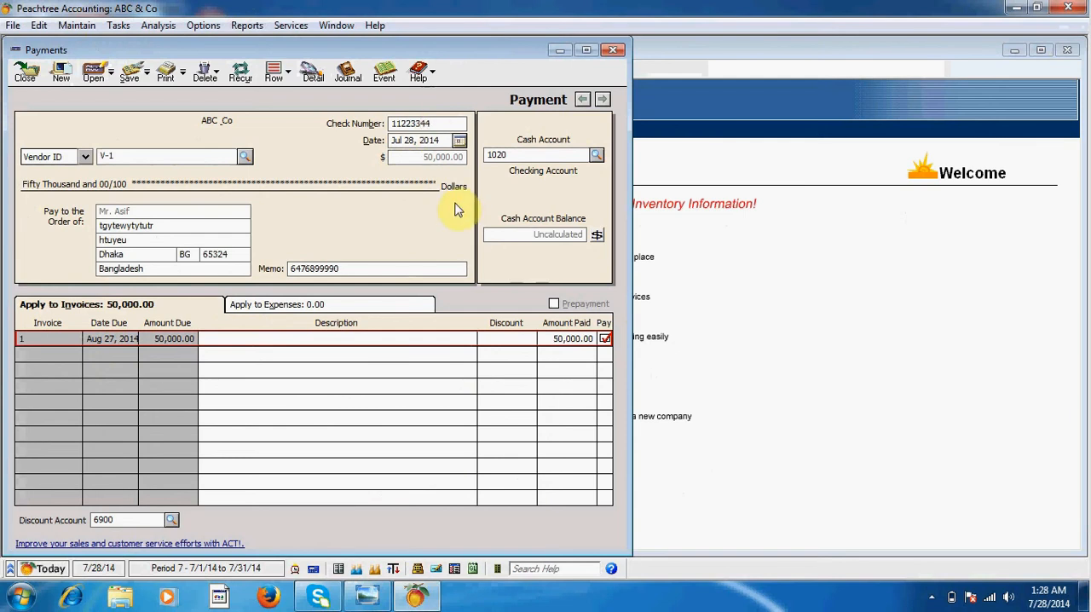
{"action": "mouse_move", "coordinate": [549, 149]}
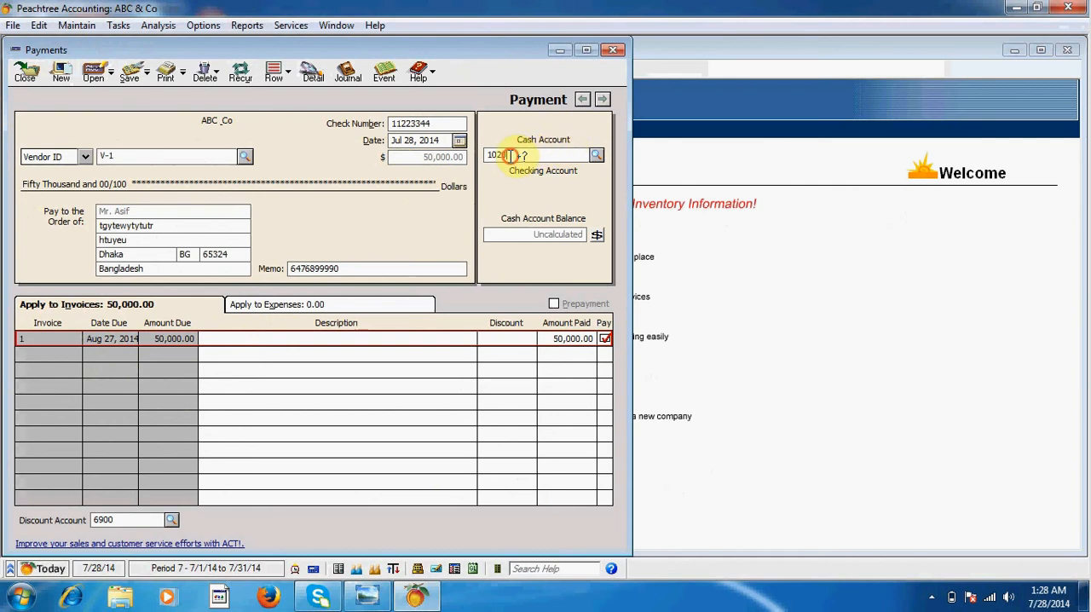
{"action": "left_click", "coordinate": [597, 156]}
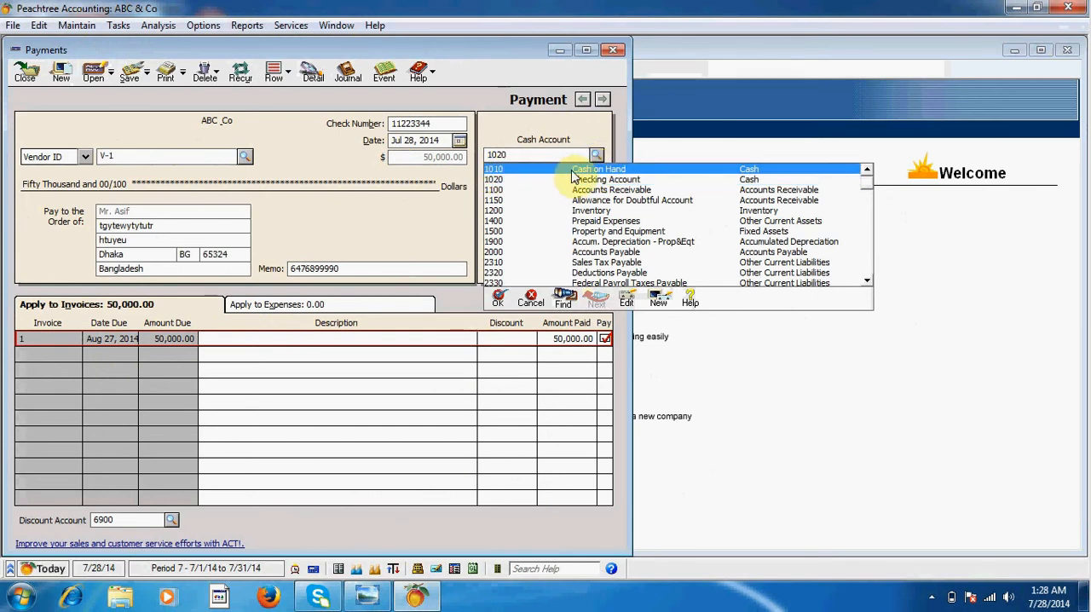
{"action": "left_click", "coordinate": [597, 168]}
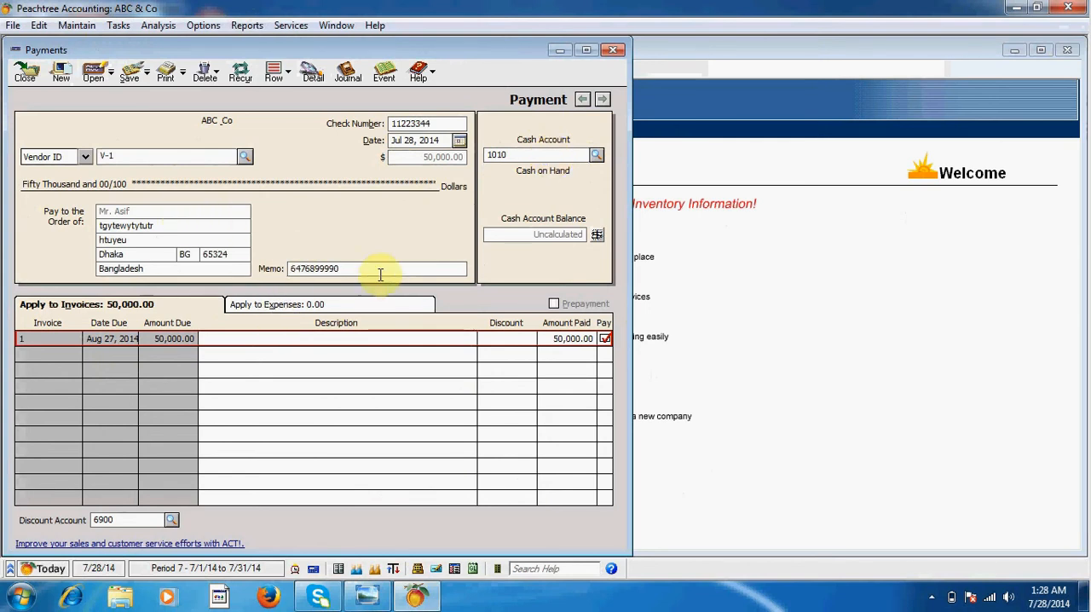
{"action": "mouse_move", "coordinate": [425, 183]}
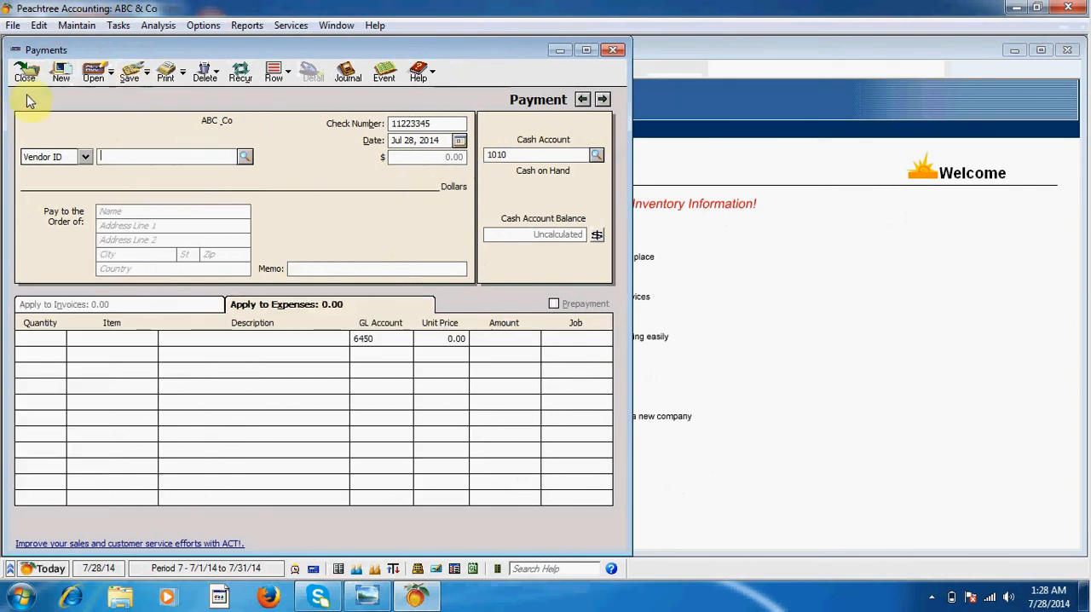
Step: Close the Payments form and bring up the Inventory report list, previewing the Buyer Report description
{"action": "left_click", "coordinate": [25, 72]}
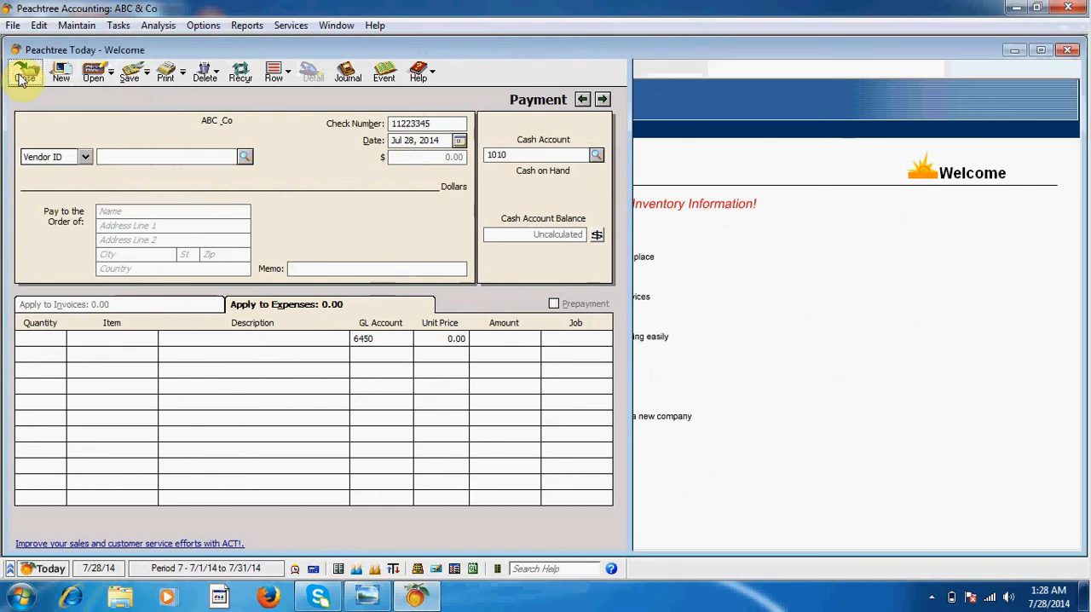
{"action": "left_click", "coordinate": [24, 73]}
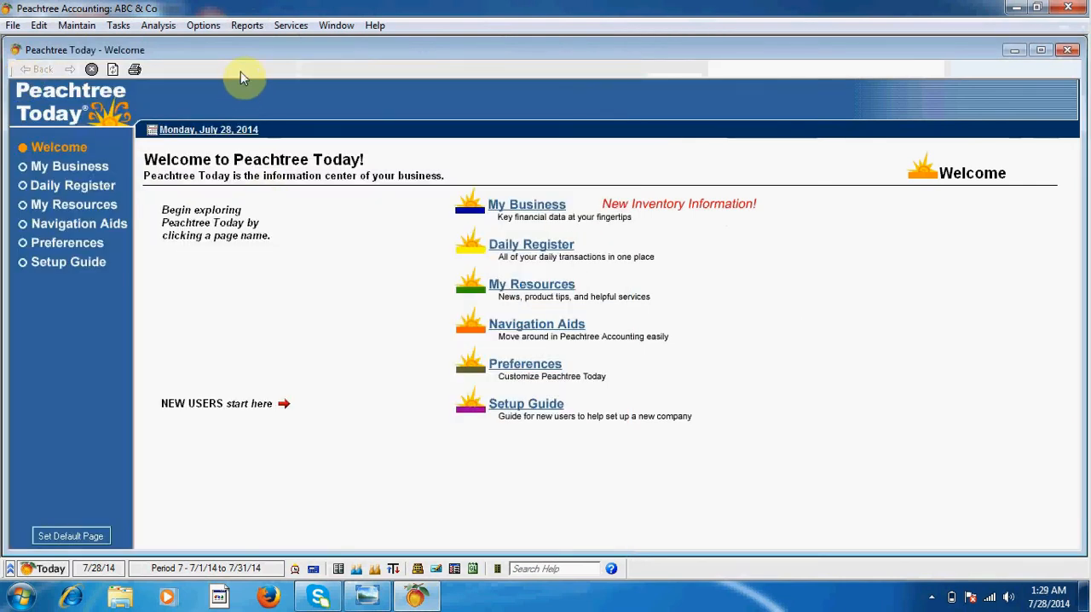
{"action": "left_click", "coordinate": [247, 25]}
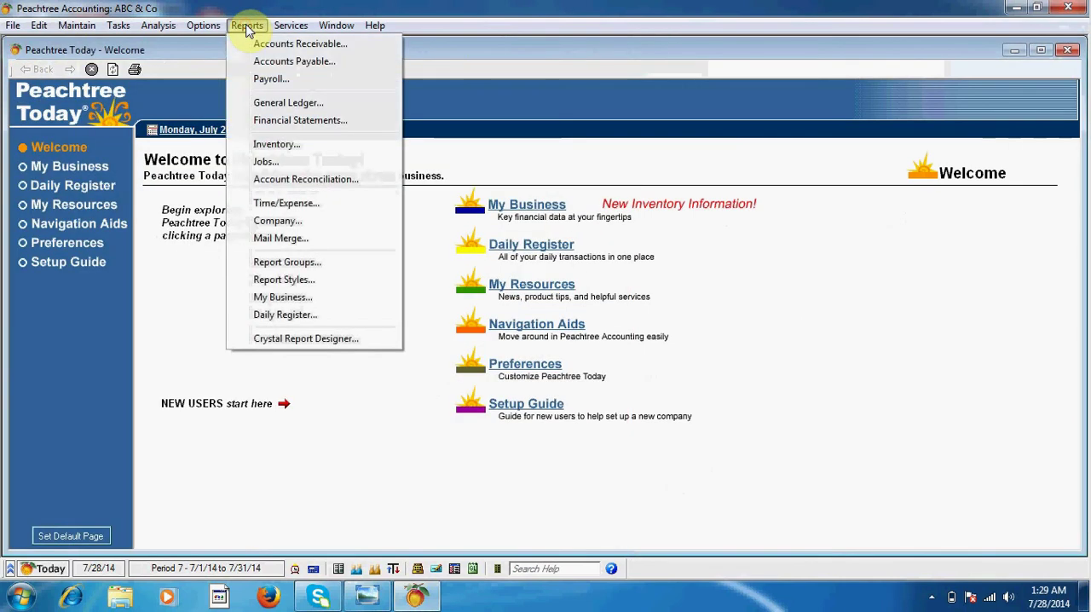
{"action": "left_click", "coordinate": [276, 143]}
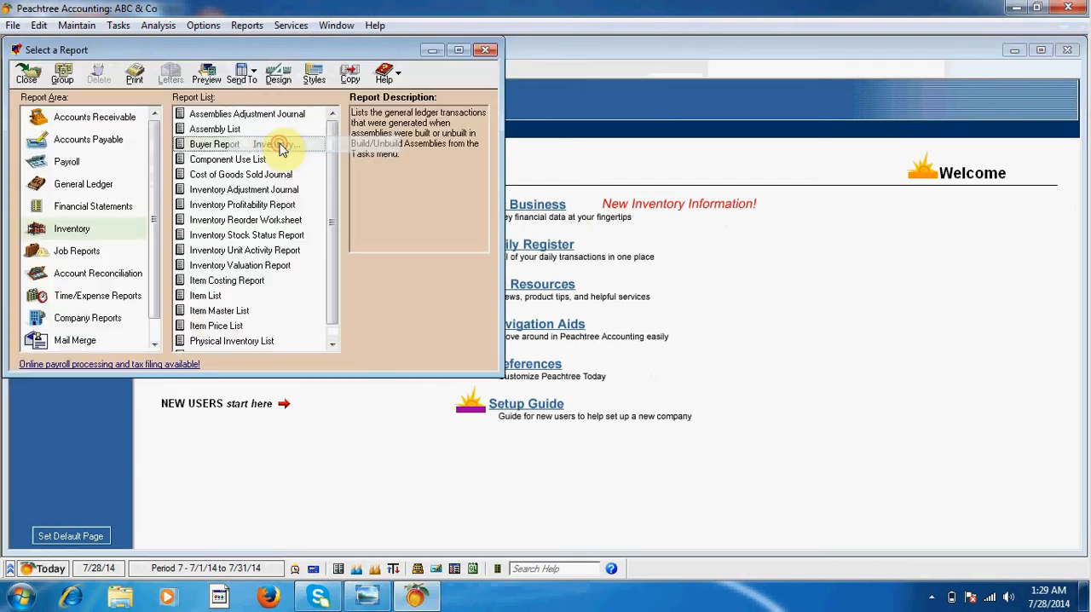
{"action": "left_click", "coordinate": [215, 143]}
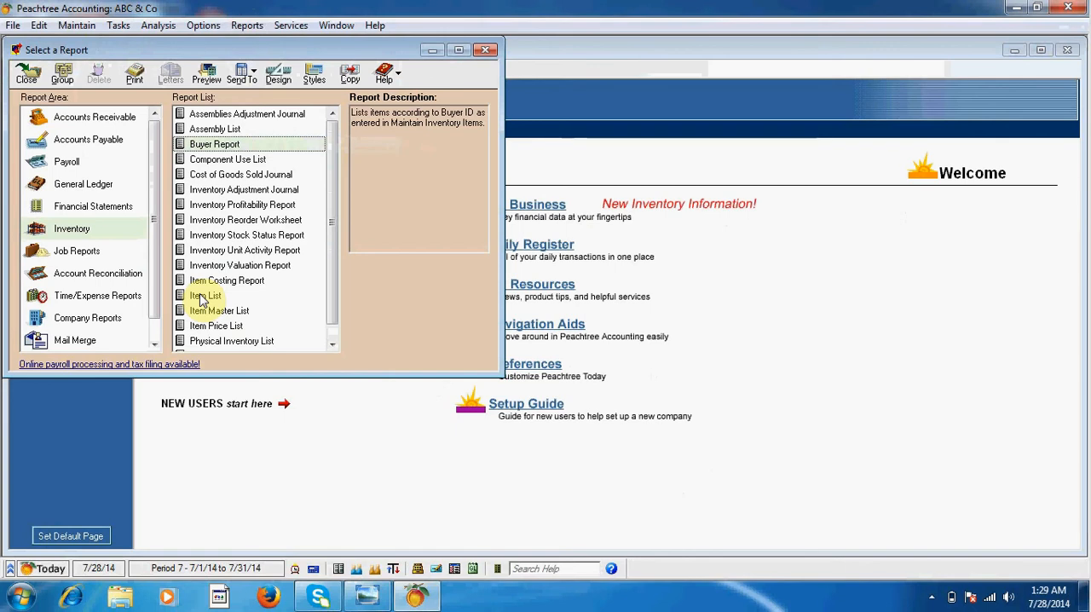
Step: Open the Item List report showing Inv-1 Keyboard at 500.00 on hand
{"action": "double_click", "coordinate": [206, 294]}
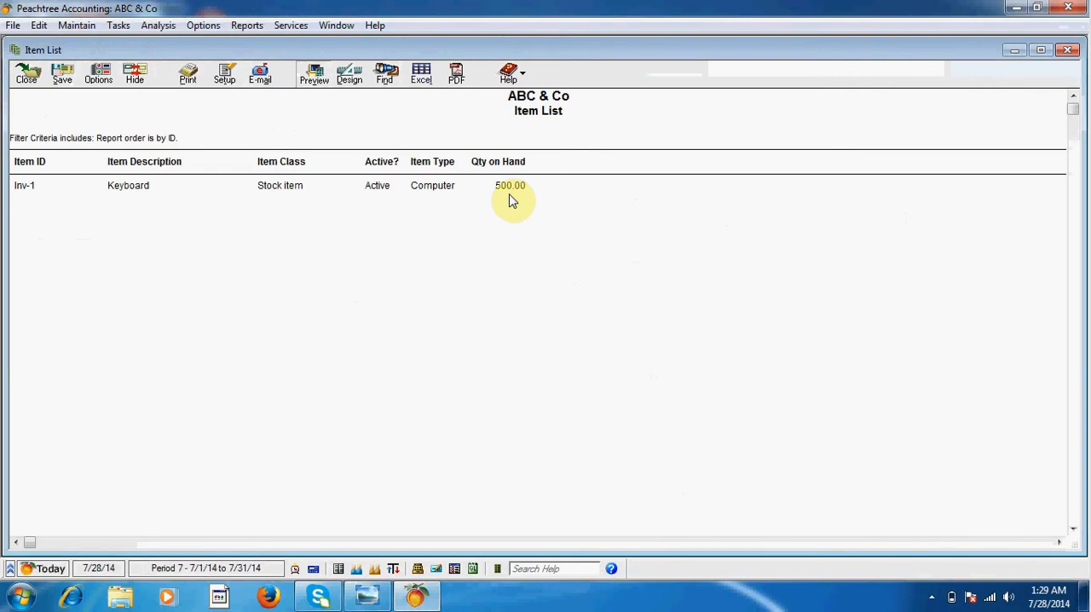
{"action": "mouse_move", "coordinate": [401, 237]}
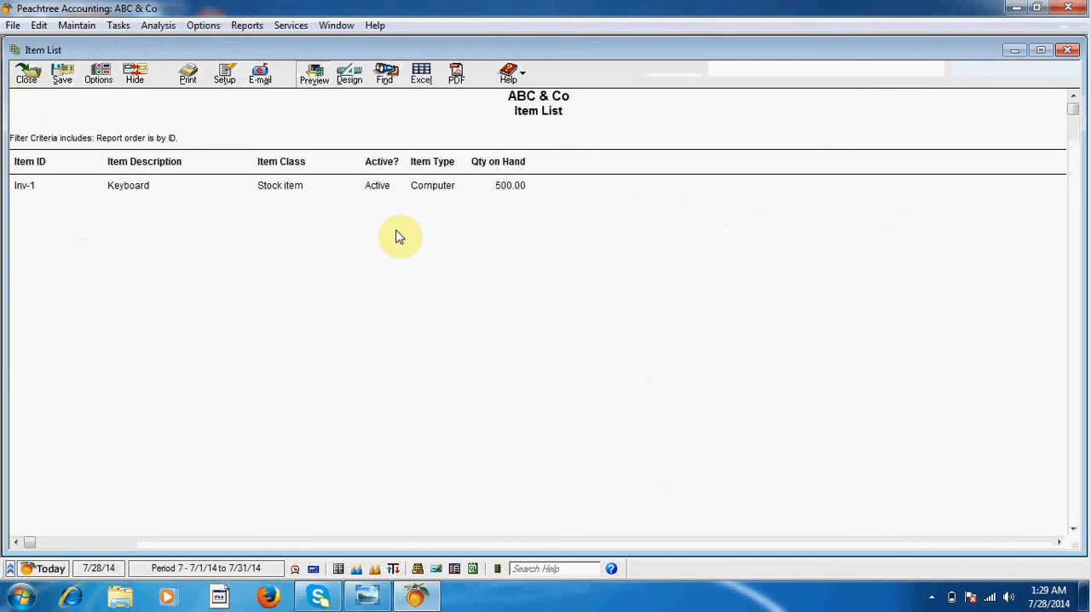
{"action": "mouse_move", "coordinate": [27, 73]}
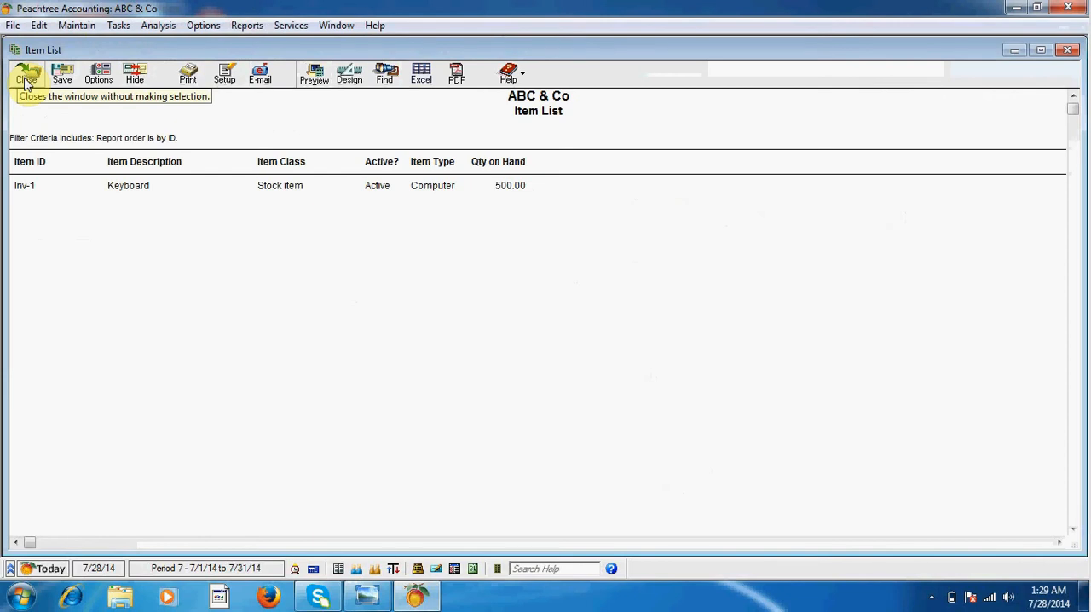
{"action": "mouse_move", "coordinate": [26, 196]}
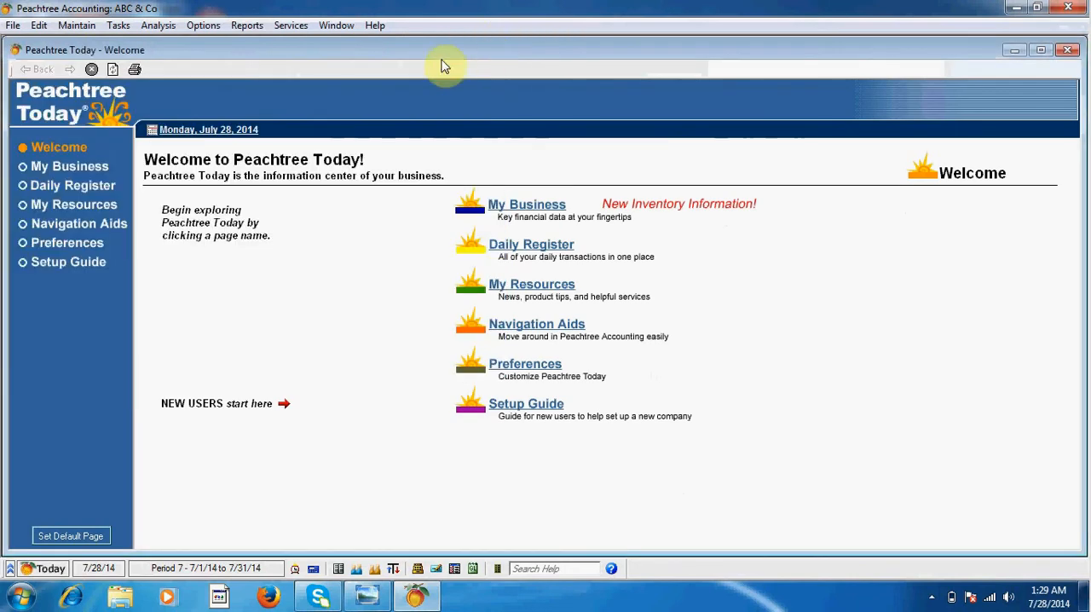
Step: Start a V-1 payment with an expense line of 300 Inv-1 described as HP
{"action": "left_click", "coordinate": [118, 24]}
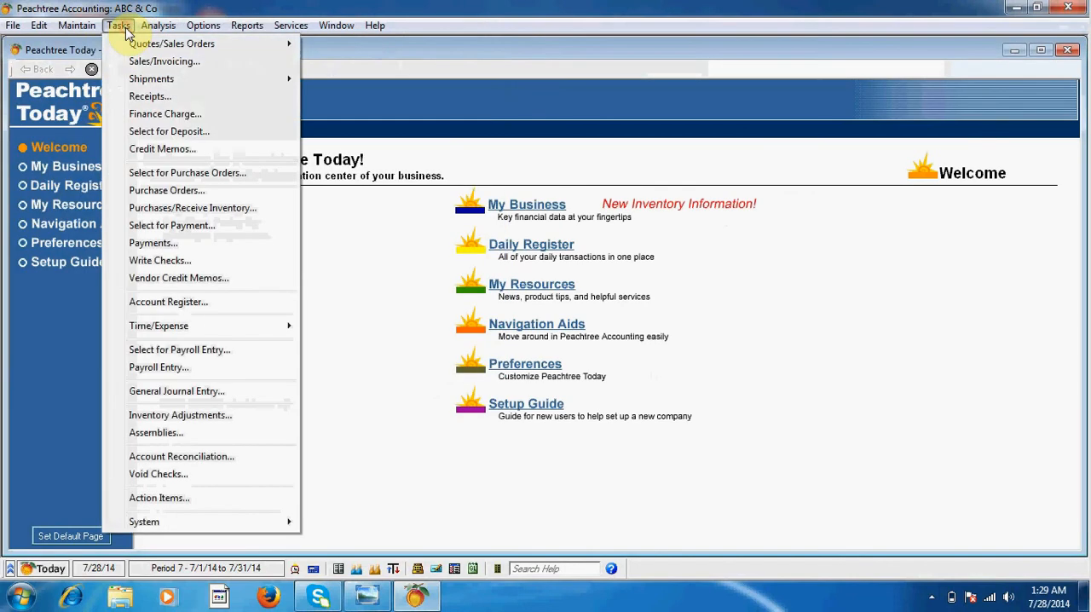
{"action": "mouse_move", "coordinate": [154, 243]}
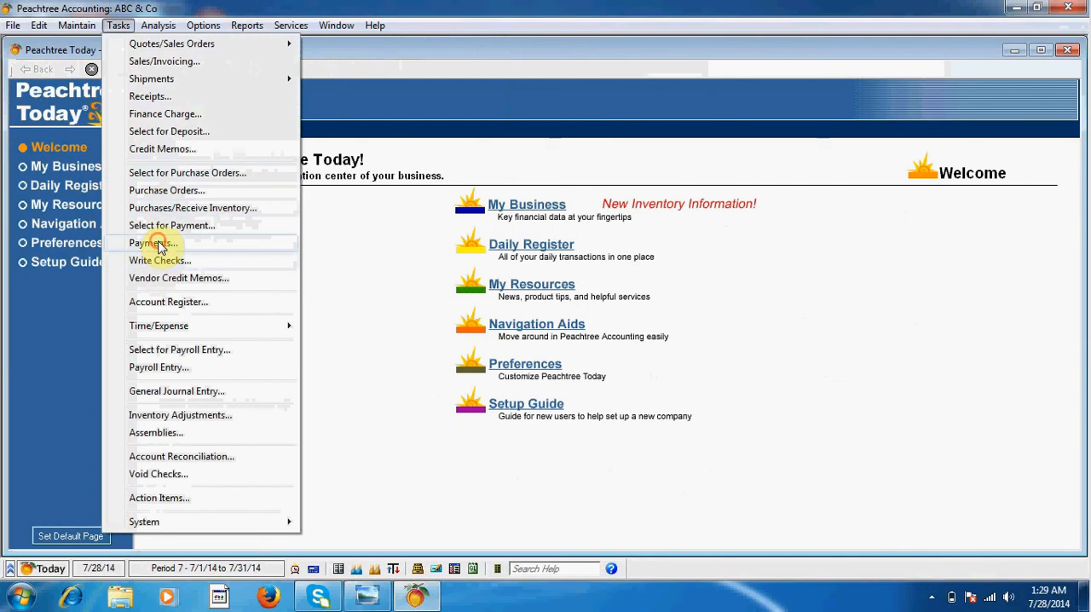
{"action": "left_click", "coordinate": [153, 242]}
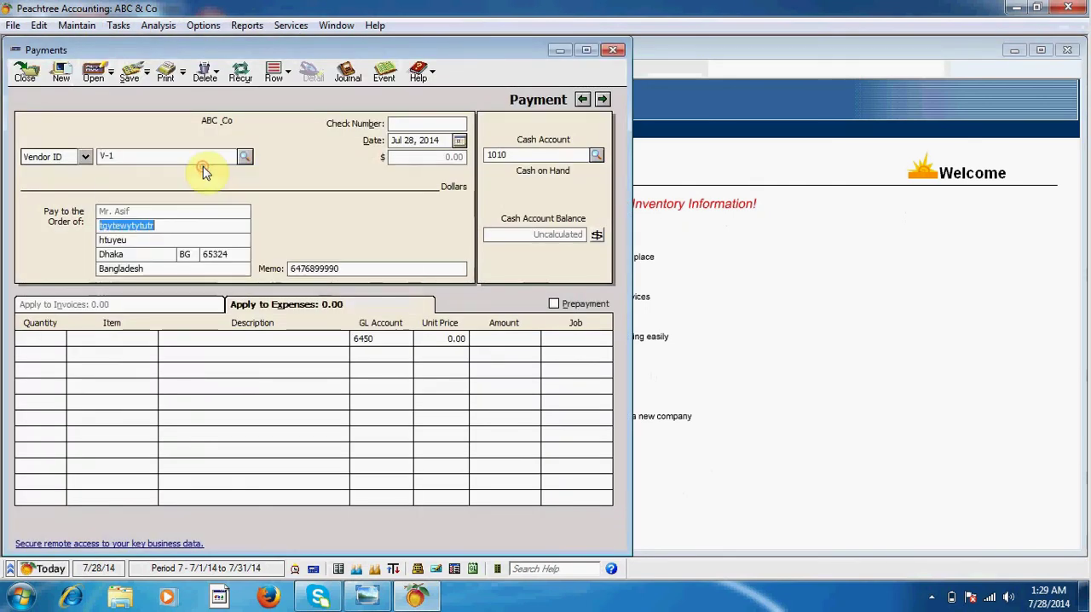
{"action": "mouse_move", "coordinate": [124, 329]}
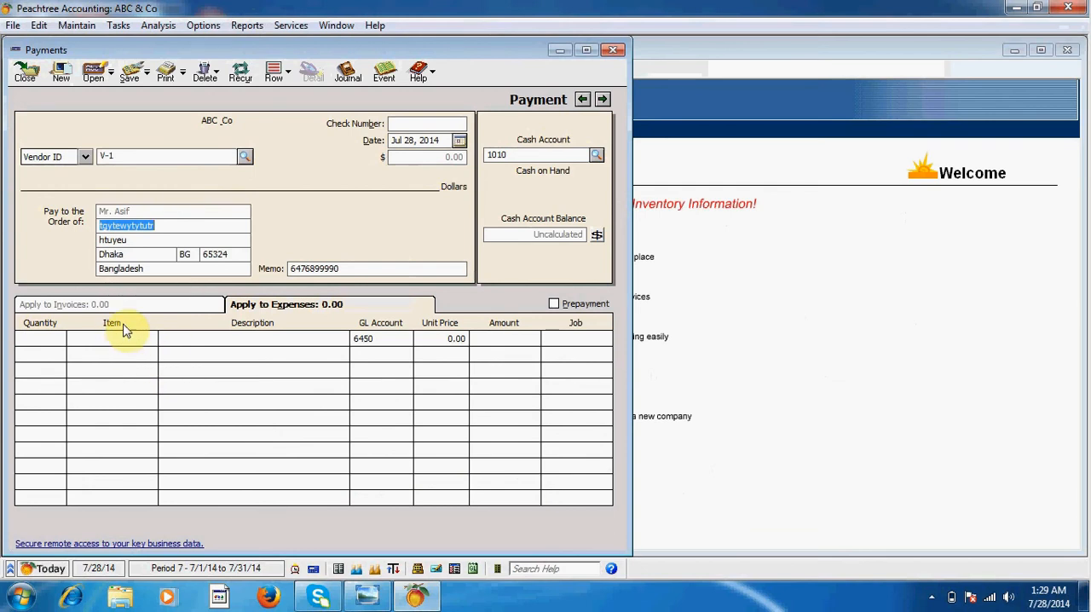
{"action": "mouse_move", "coordinate": [194, 343]}
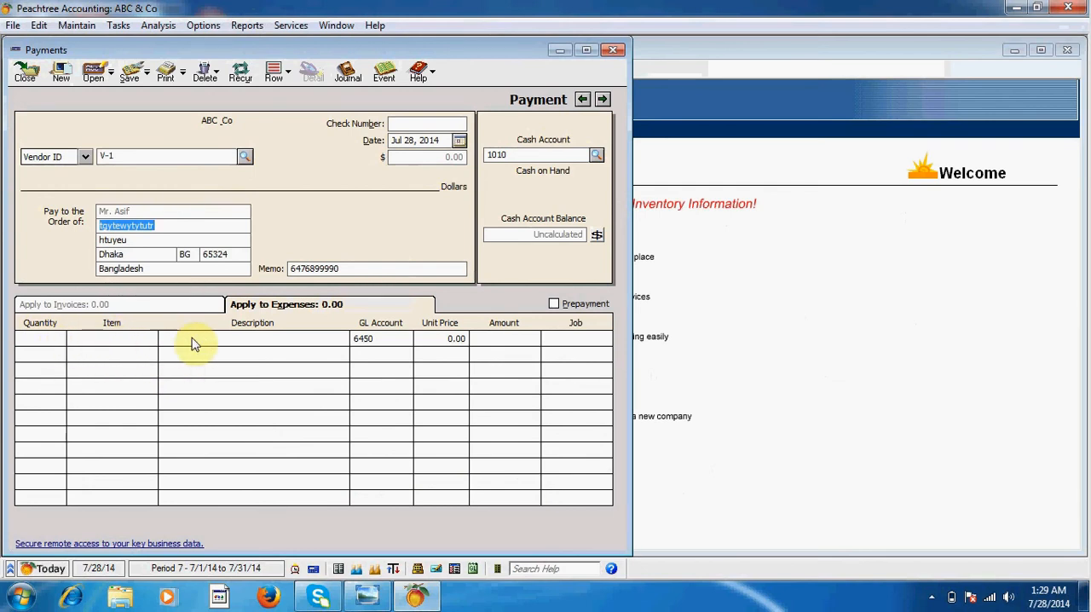
{"action": "mouse_move", "coordinate": [293, 348]}
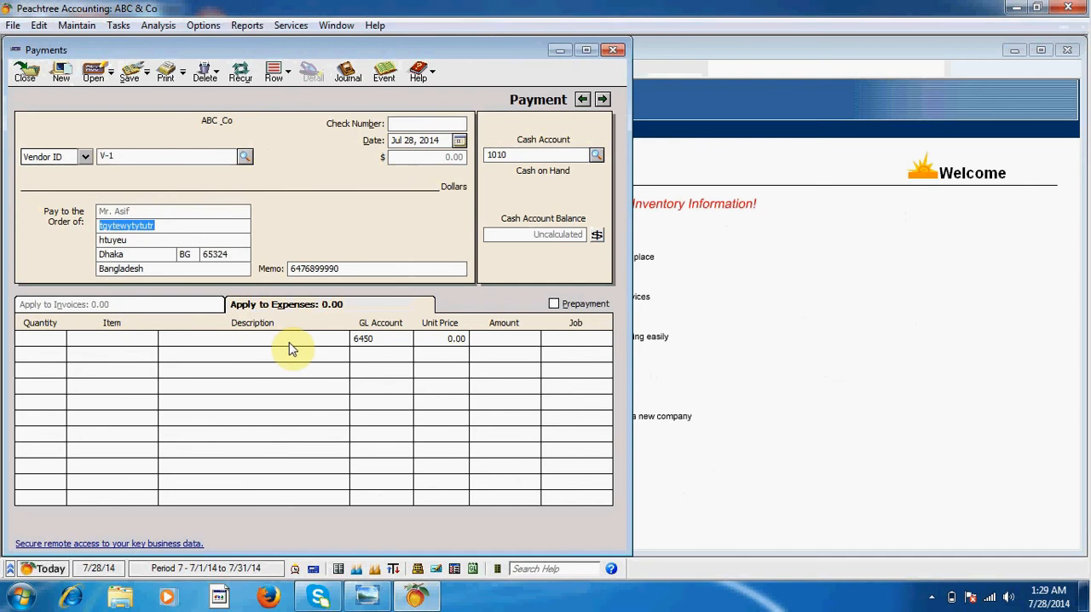
{"action": "mouse_move", "coordinate": [43, 346]}
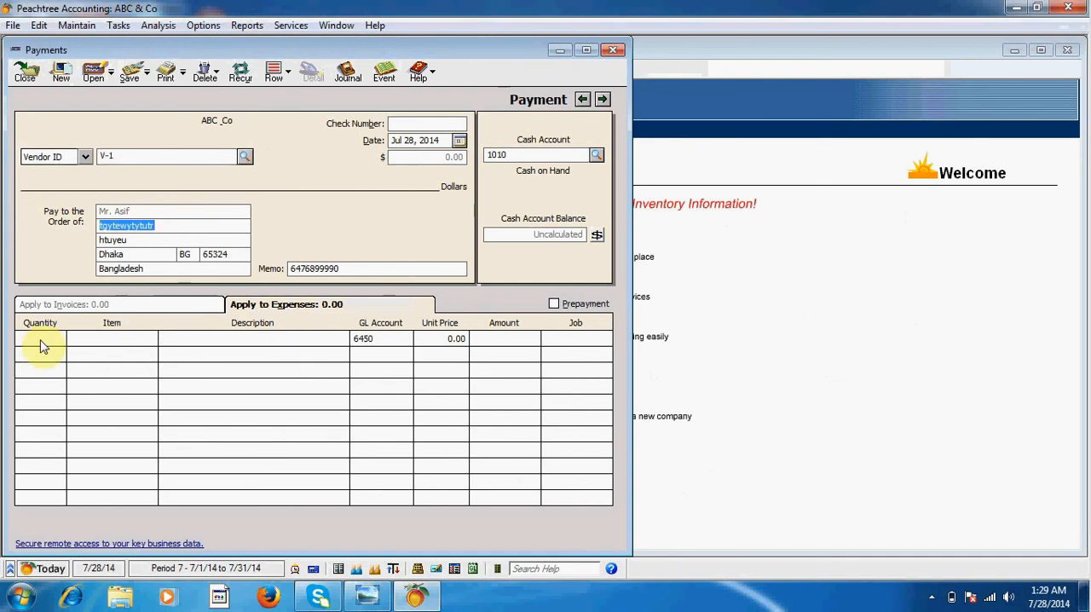
{"action": "left_click", "coordinate": [39, 339]}
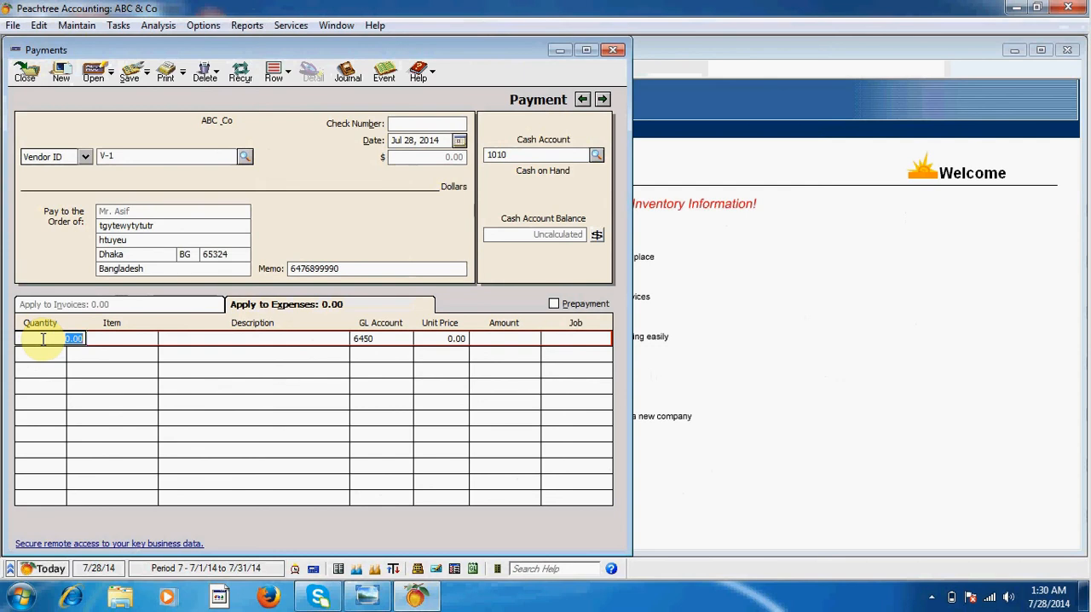
{"action": "type", "text": "300"}
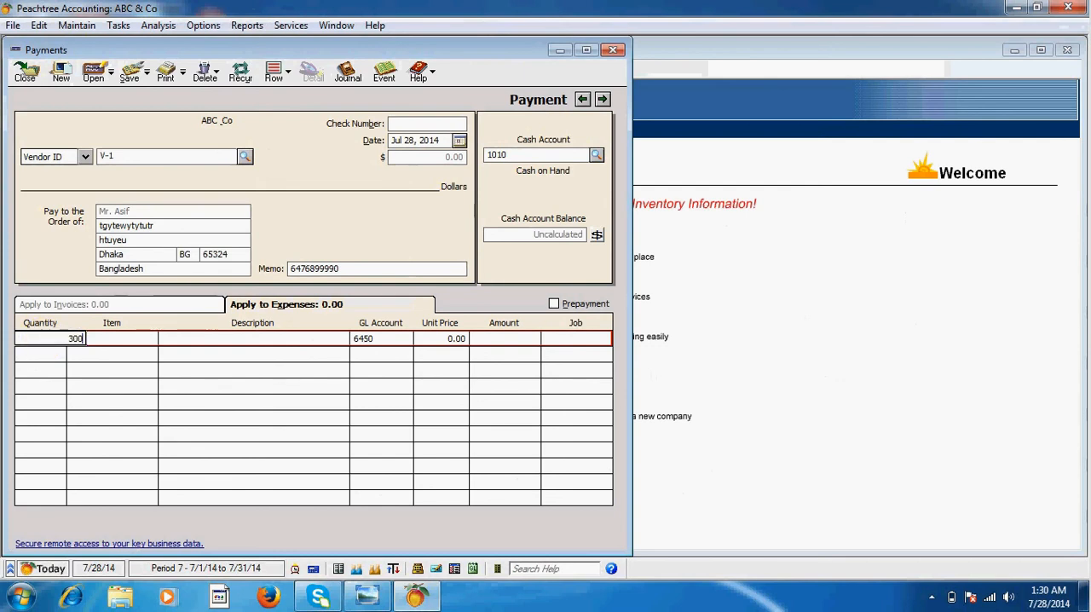
{"action": "mouse_move", "coordinate": [124, 358]}
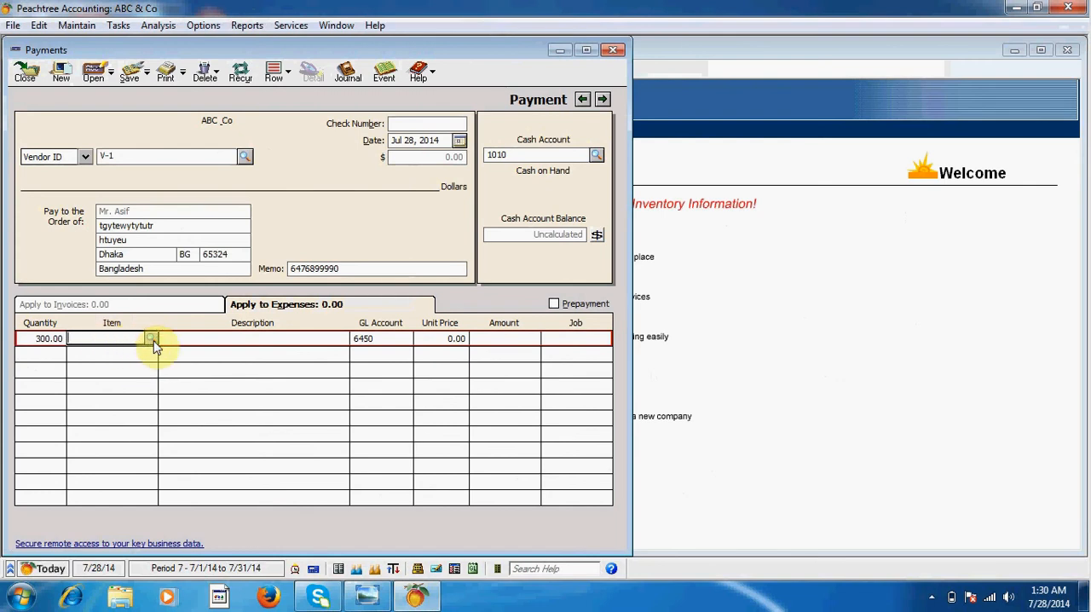
{"action": "mouse_move", "coordinate": [152, 340]}
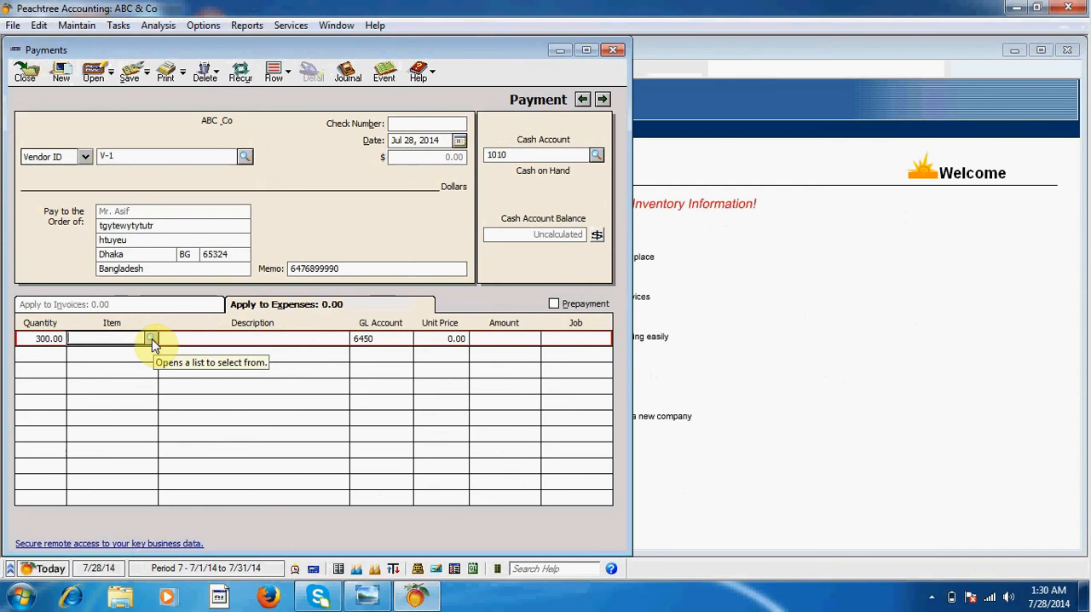
{"action": "left_click", "coordinate": [152, 338]}
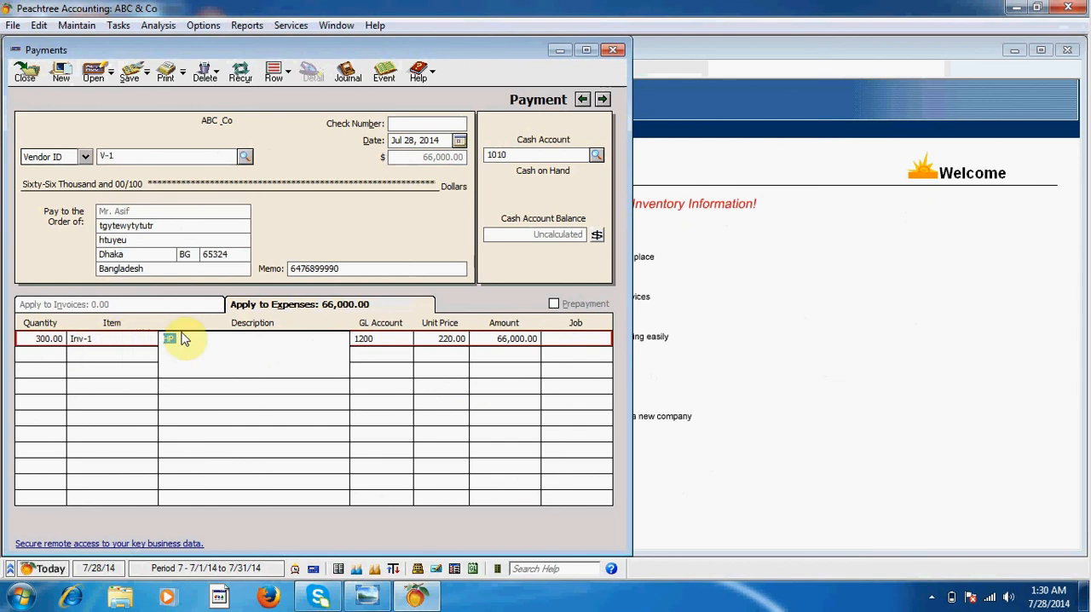
{"action": "left_click", "coordinate": [467, 338]}
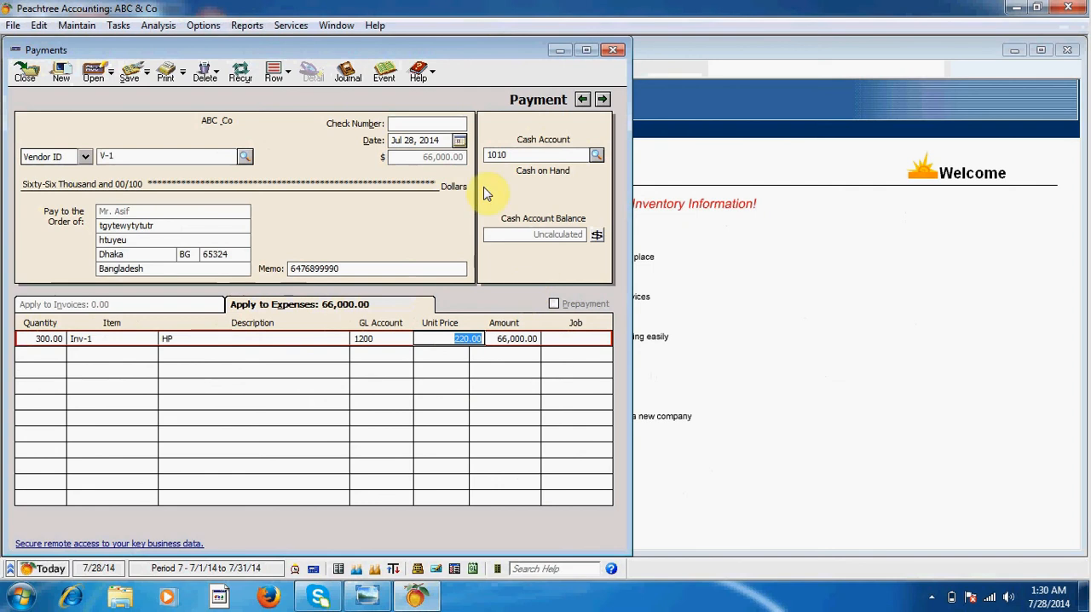
Step: Enter check number 245125 on the V-1 payment
{"action": "left_click", "coordinate": [426, 124]}
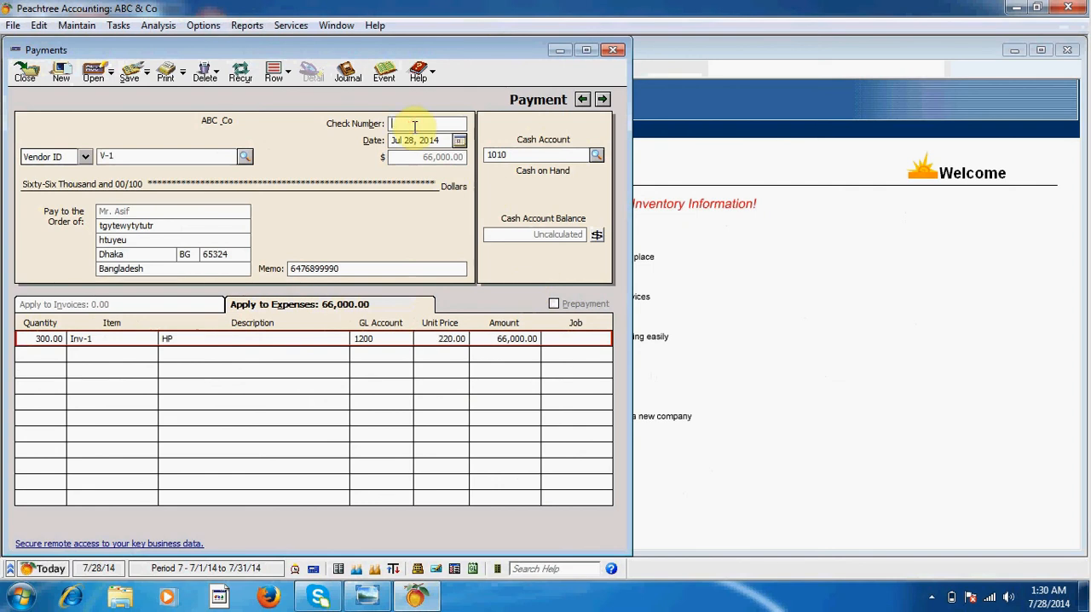
{"action": "type", "text": "24"}
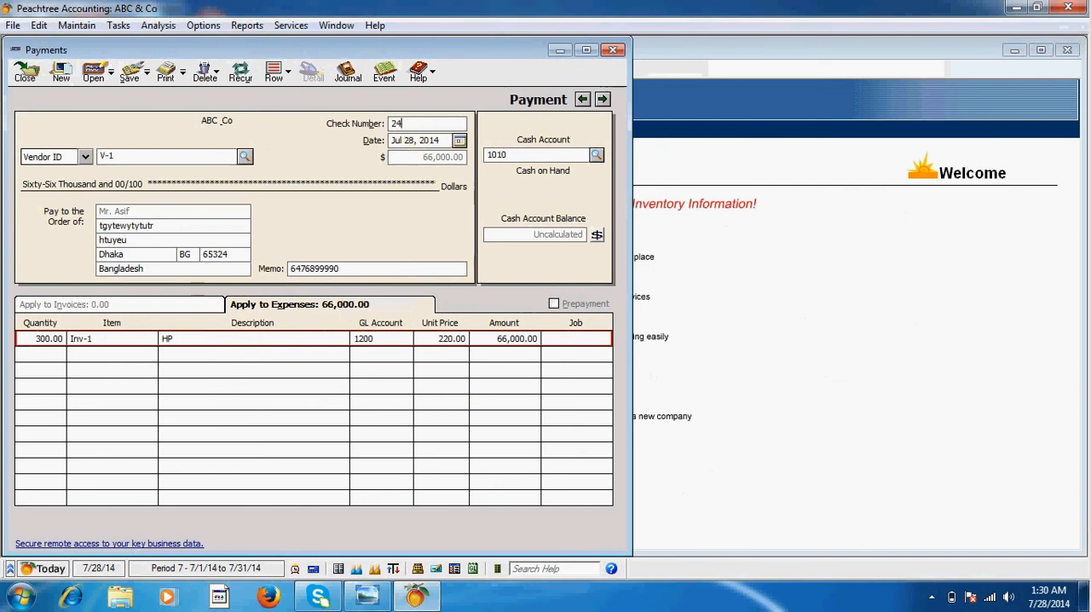
{"action": "type", "text": "5125"}
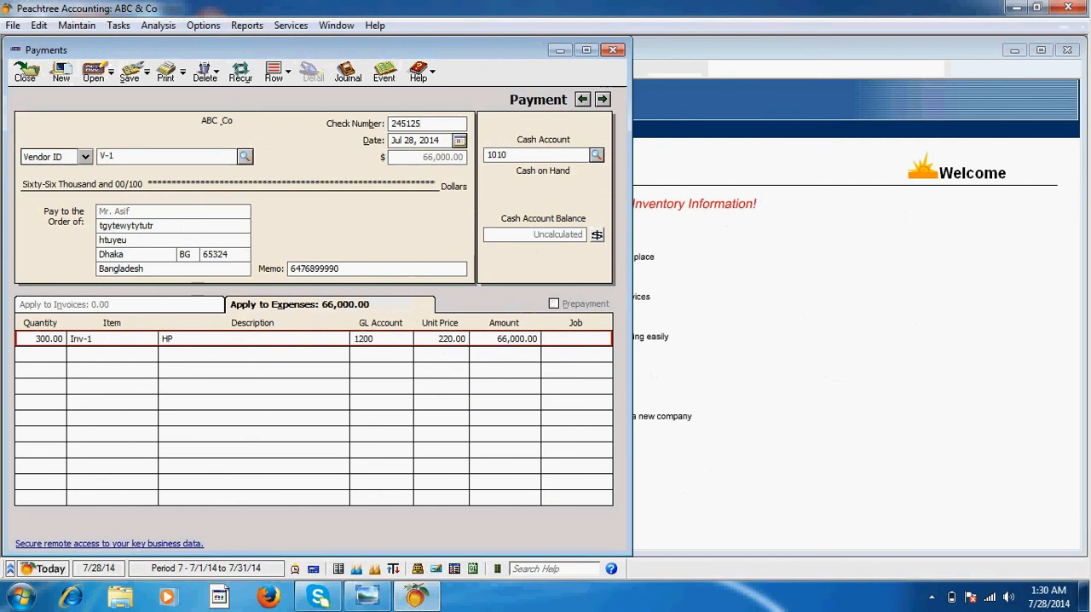
{"action": "mouse_move", "coordinate": [209, 195]}
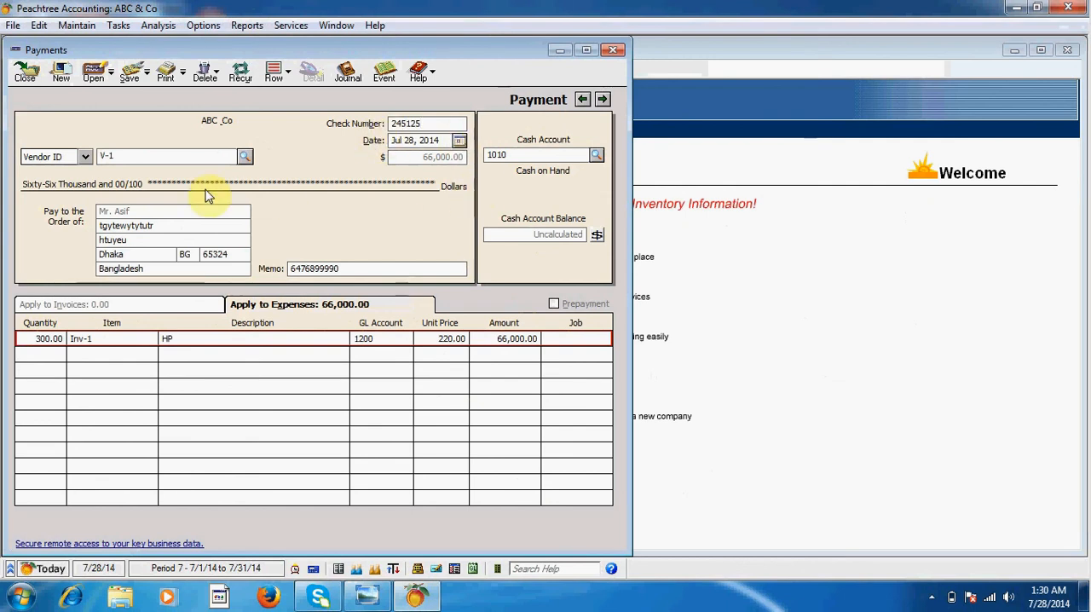
{"action": "mouse_move", "coordinate": [72, 187]}
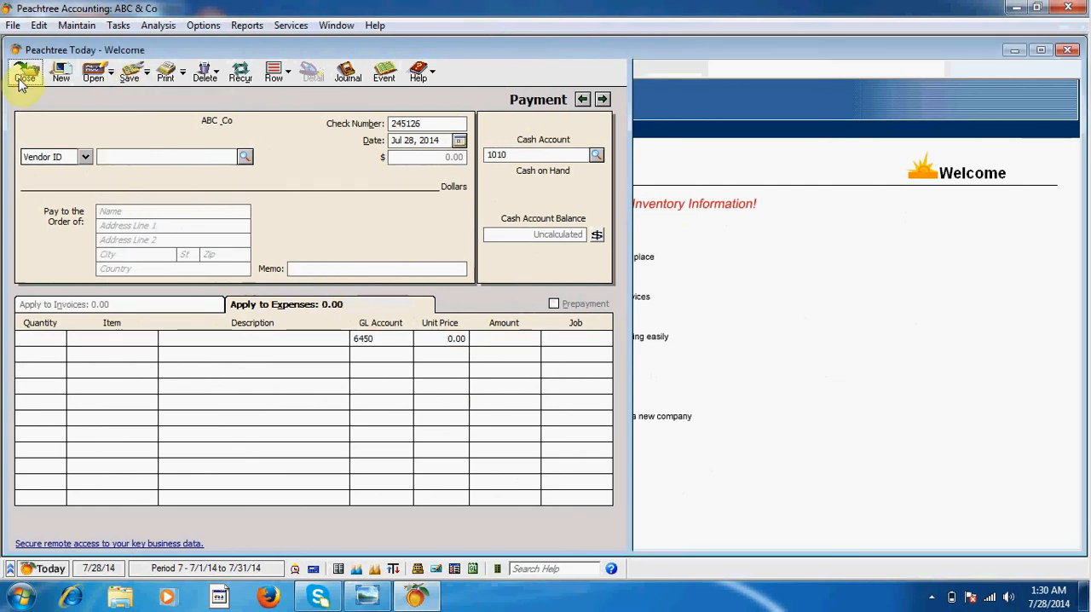
Step: Close Payments and open the Inventory Item List report showing 800 keyboards
{"action": "left_click", "coordinate": [24, 72]}
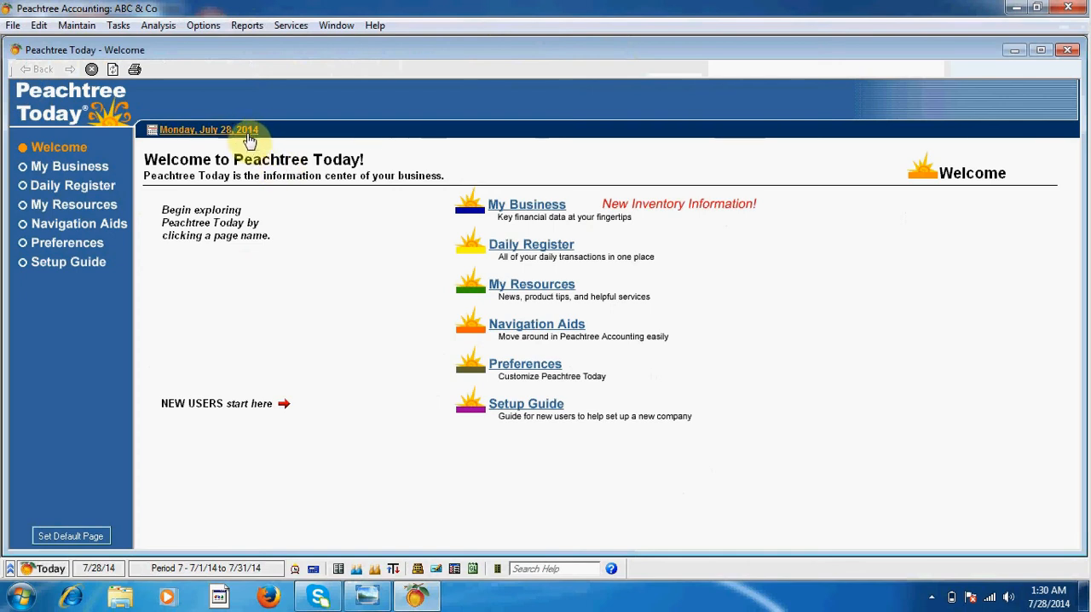
{"action": "mouse_move", "coordinate": [247, 25]}
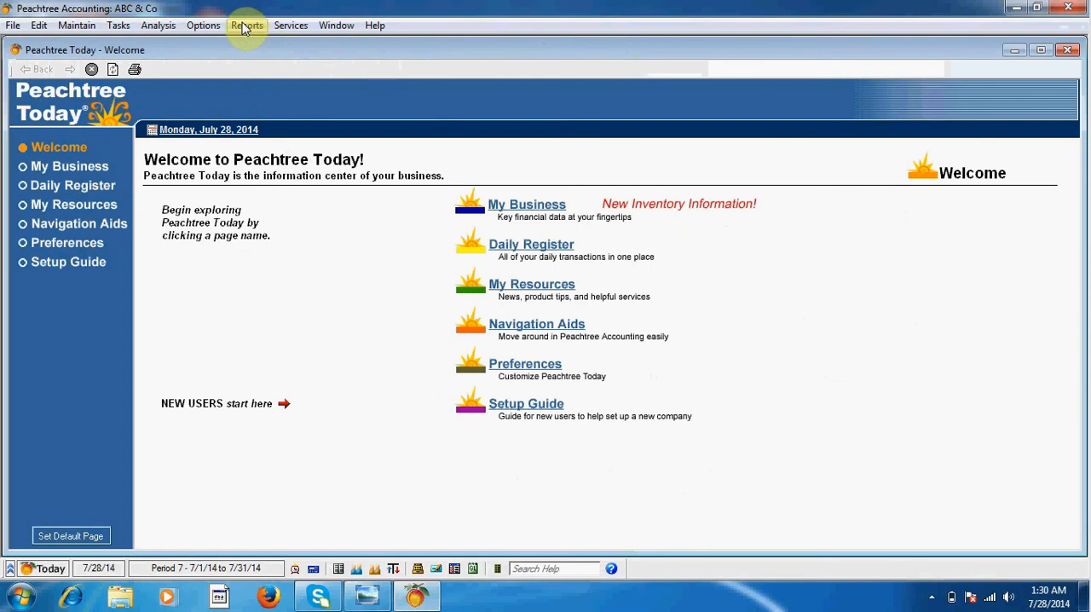
{"action": "left_click", "coordinate": [247, 25]}
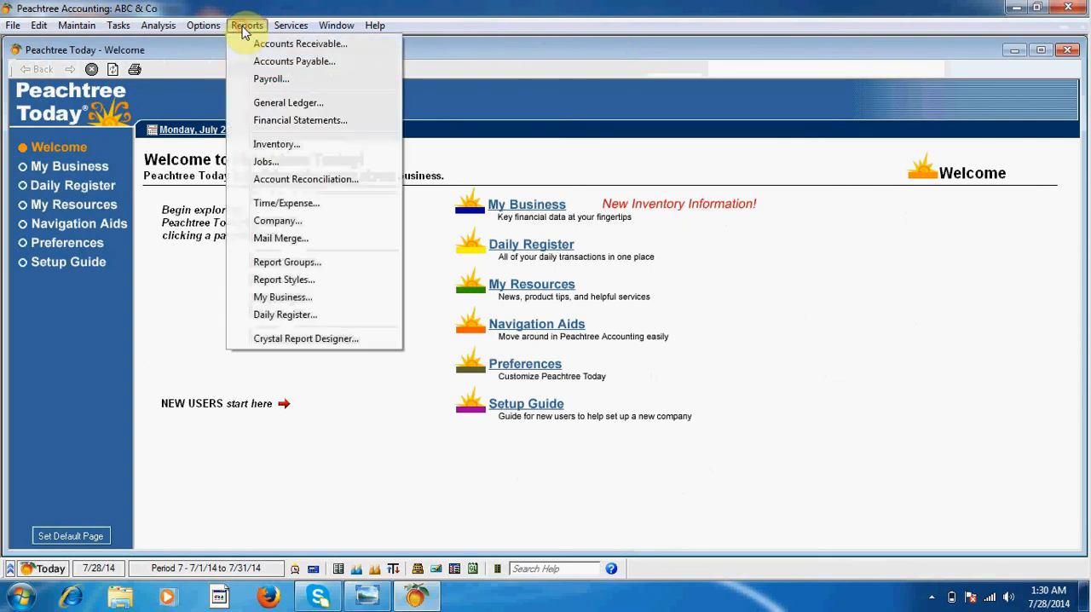
{"action": "mouse_move", "coordinate": [277, 144]}
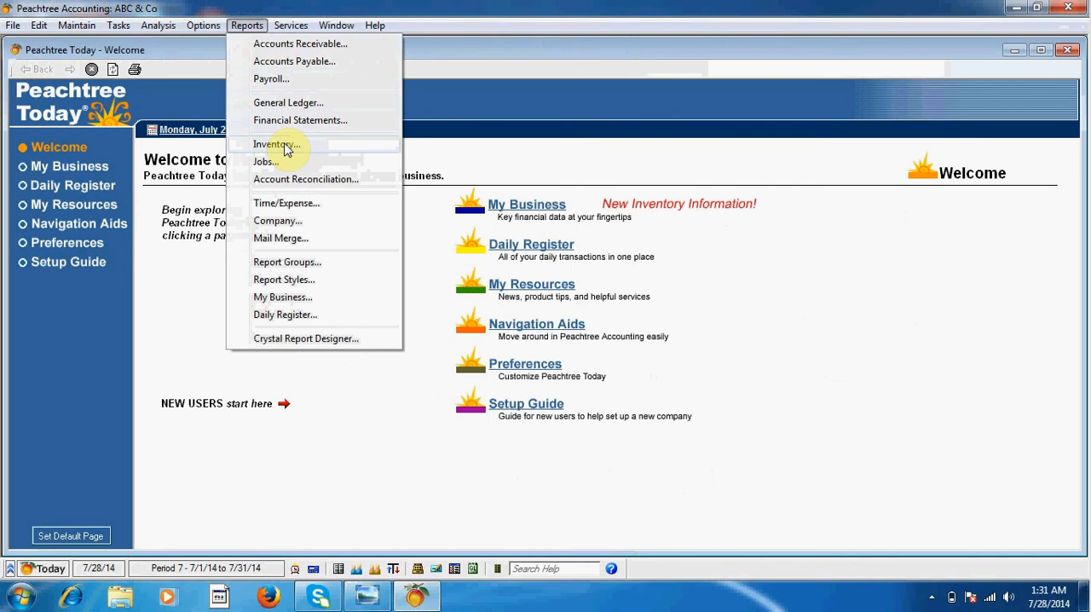
{"action": "left_click", "coordinate": [273, 144]}
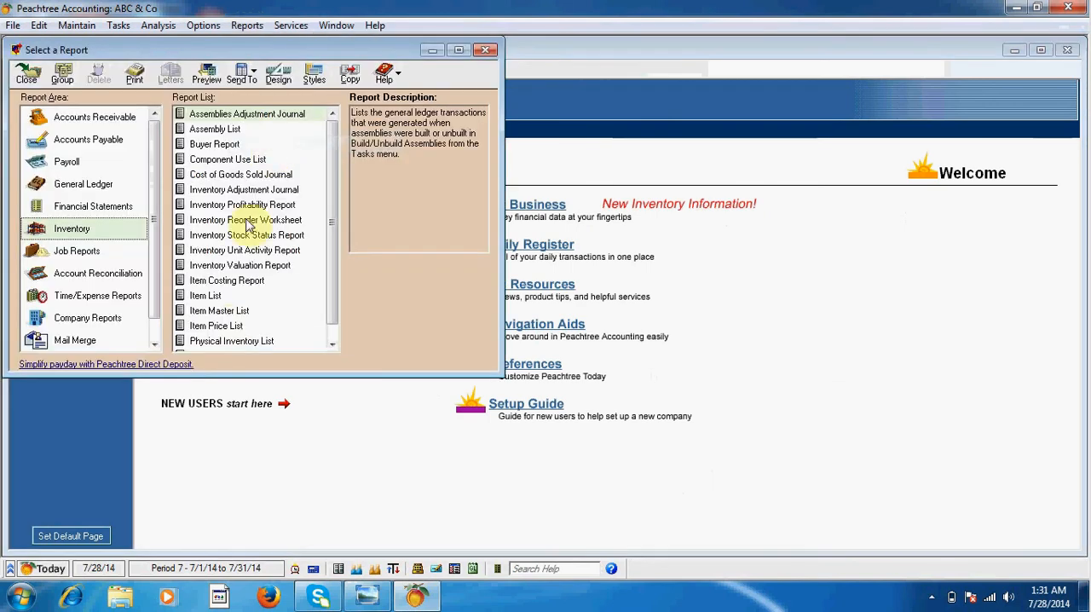
{"action": "double_click", "coordinate": [206, 295]}
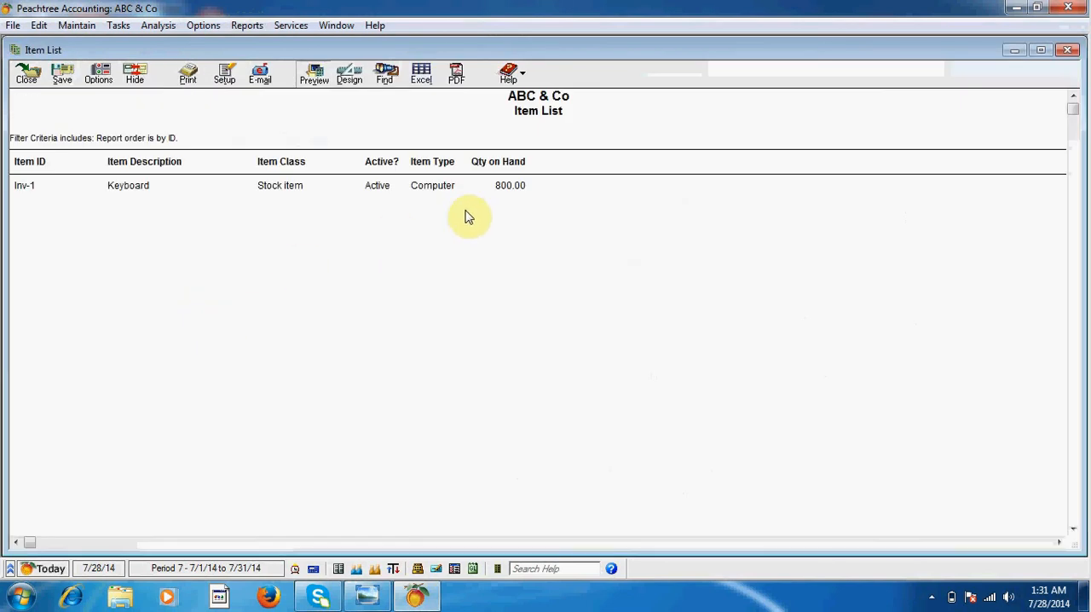
{"action": "mouse_move", "coordinate": [520, 196]}
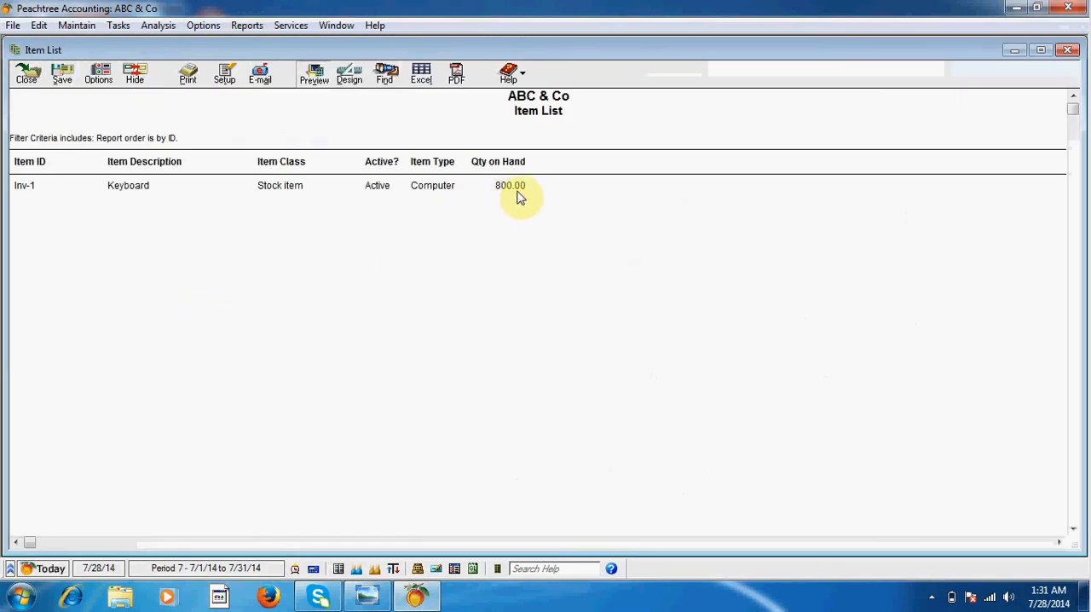
{"action": "mouse_move", "coordinate": [515, 201]}
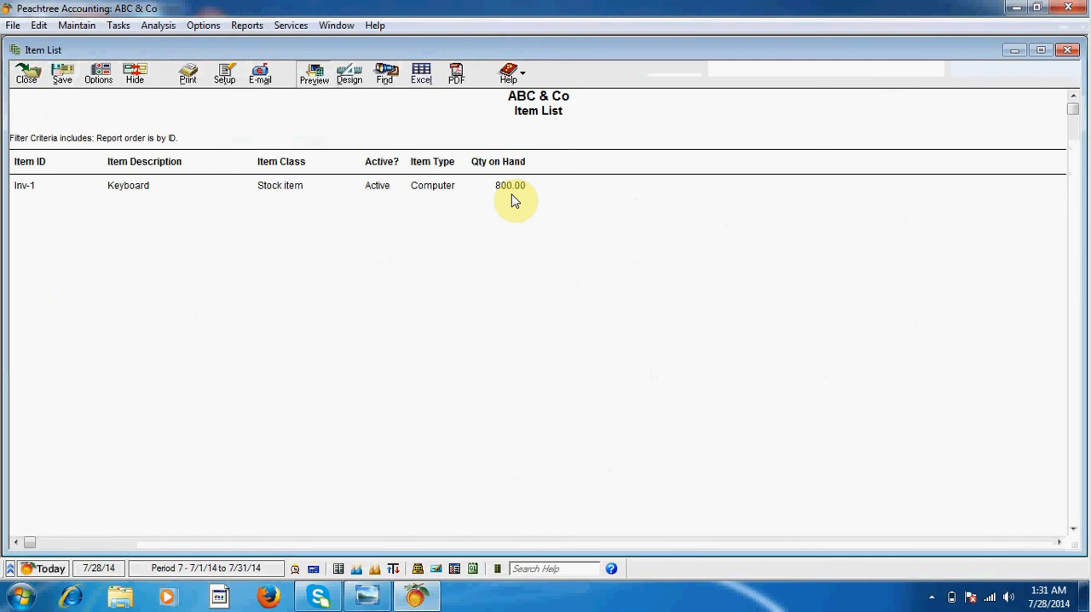
{"action": "mouse_move", "coordinate": [243, 145]}
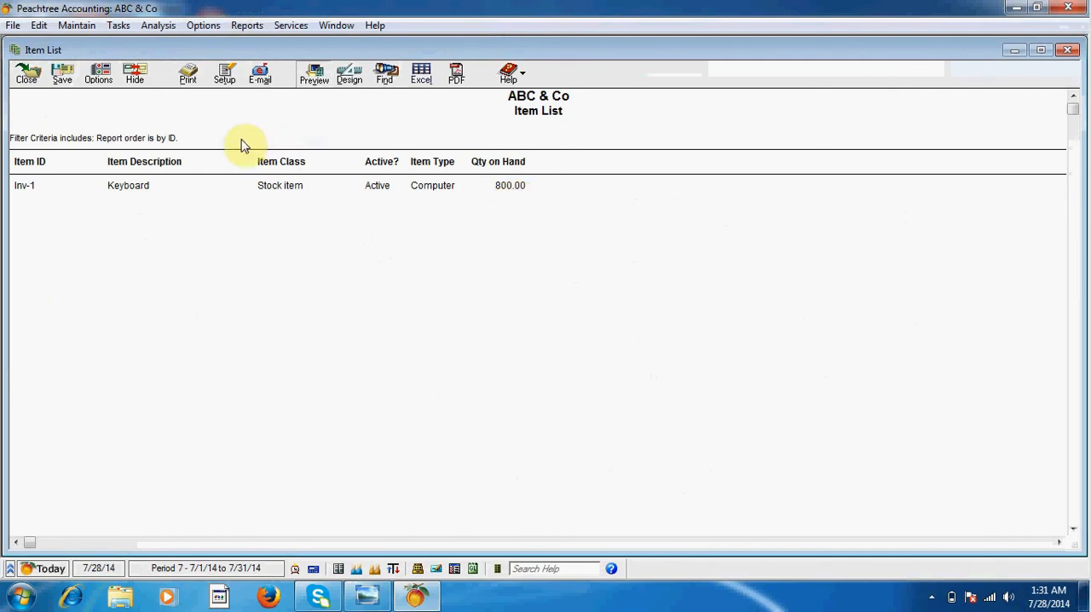
{"action": "mouse_move", "coordinate": [48, 107]}
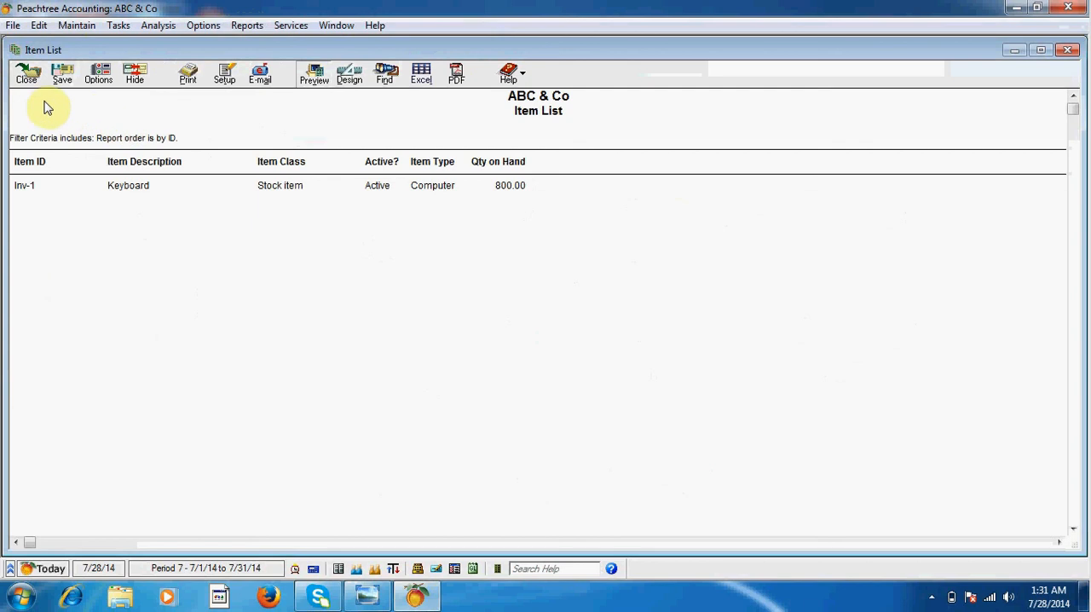
{"action": "mouse_move", "coordinate": [26, 81]}
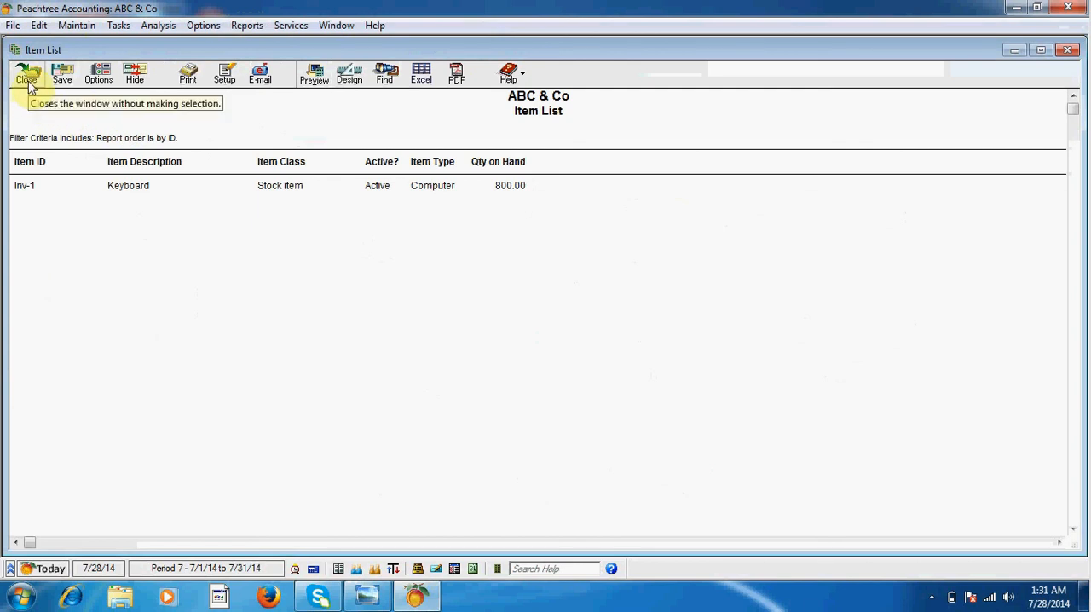
Step: Close the Item List and open the General Ledger report
{"action": "left_click", "coordinate": [26, 74]}
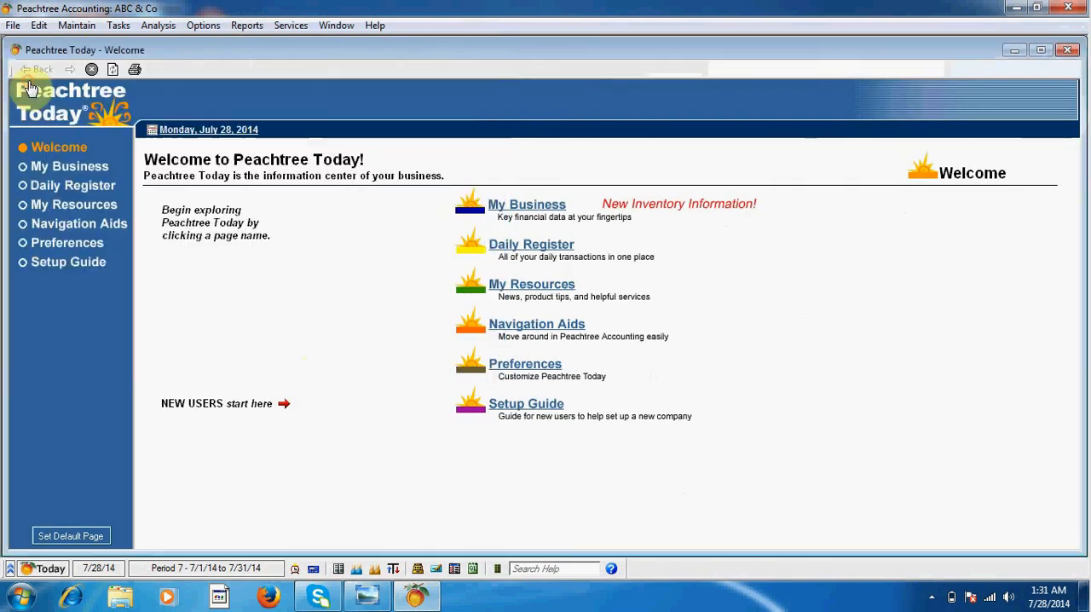
{"action": "mouse_move", "coordinate": [488, 564]}
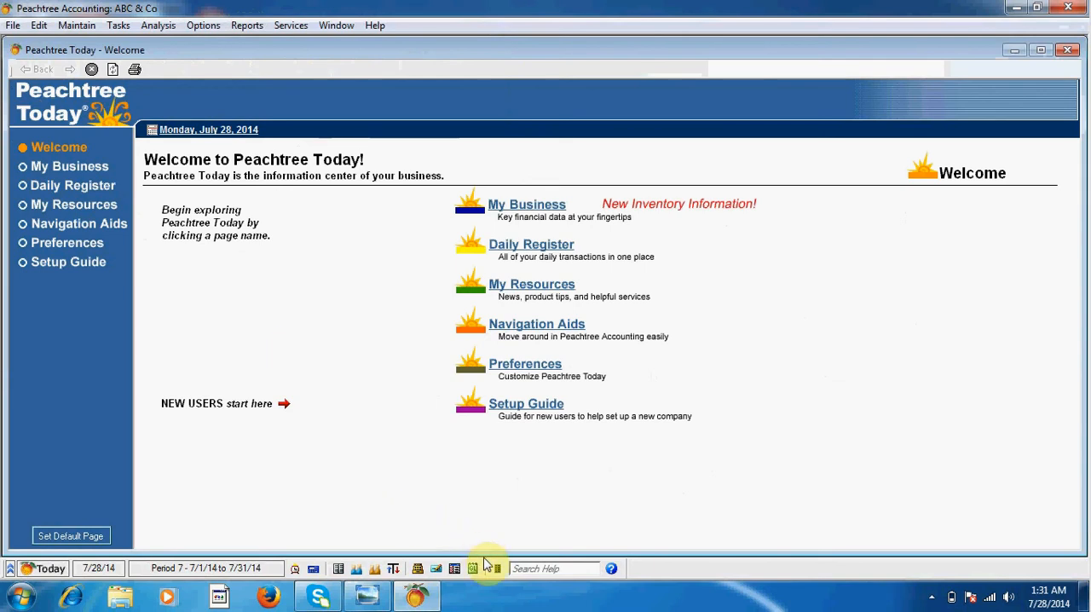
{"action": "mouse_move", "coordinate": [472, 568]}
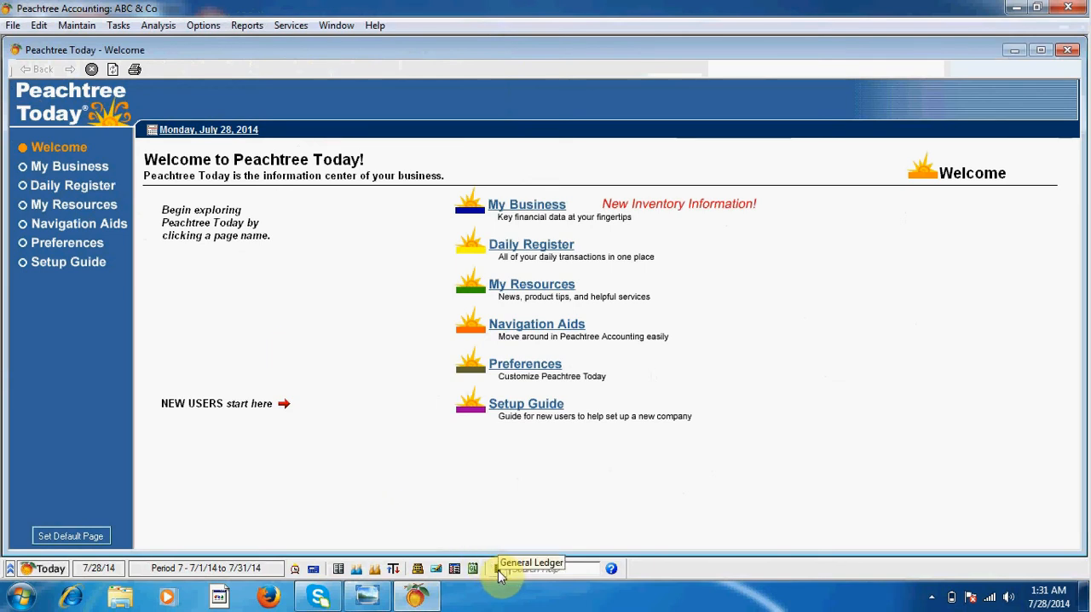
{"action": "left_click", "coordinate": [499, 569]}
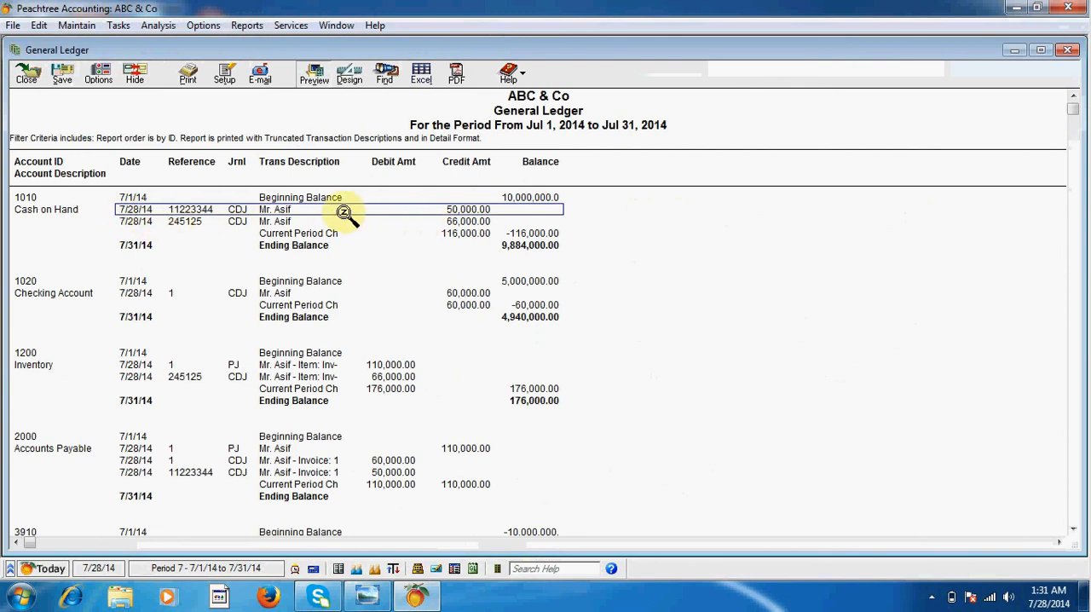
{"action": "mouse_move", "coordinate": [281, 230]}
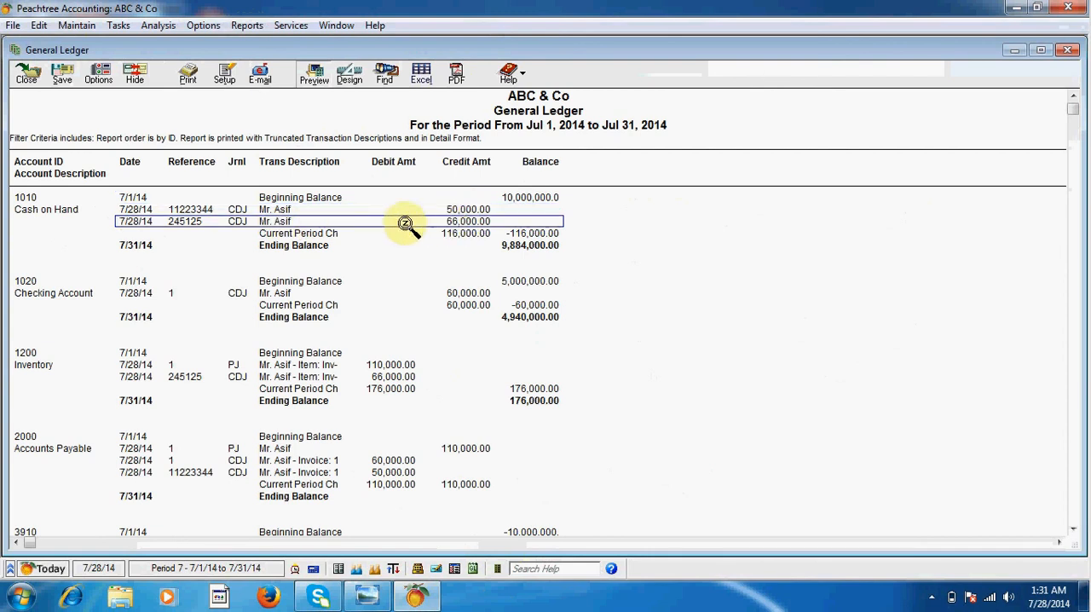
{"action": "mouse_move", "coordinate": [382, 214]}
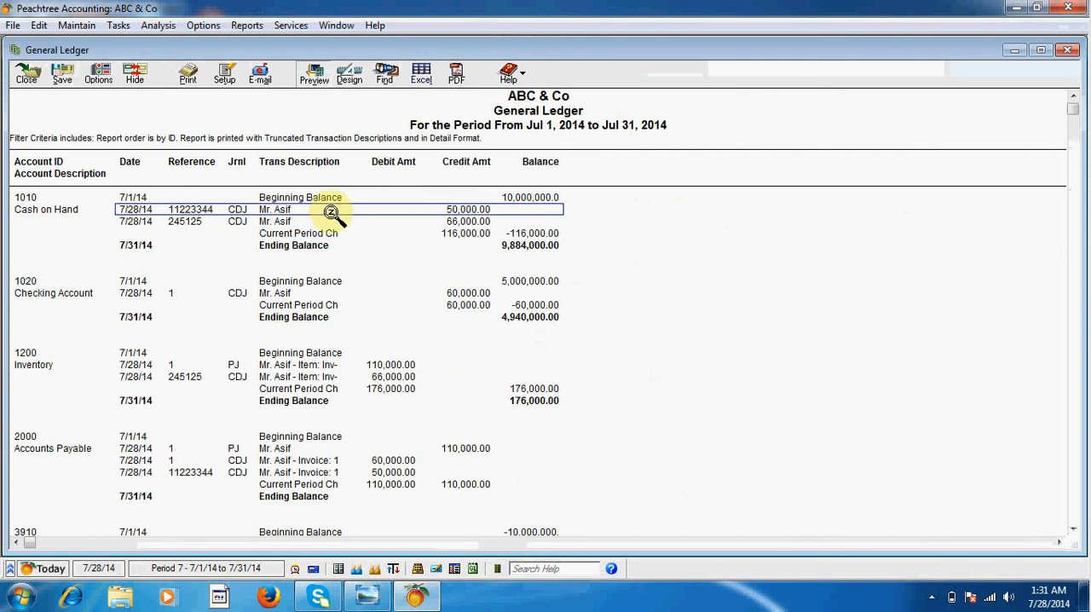
{"action": "mouse_move", "coordinate": [355, 211]}
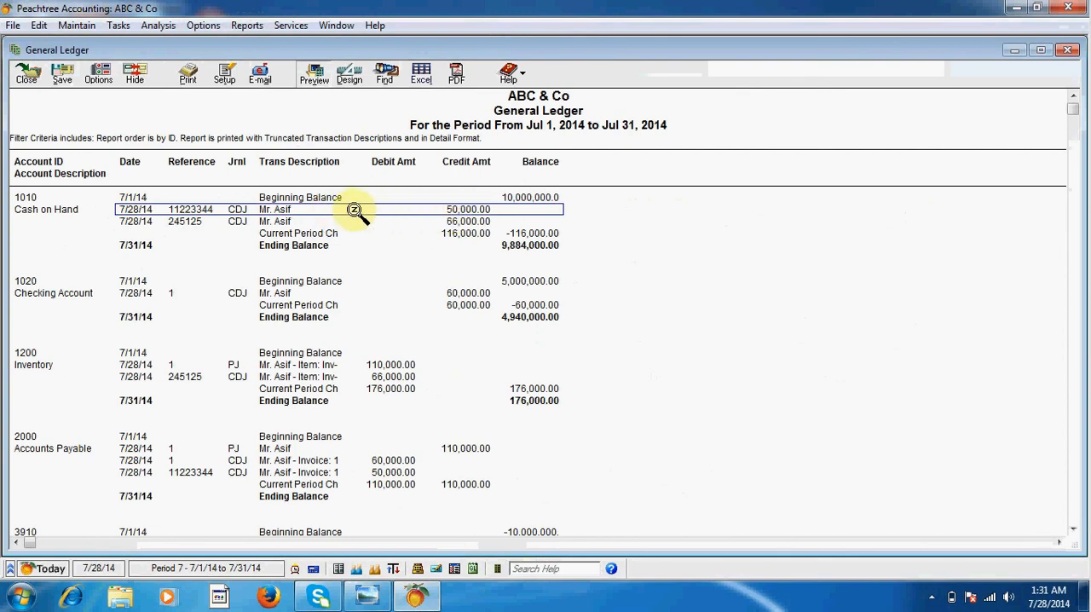
{"action": "mouse_move", "coordinate": [386, 210]}
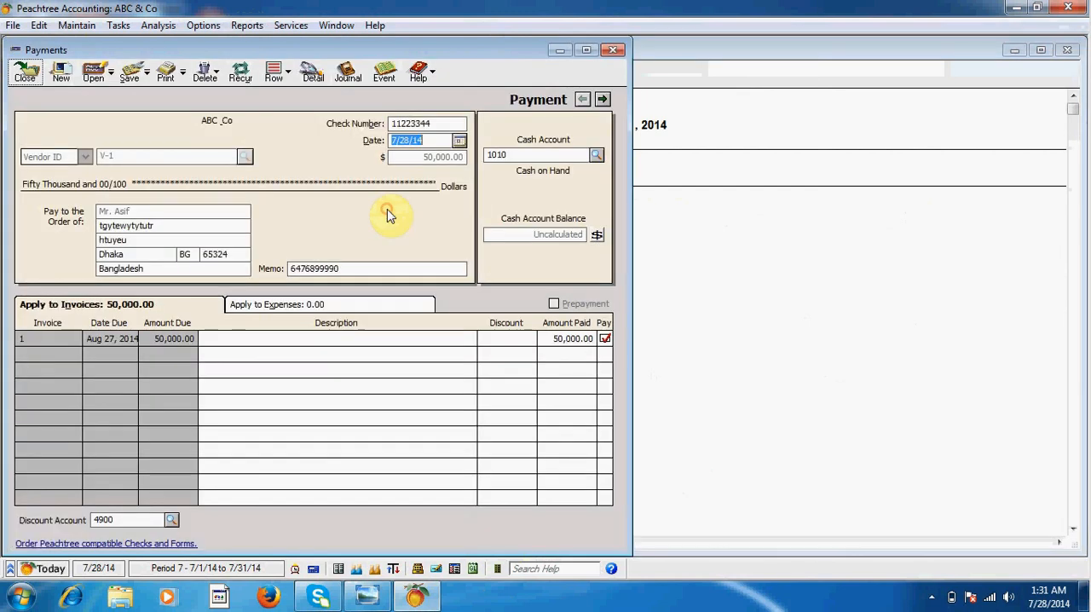
{"action": "mouse_move", "coordinate": [529, 341]}
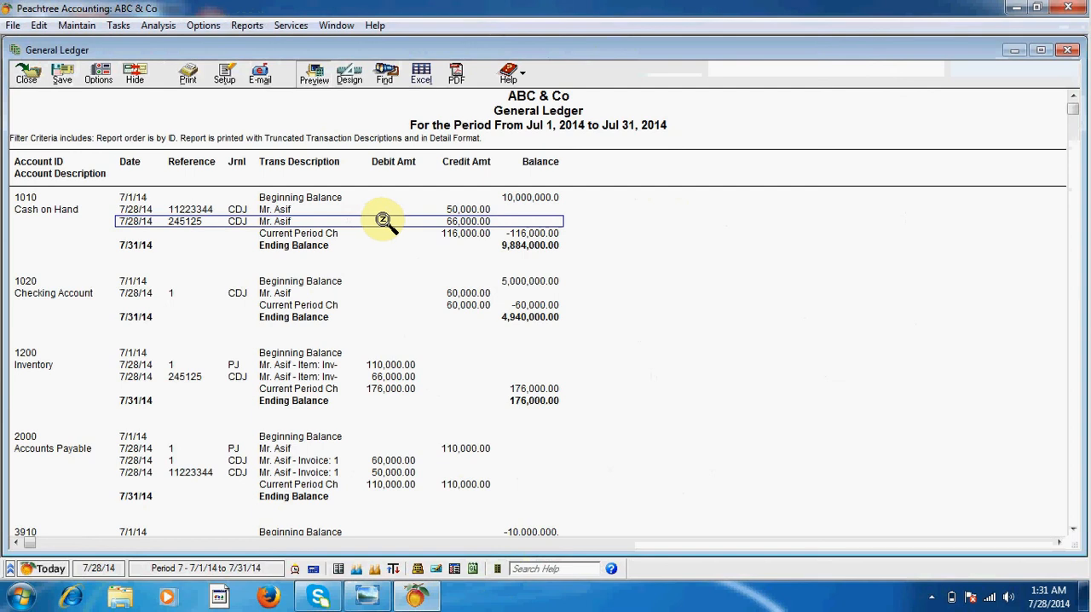
{"action": "mouse_move", "coordinate": [364, 308]}
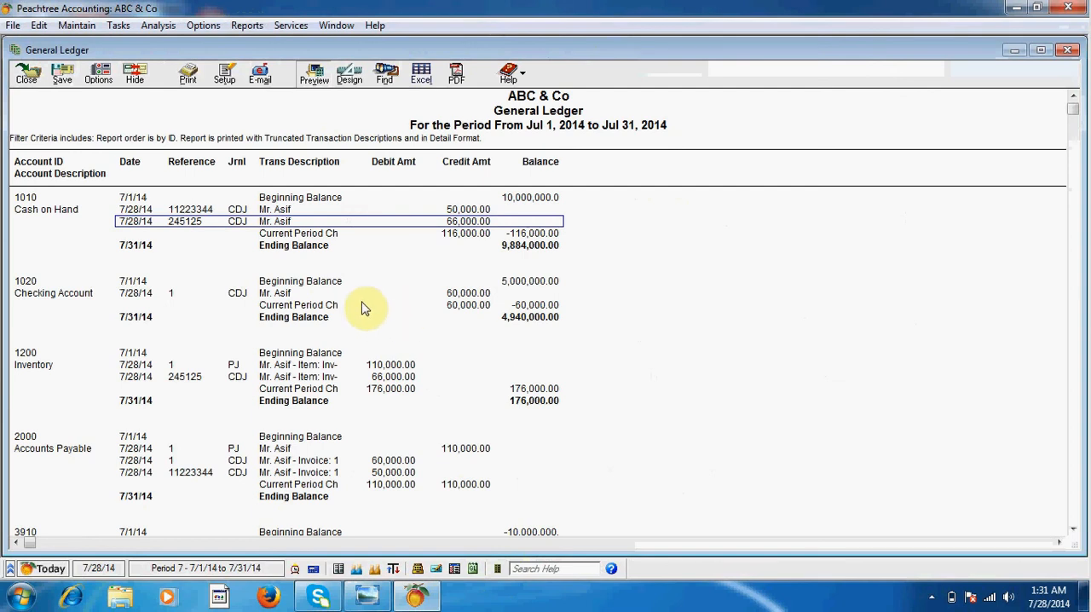
{"action": "mouse_move", "coordinate": [373, 279]}
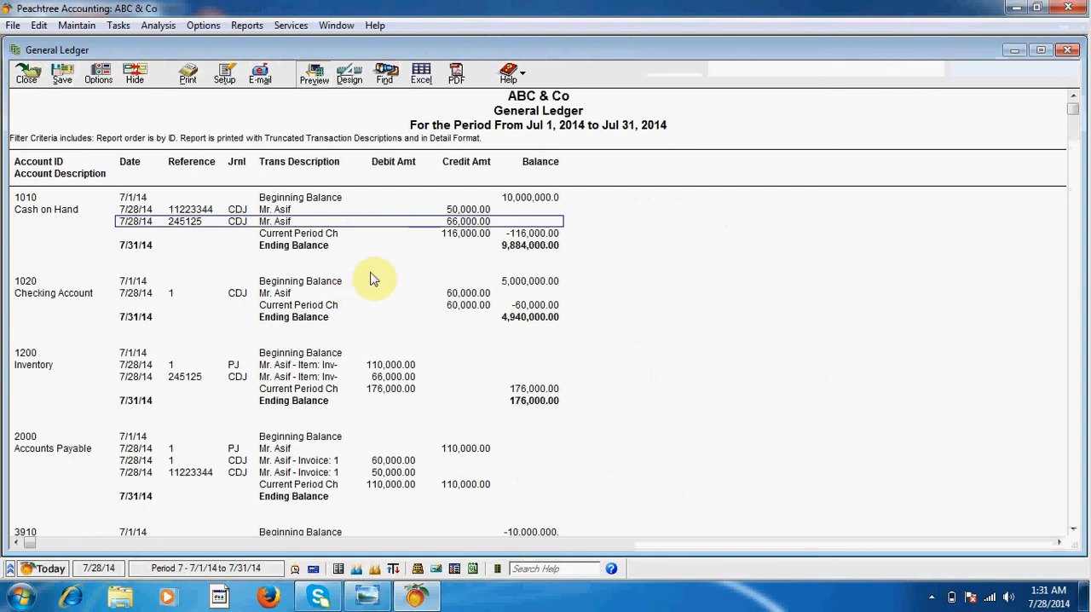
{"action": "mouse_move", "coordinate": [390, 243]}
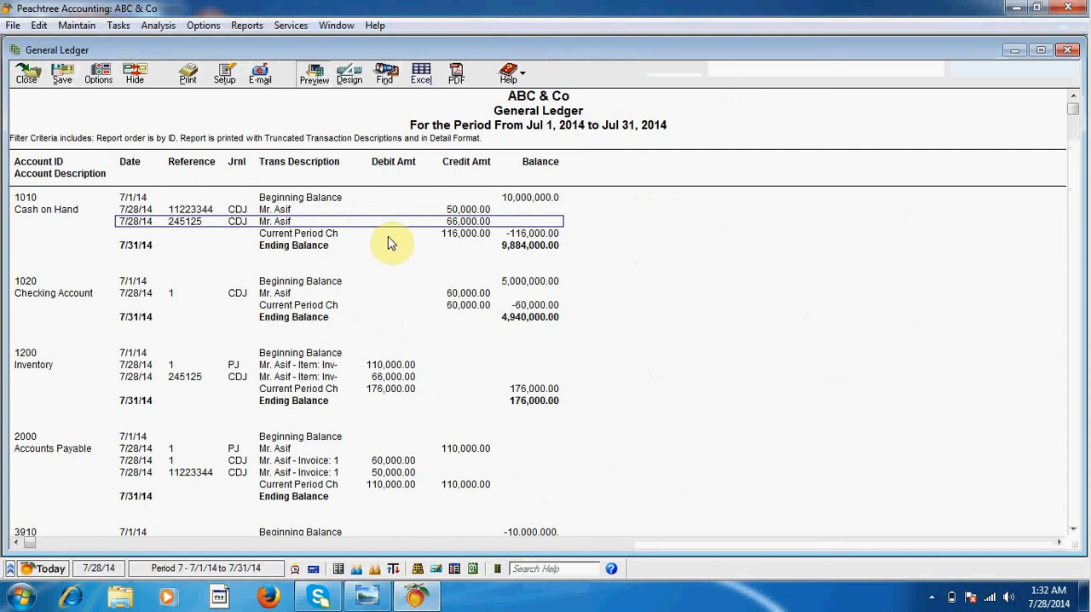
{"action": "mouse_move", "coordinate": [366, 274]}
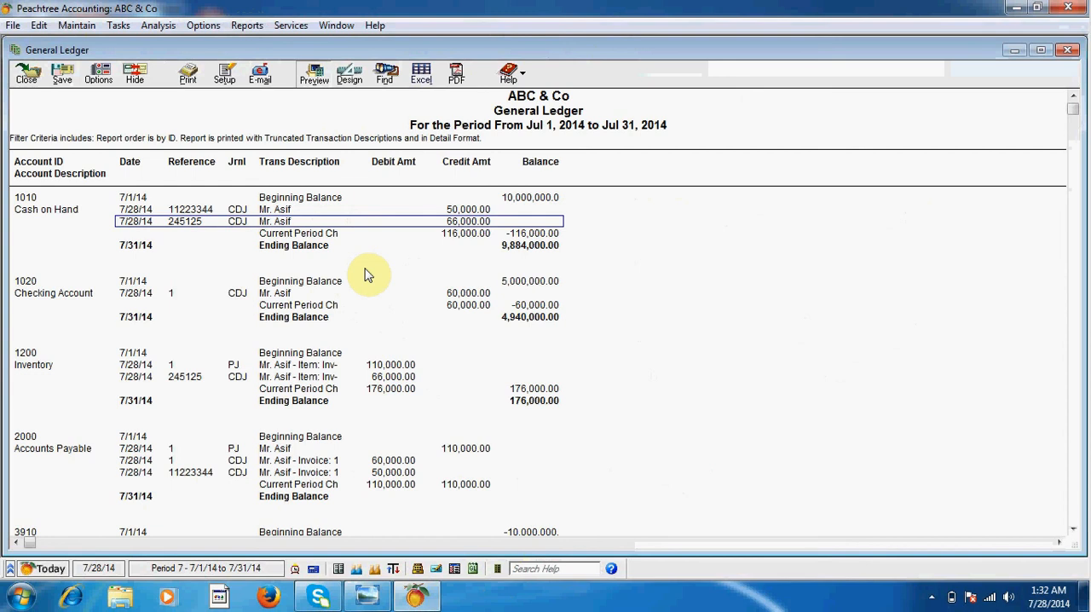
{"action": "mouse_move", "coordinate": [392, 249]}
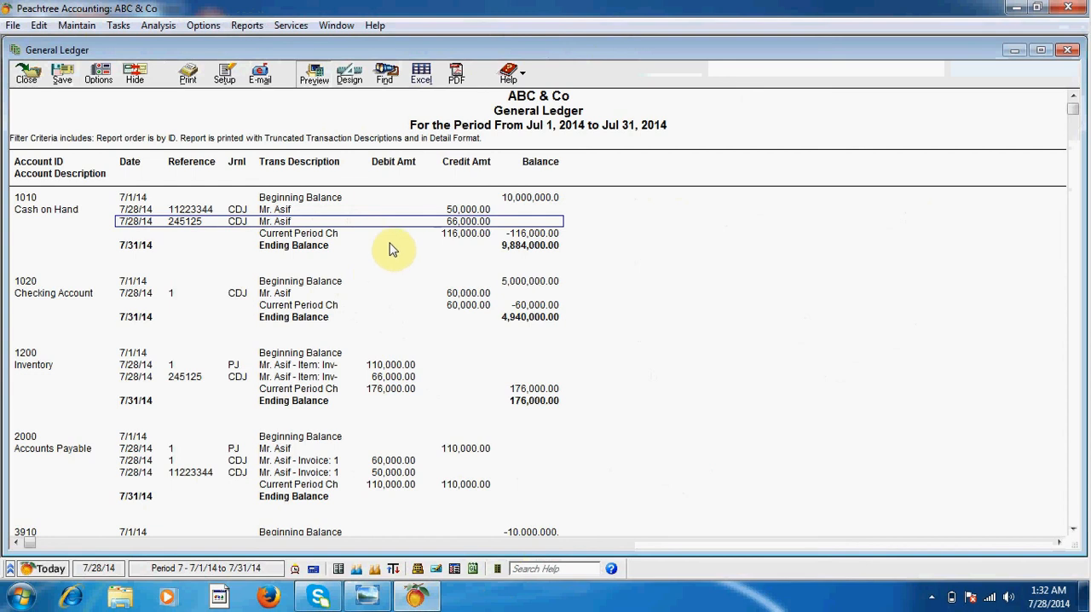
{"action": "mouse_move", "coordinate": [358, 237]}
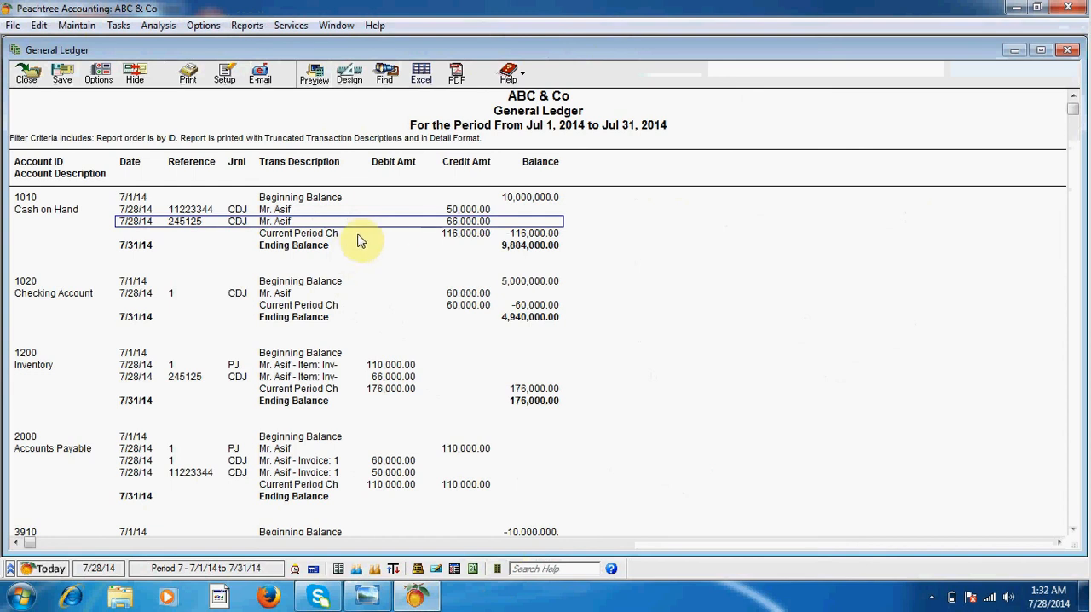
{"action": "mouse_move", "coordinate": [439, 310]}
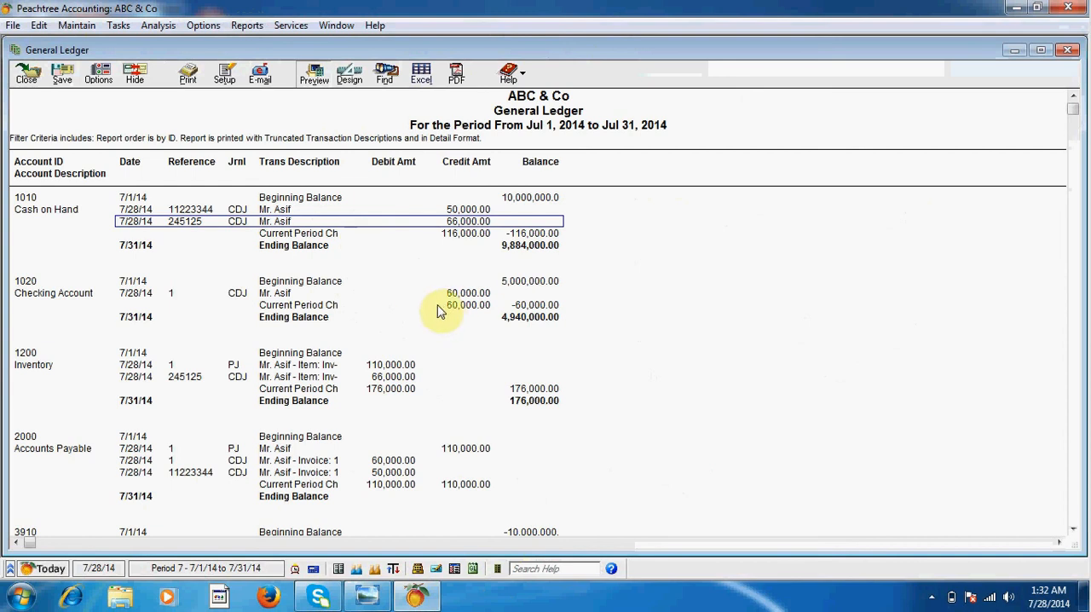
{"action": "mouse_move", "coordinate": [416, 307]}
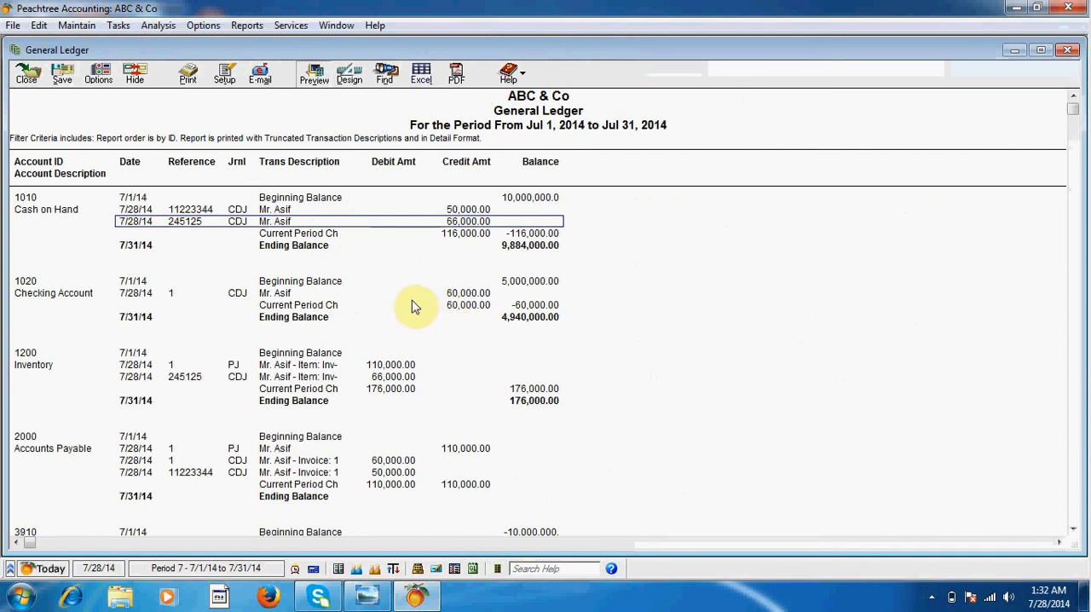